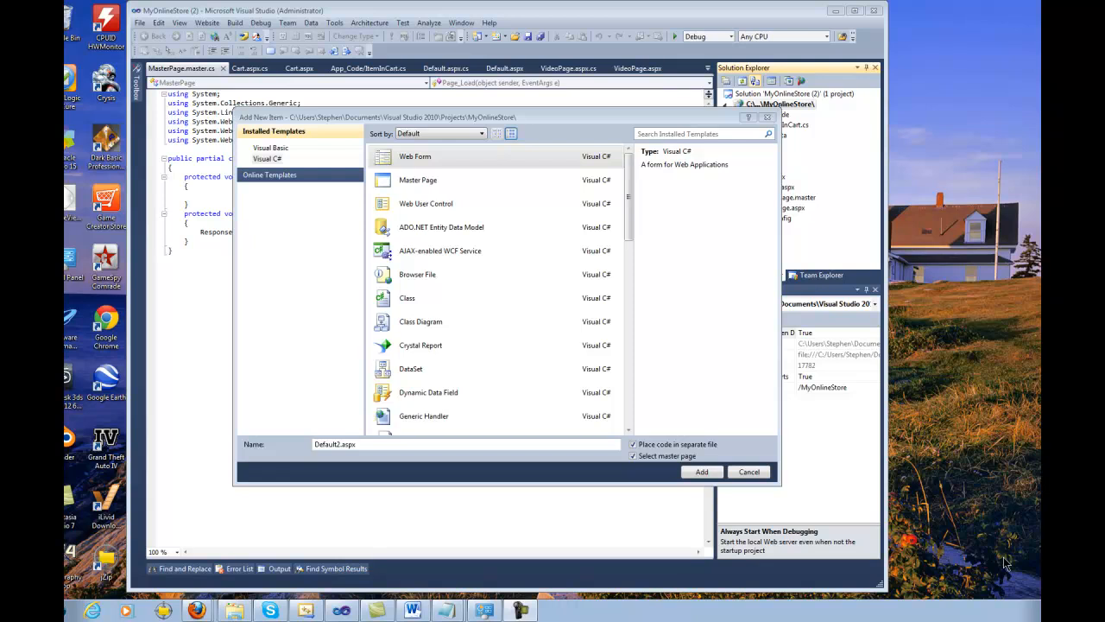
mouse_move(915, 435)
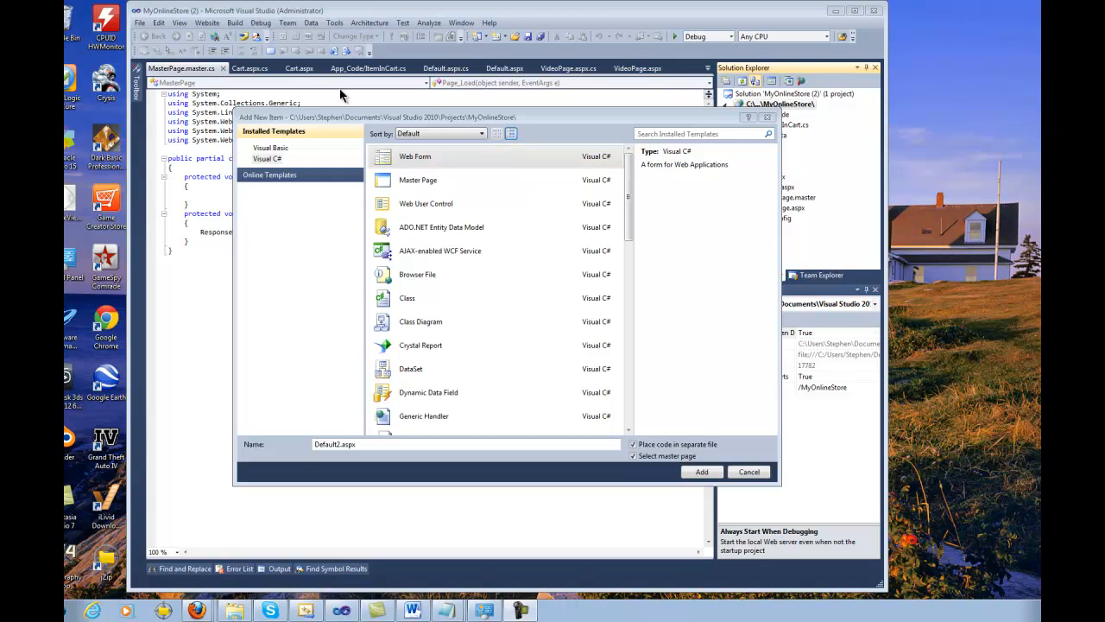
mouse_move(203, 21)
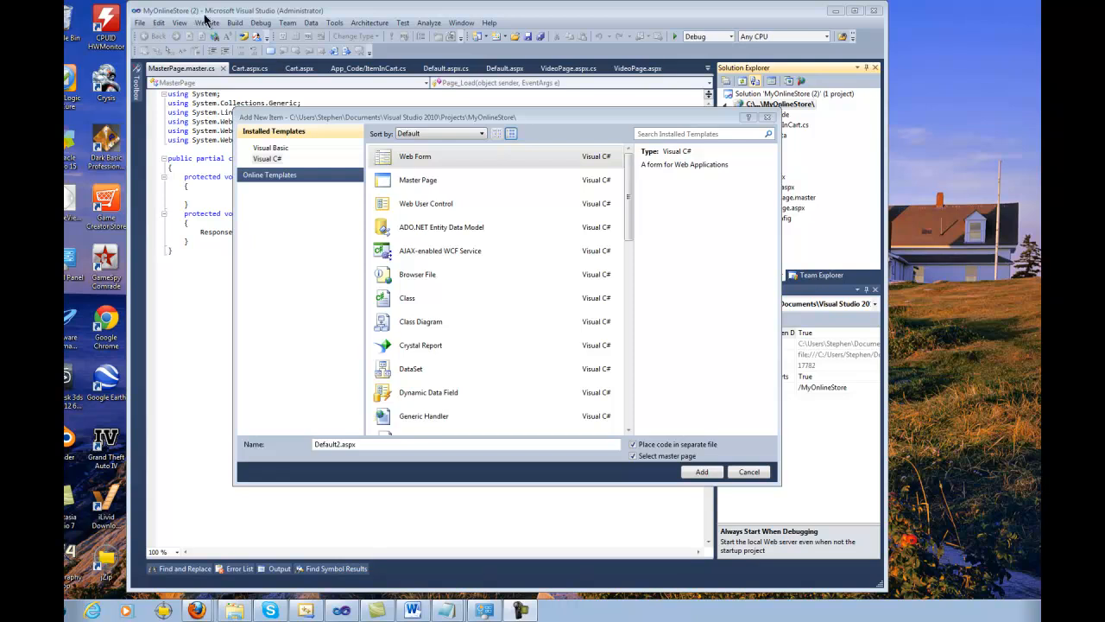
mouse_move(335, 42)
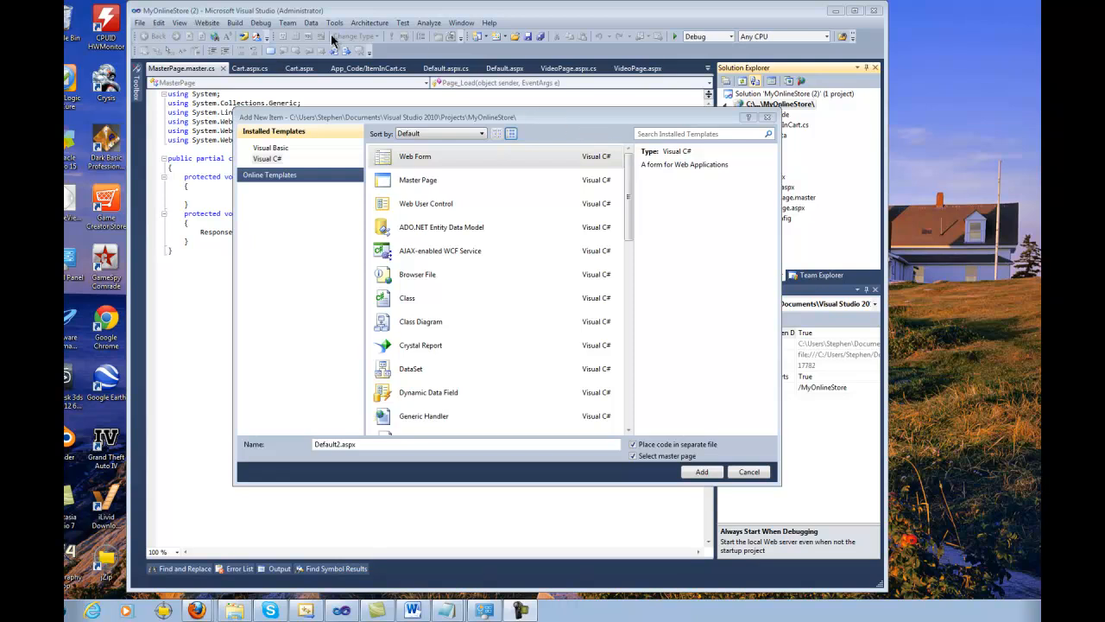
mouse_move(232, 19)
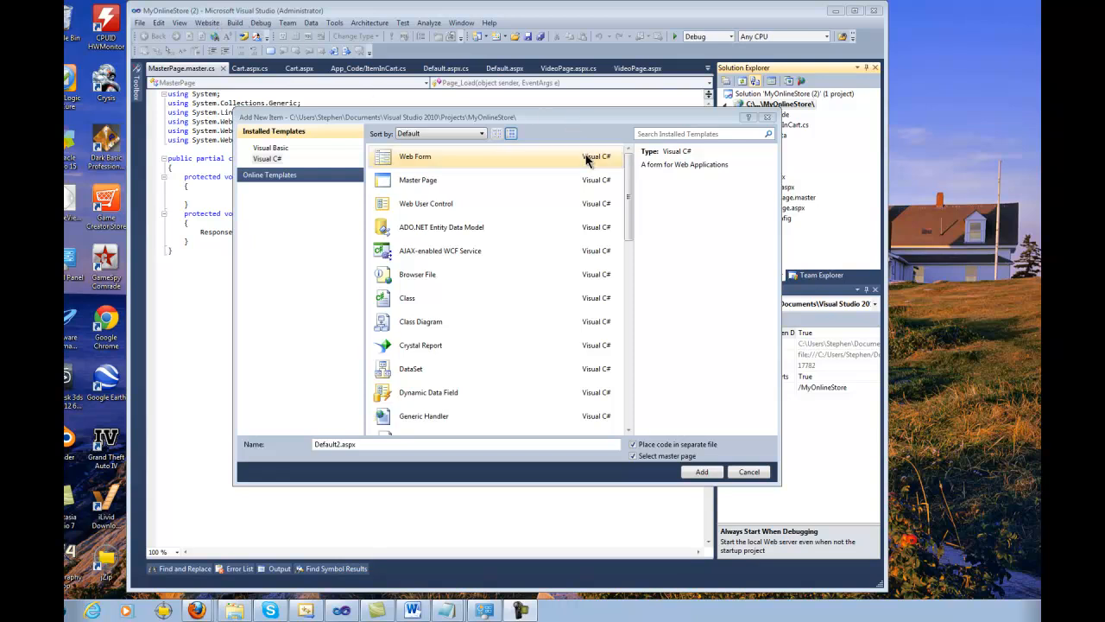
mouse_move(532, 149)
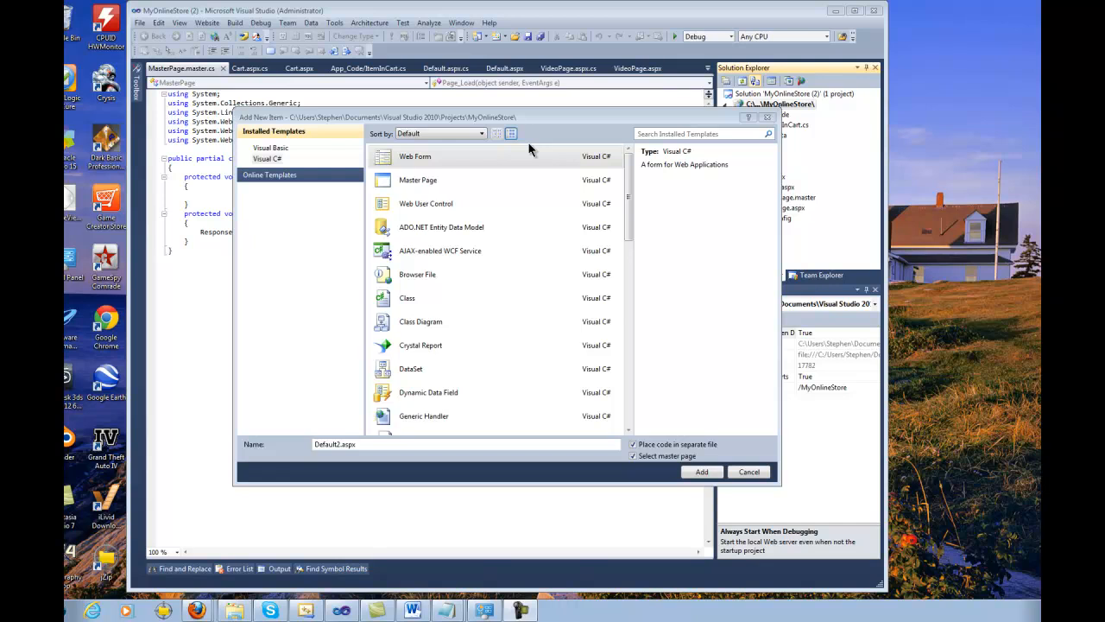
- Cancel the Add New Item dialog so Default2.aspx is not created, returning to the cart class code
click(748, 472)
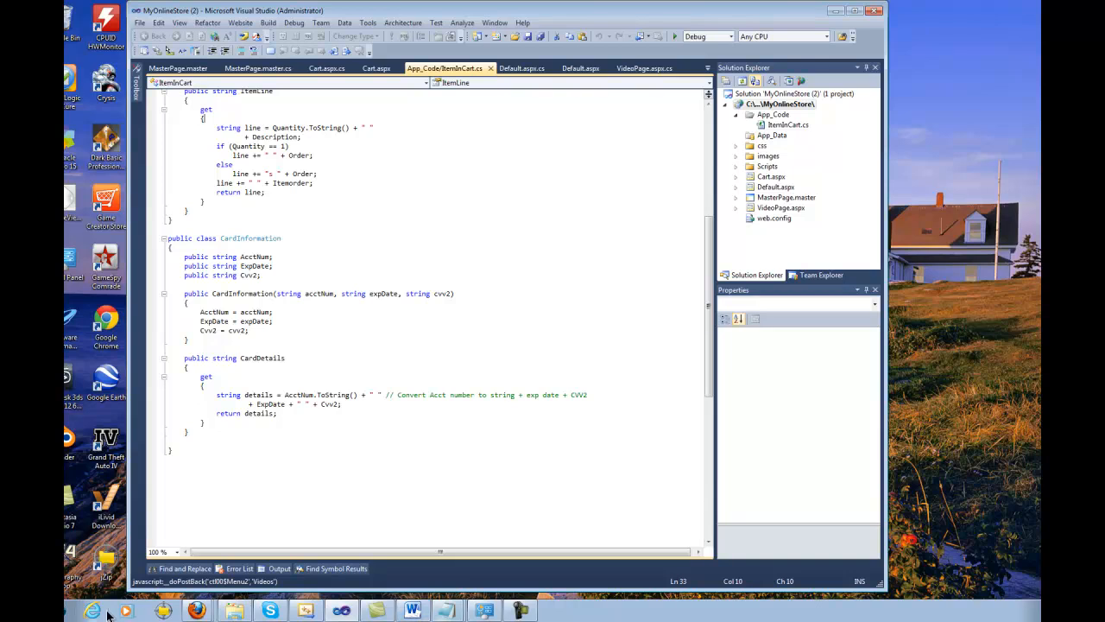
click(105, 612)
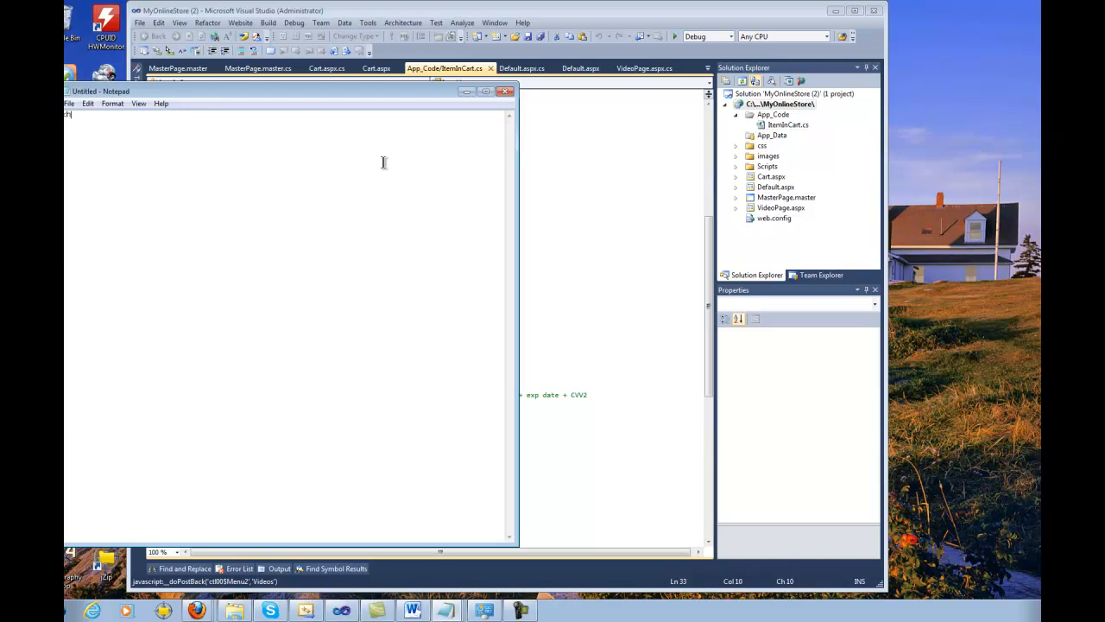
click(504, 90)
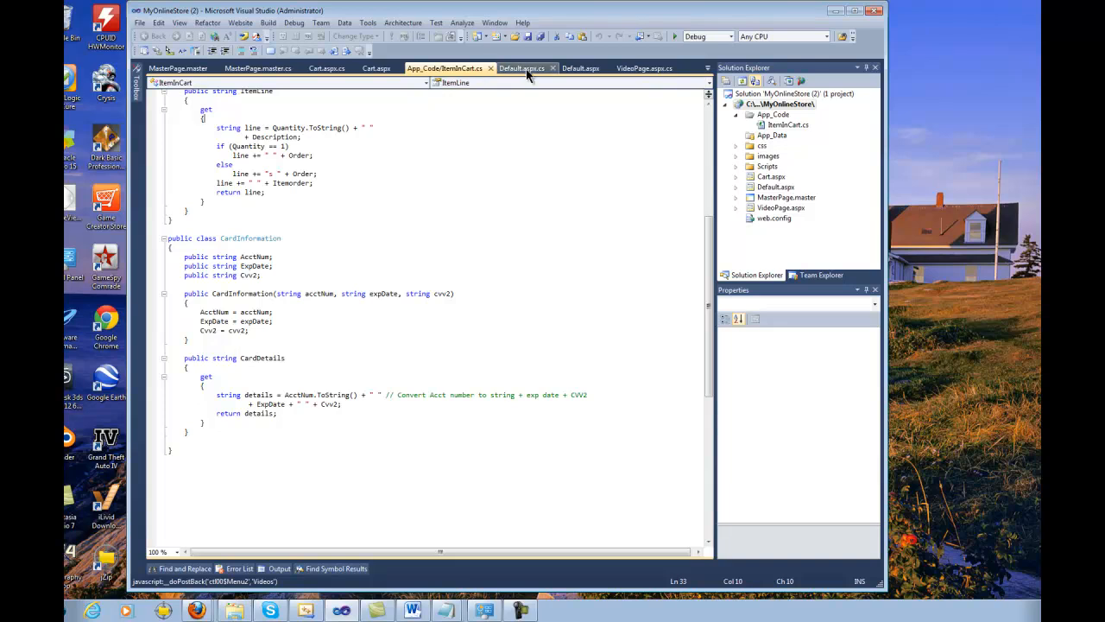
- Switch from Default.aspx.cs to the Default.aspx design showing the menu and products
click(522, 69)
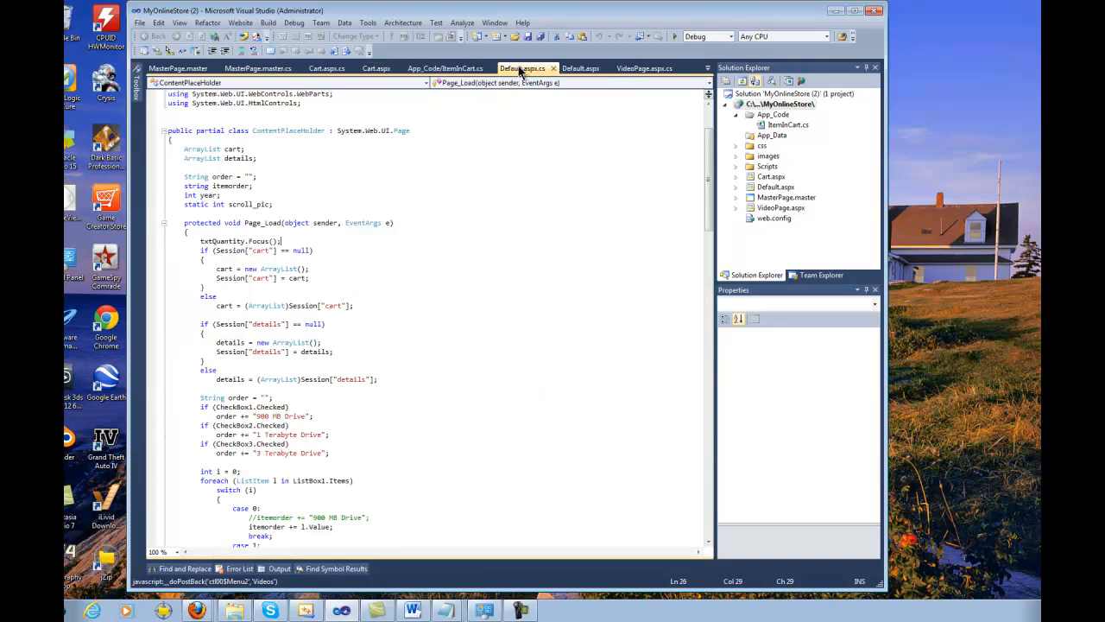
click(580, 70)
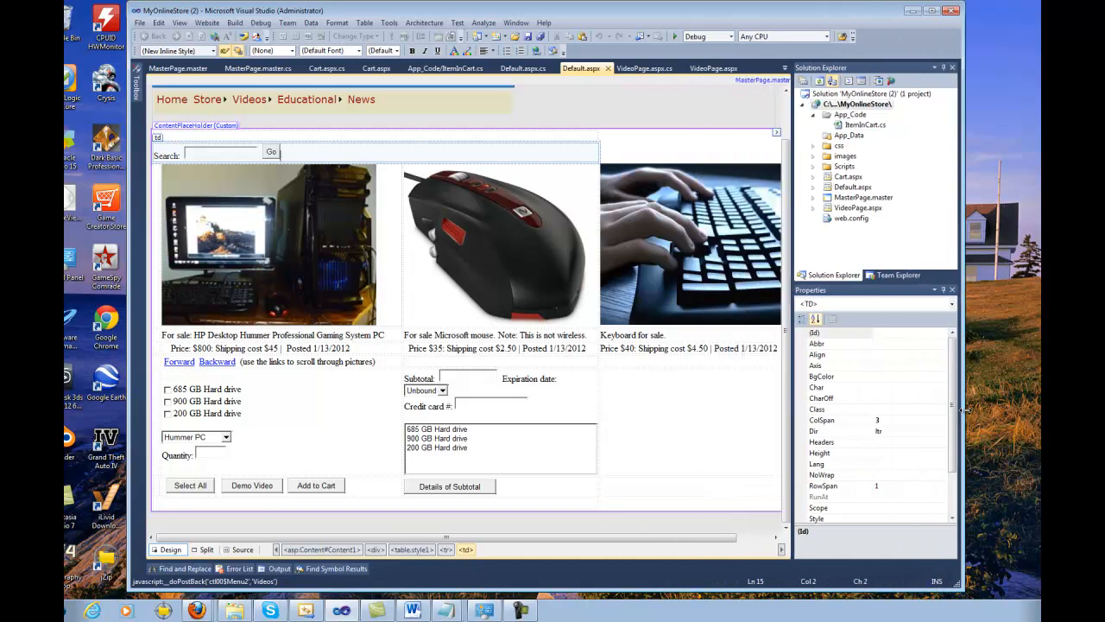
mouse_move(125, 197)
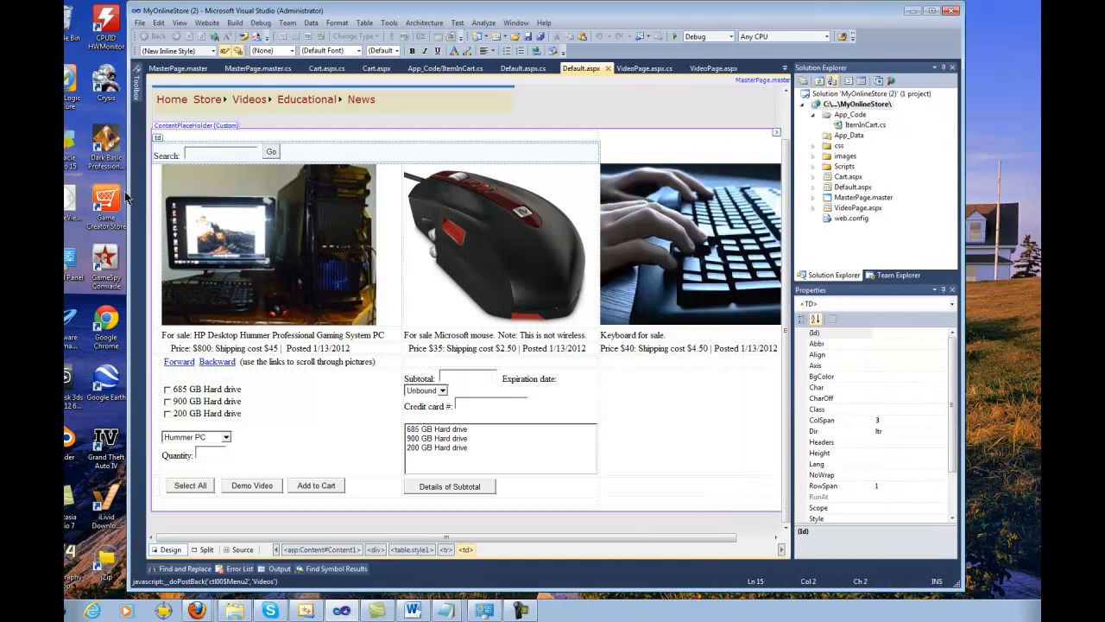
mouse_move(230, 248)
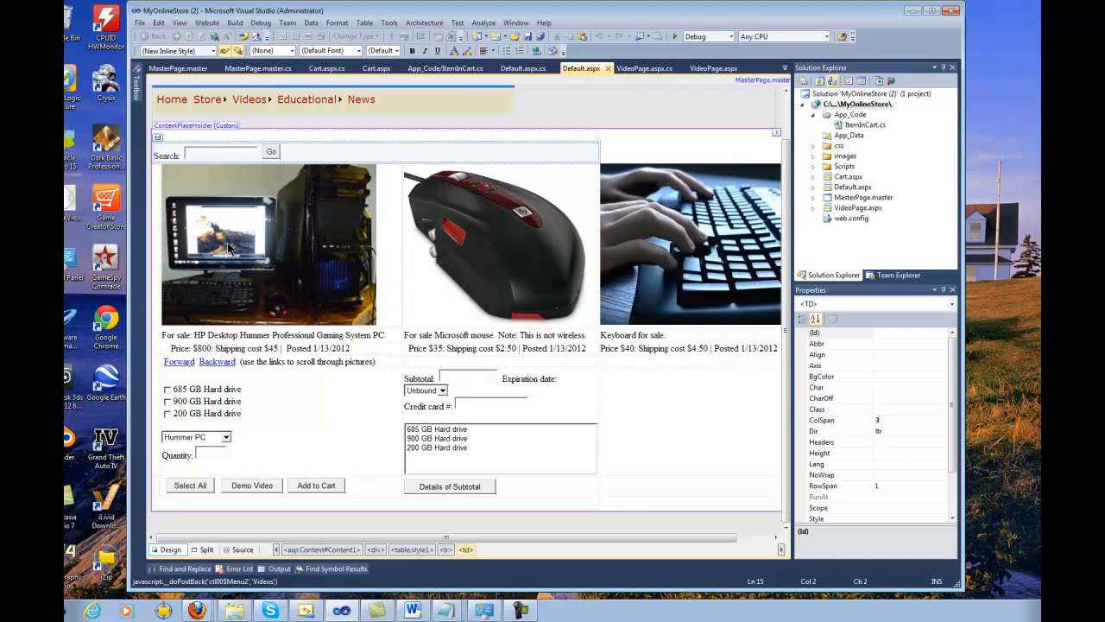
mouse_move(494, 238)
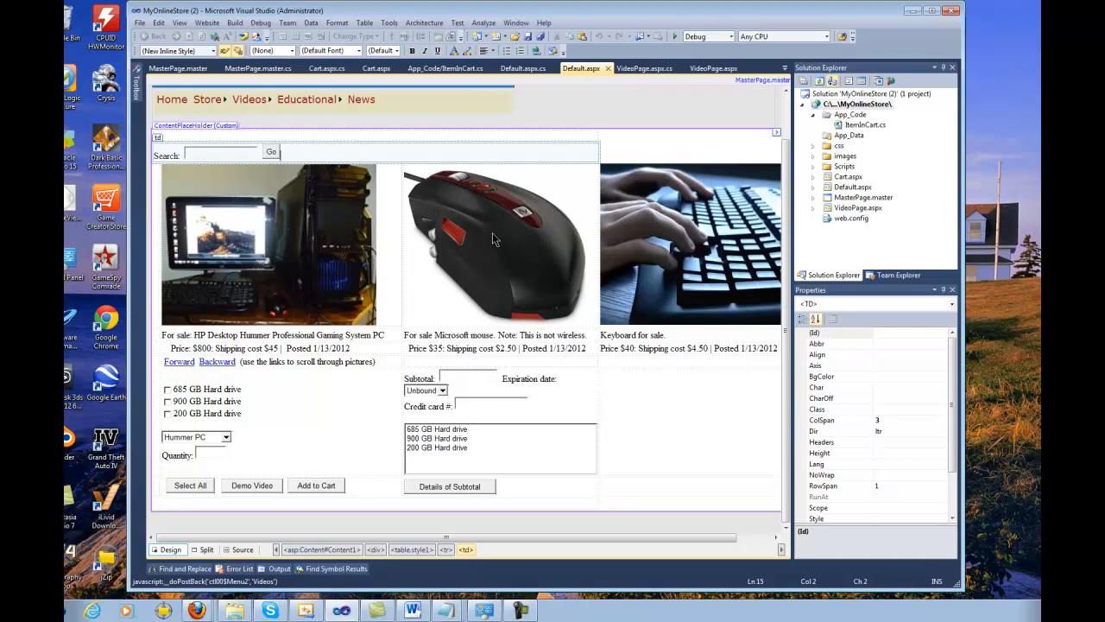
mouse_move(292, 224)
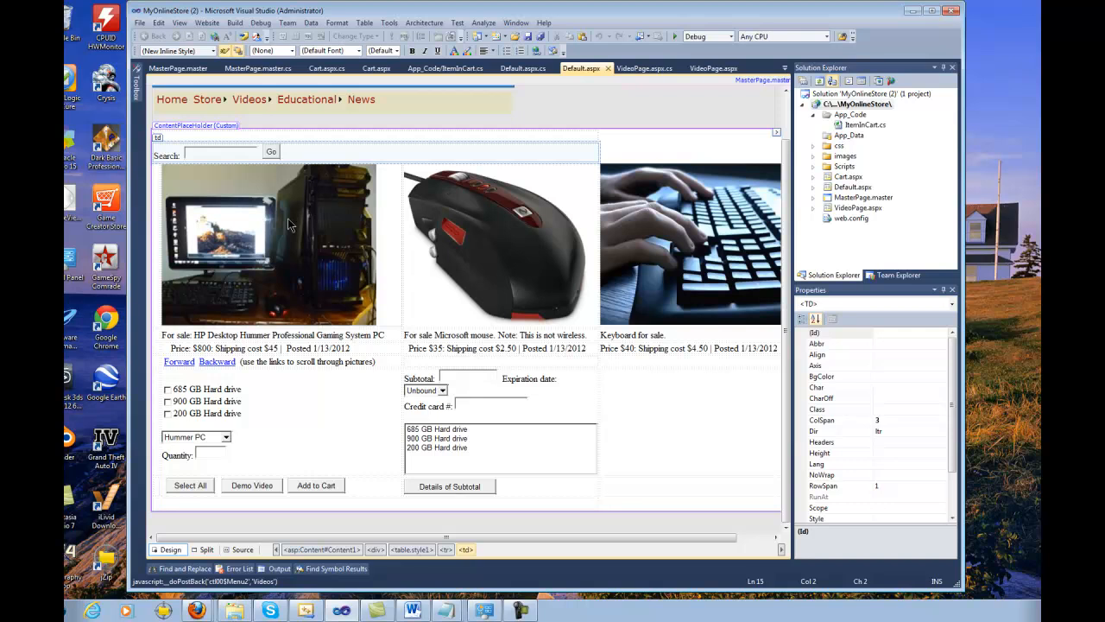
mouse_move(238, 228)
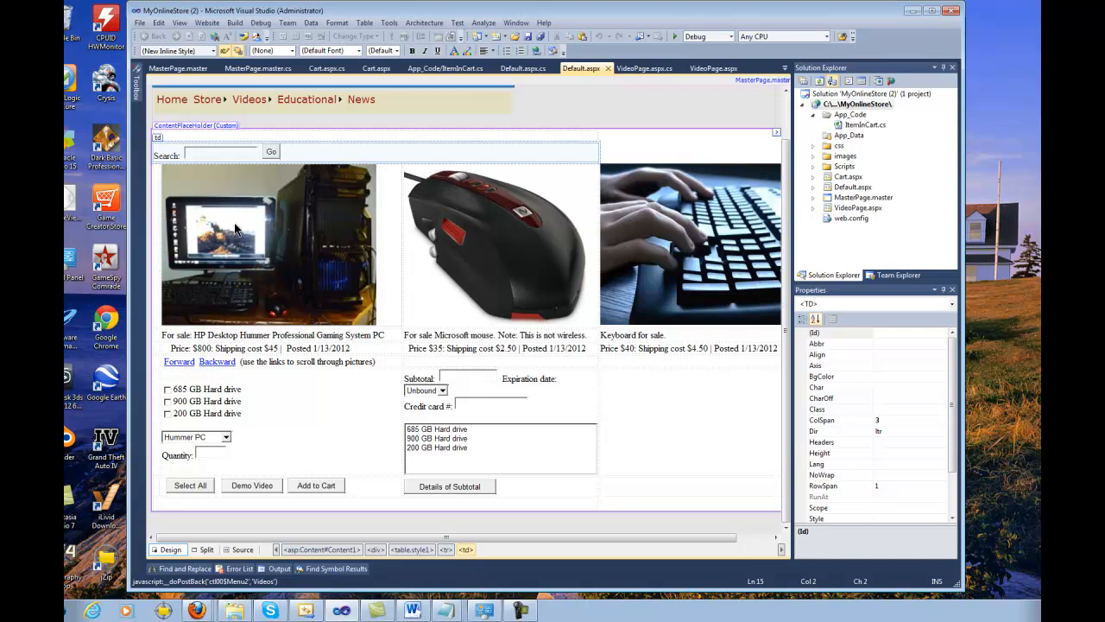
mouse_move(466, 196)
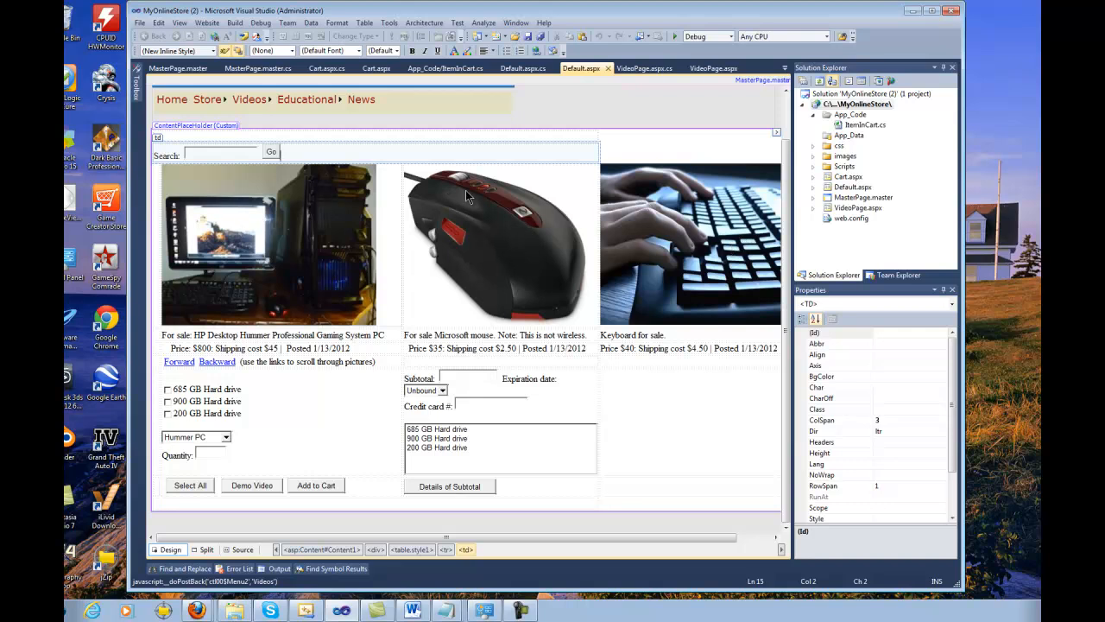
mouse_move(309, 214)
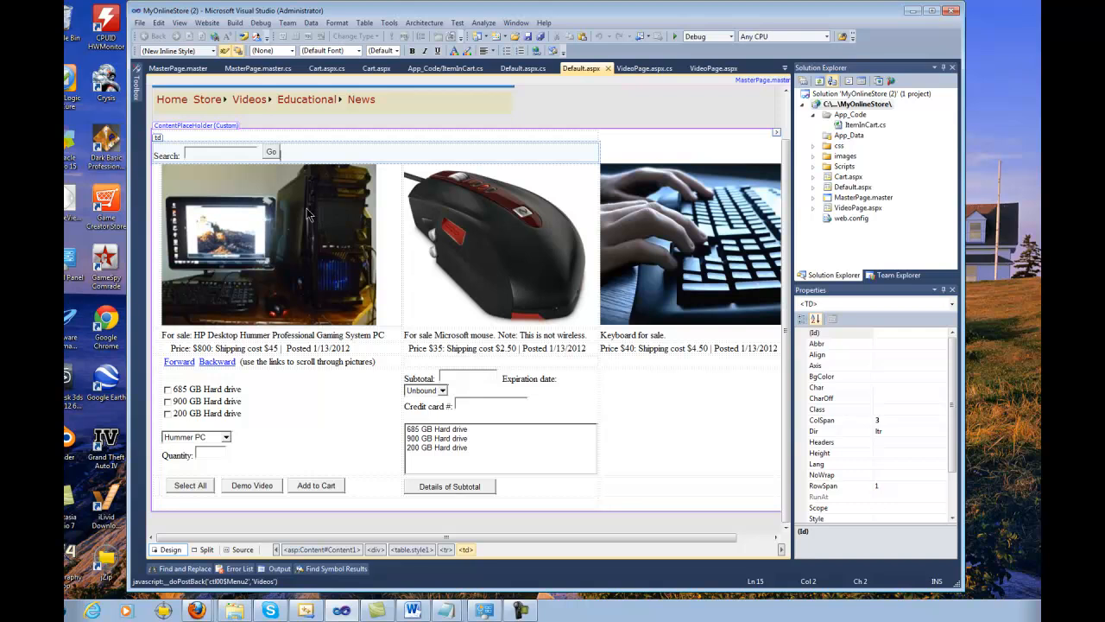
mouse_move(423, 233)
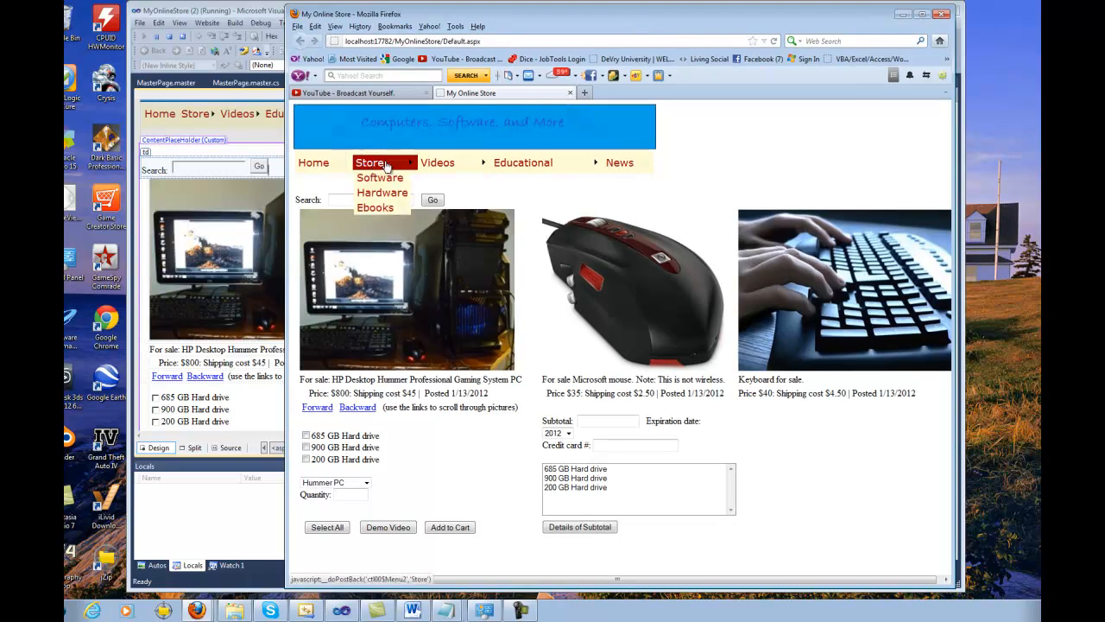
mouse_move(438, 162)
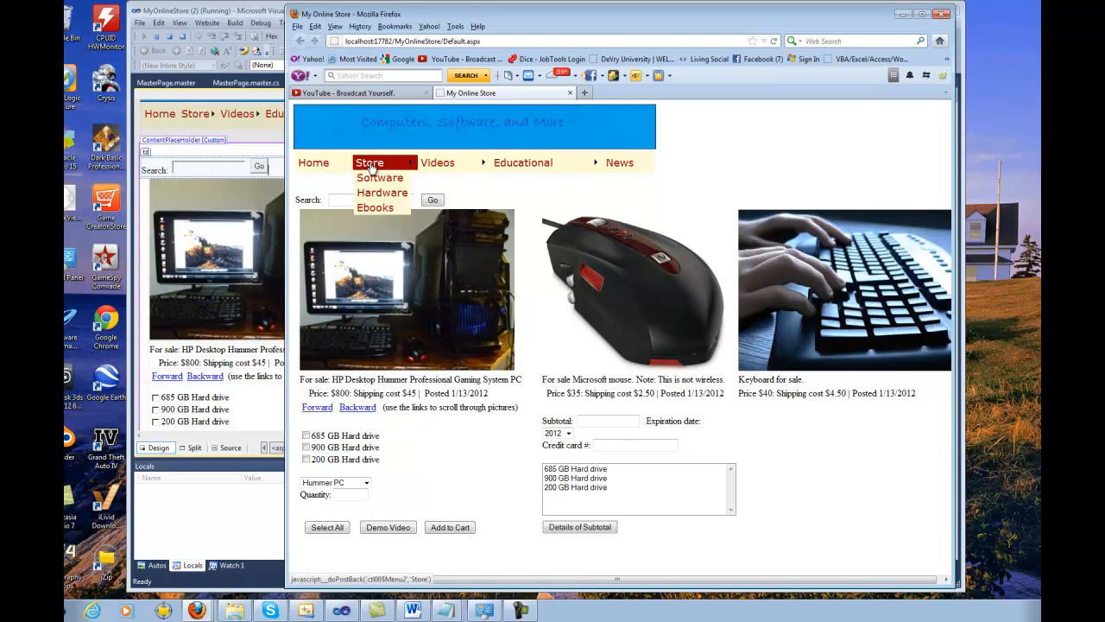
- From the Store menu, view the Hummer PC demo video page with its $3100 cost
click(522, 162)
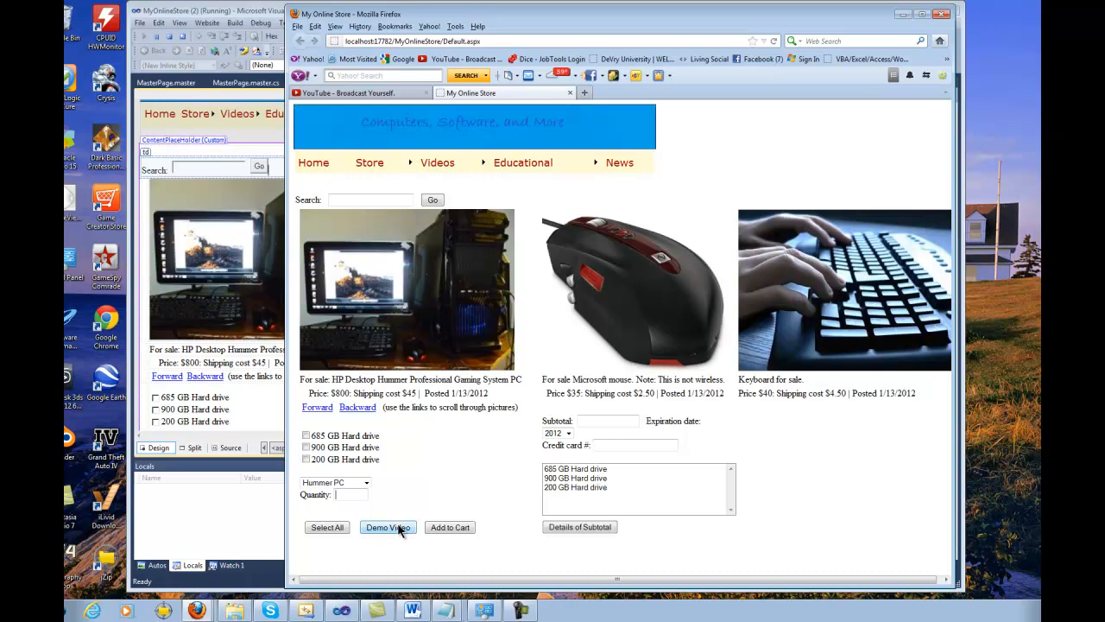
click(387, 527)
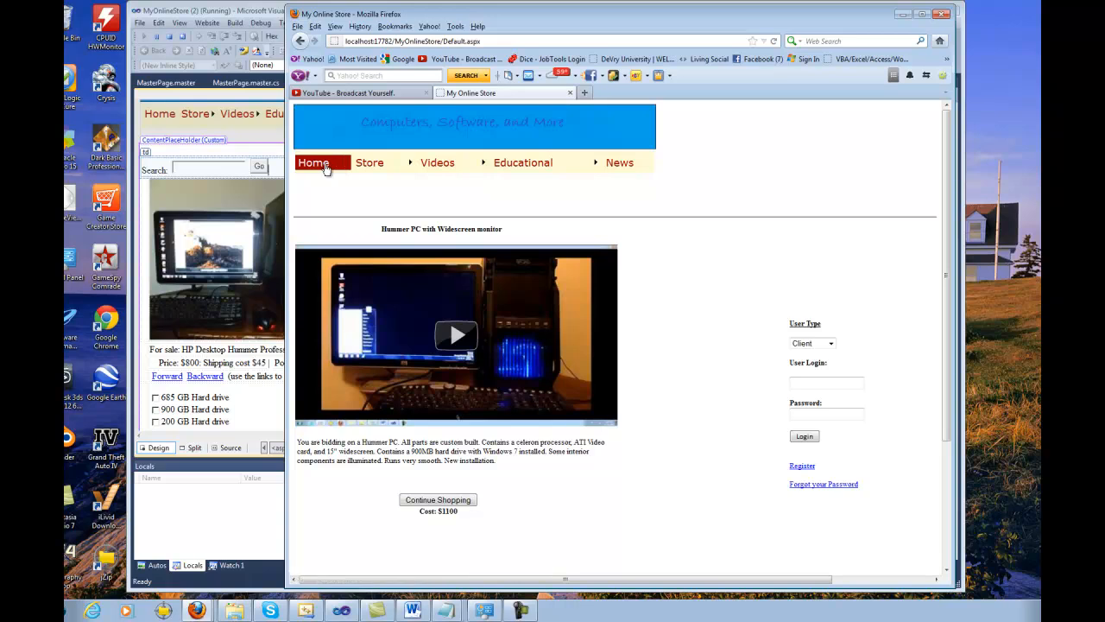
mouse_move(522, 162)
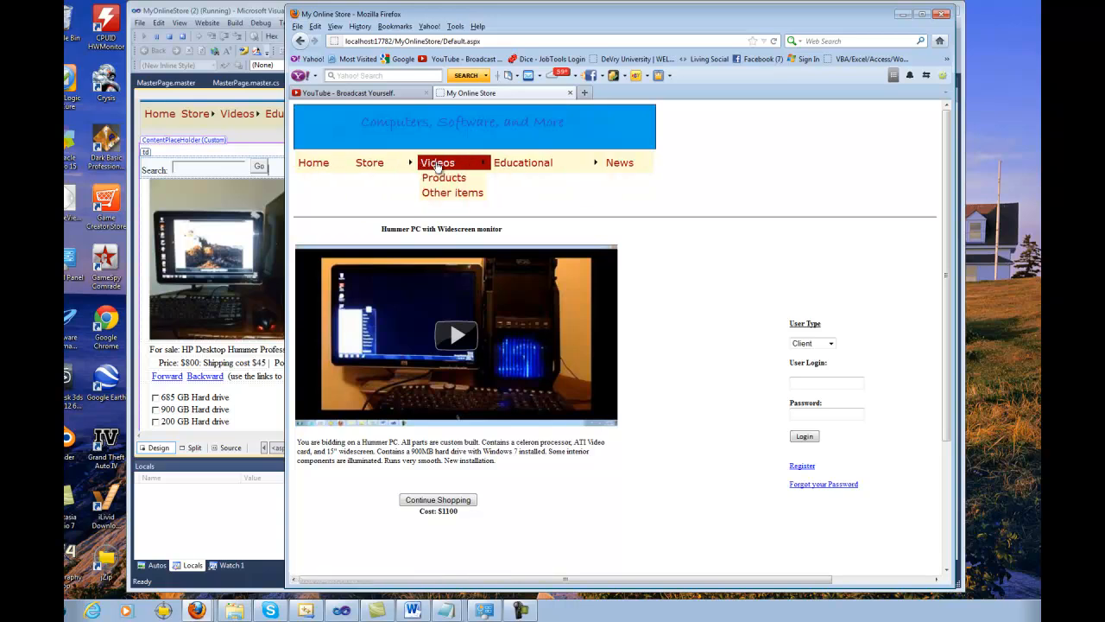
mouse_move(276, 169)
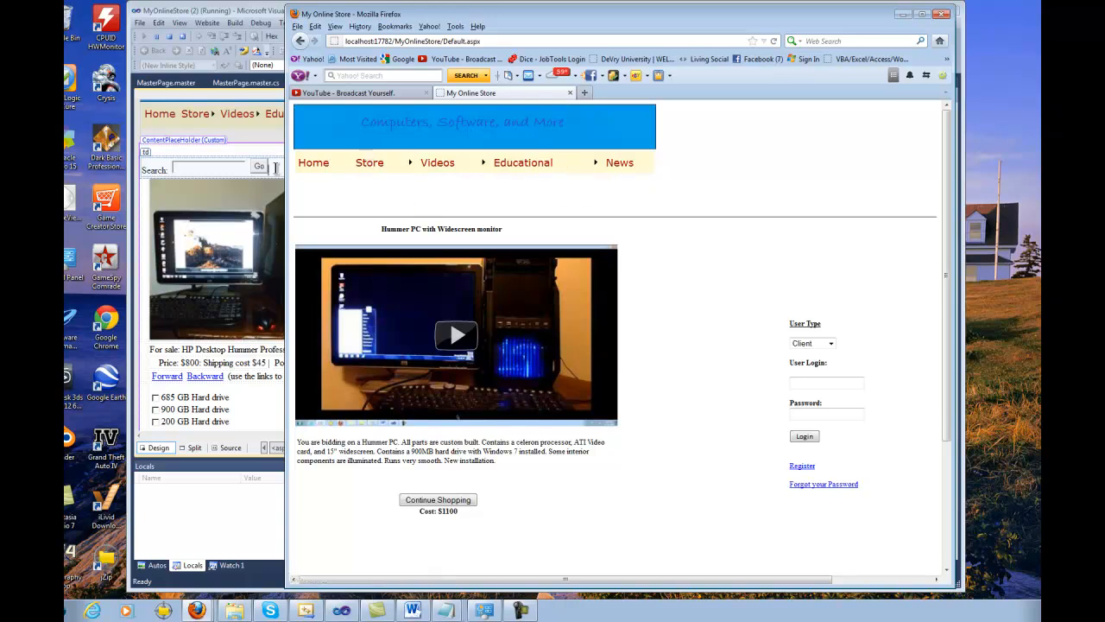
mouse_move(312, 117)
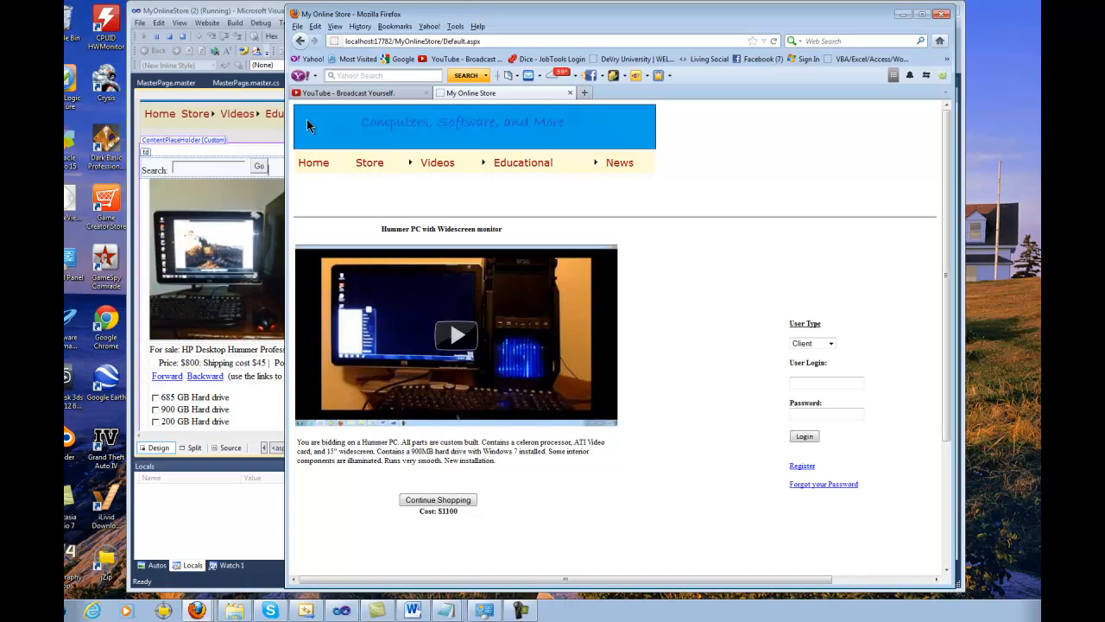
mouse_move(908, 38)
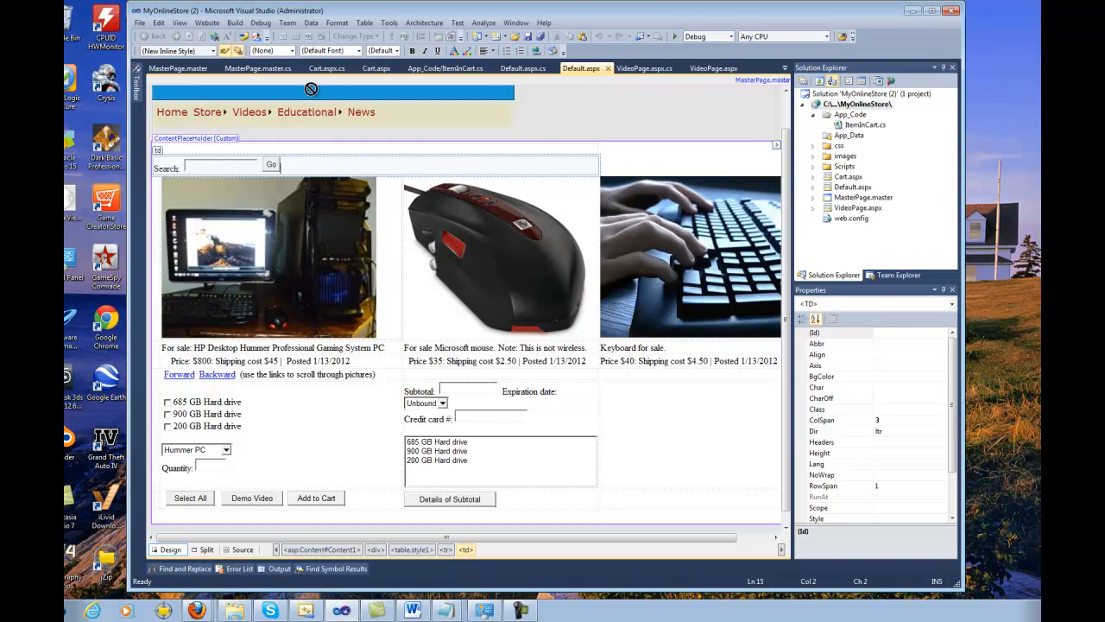
mouse_move(307, 145)
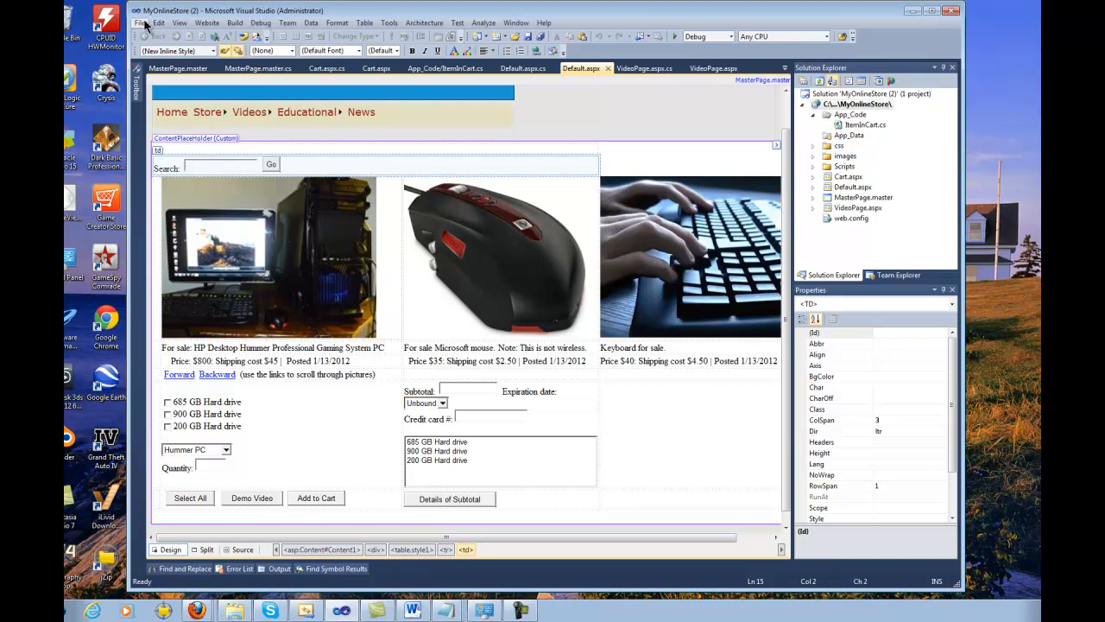
mouse_move(153, 36)
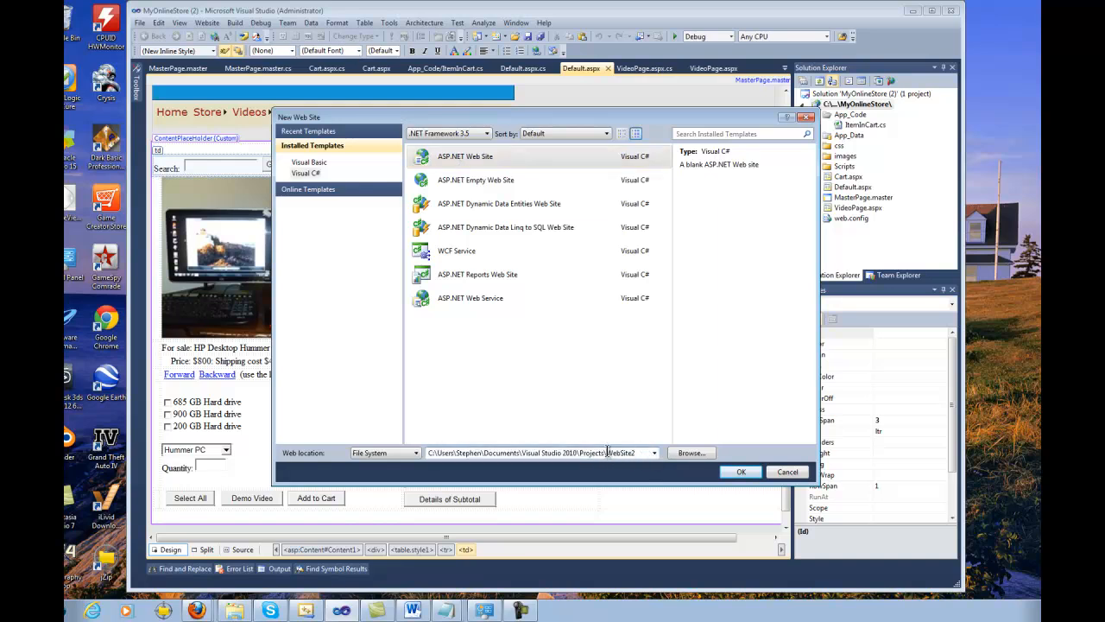
- Inspect the New Web Site dialog's folder name, then cancel back to the Default.aspx design
double_click(620, 453)
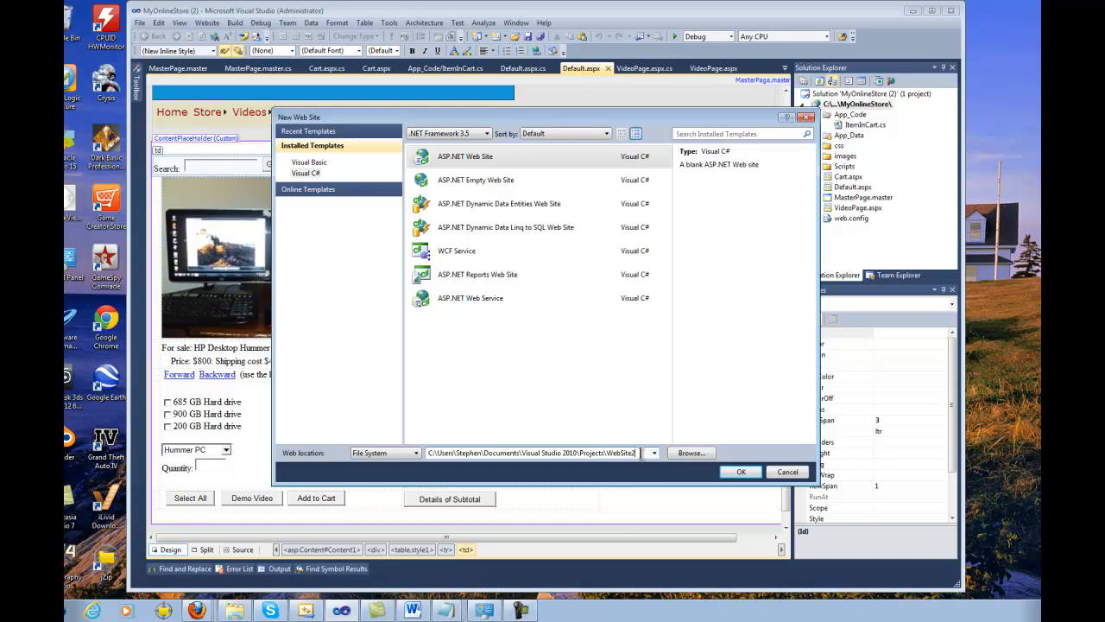
click(465, 156)
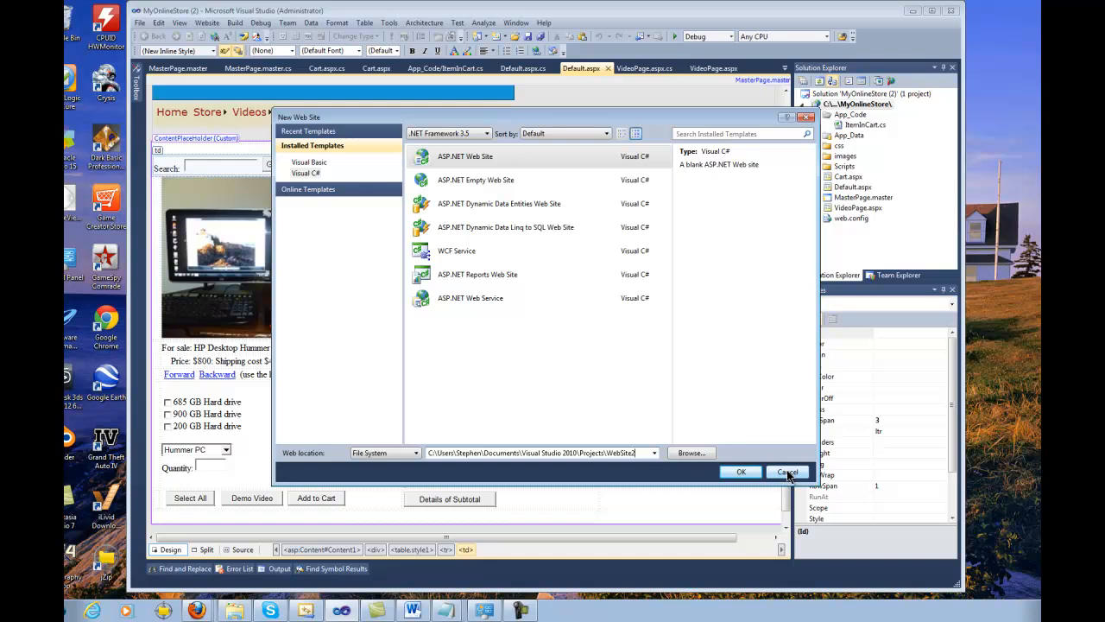
click(787, 472)
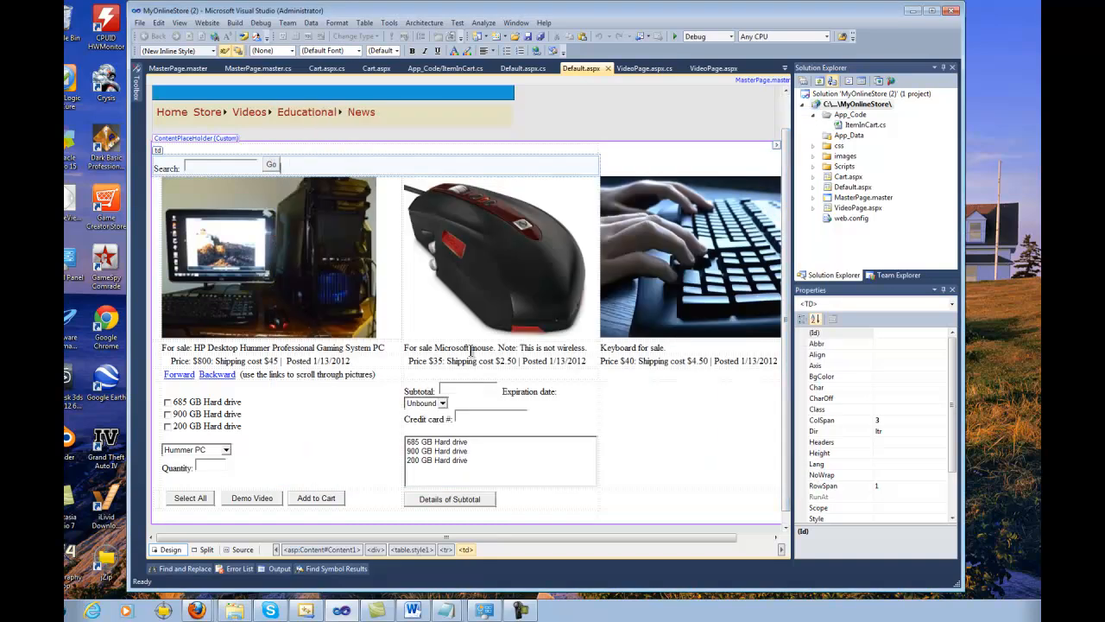
mouse_move(397, 198)
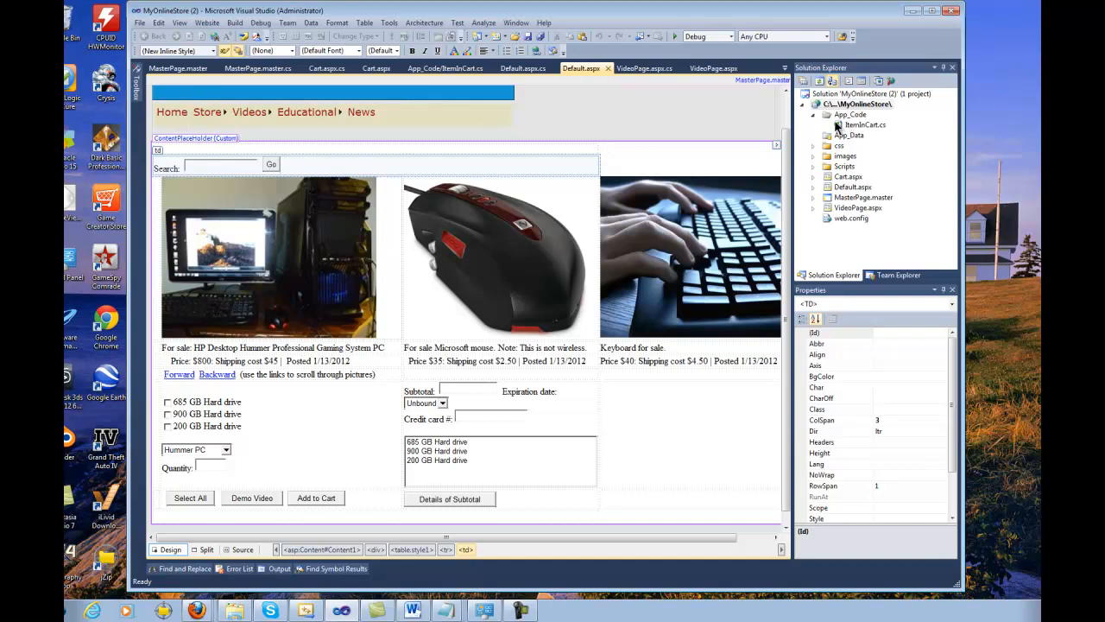
mouse_move(725, 145)
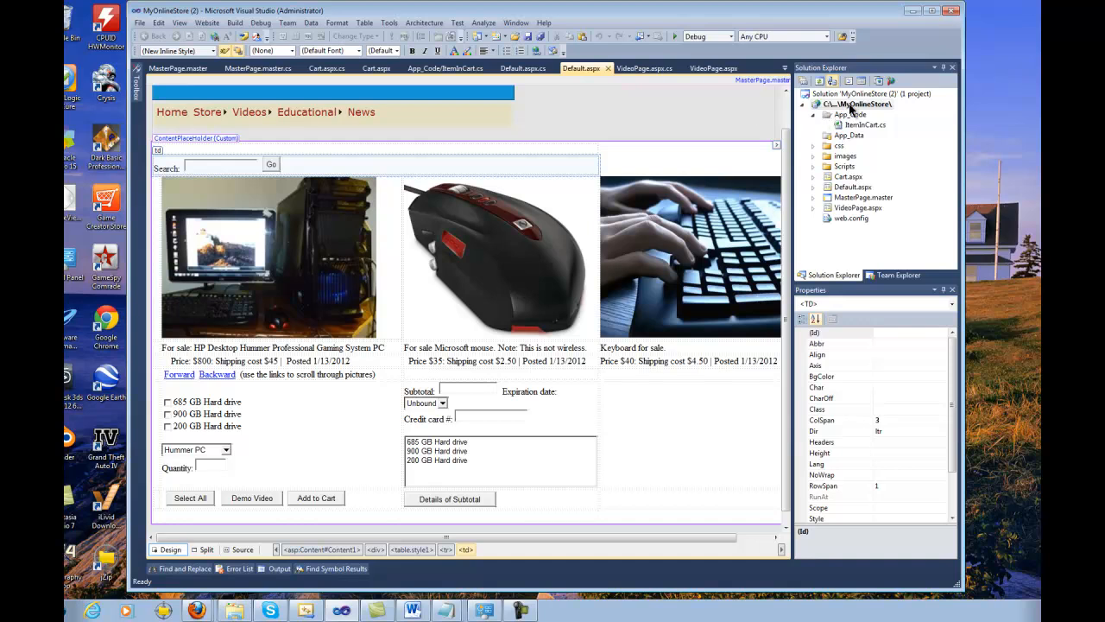
- From the MyOnlineStore project, bring up Add New Item with the Master Page template as MasterPage2.master
click(860, 103)
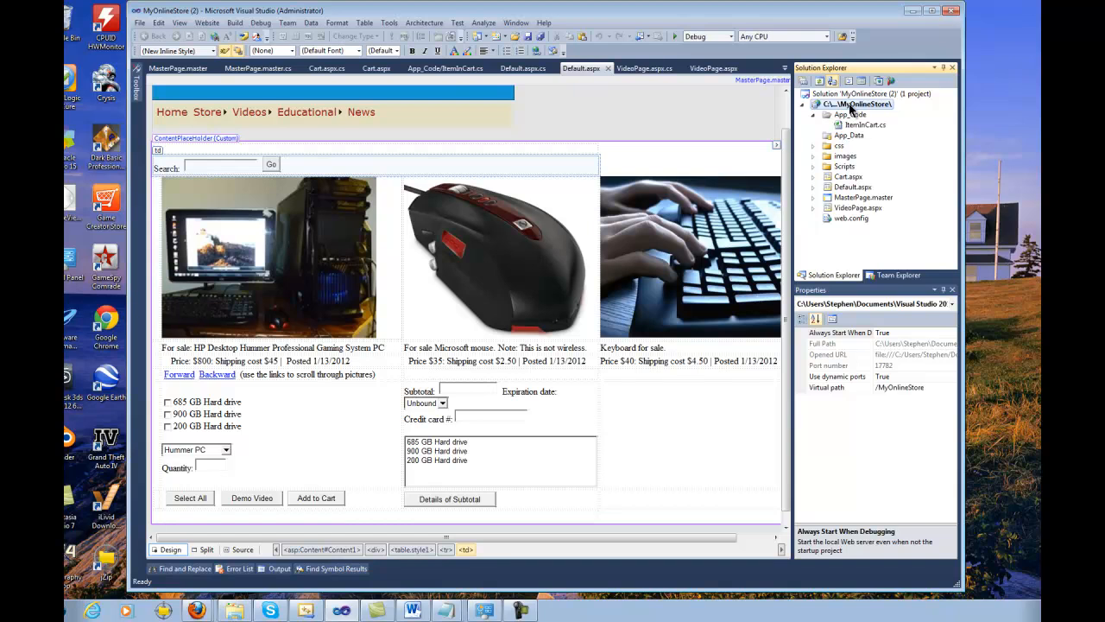
mouse_move(844, 104)
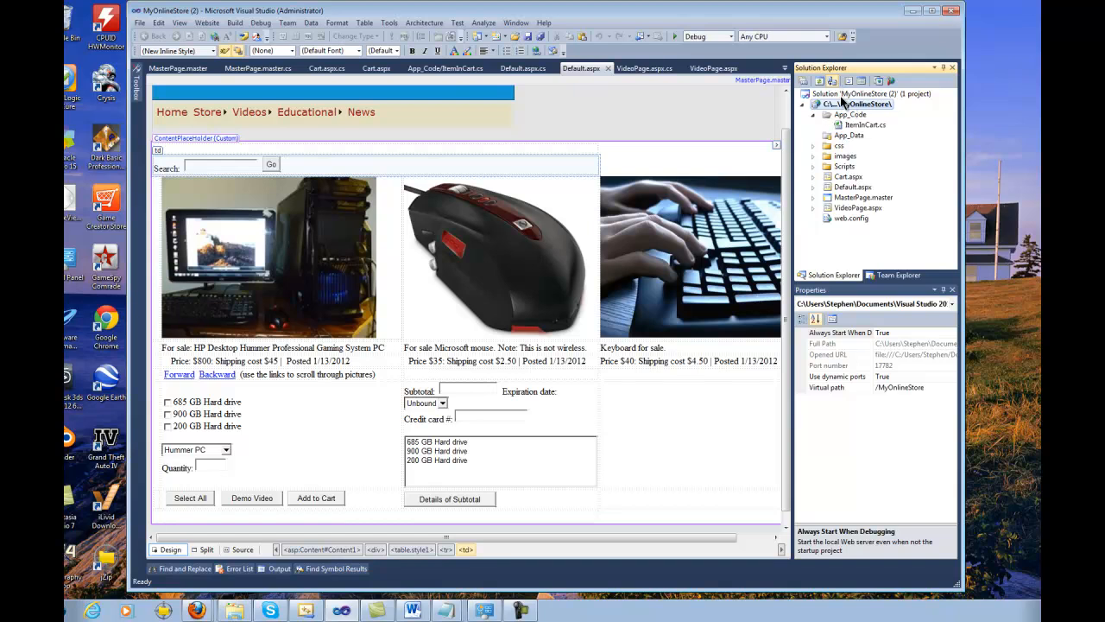
mouse_move(902, 147)
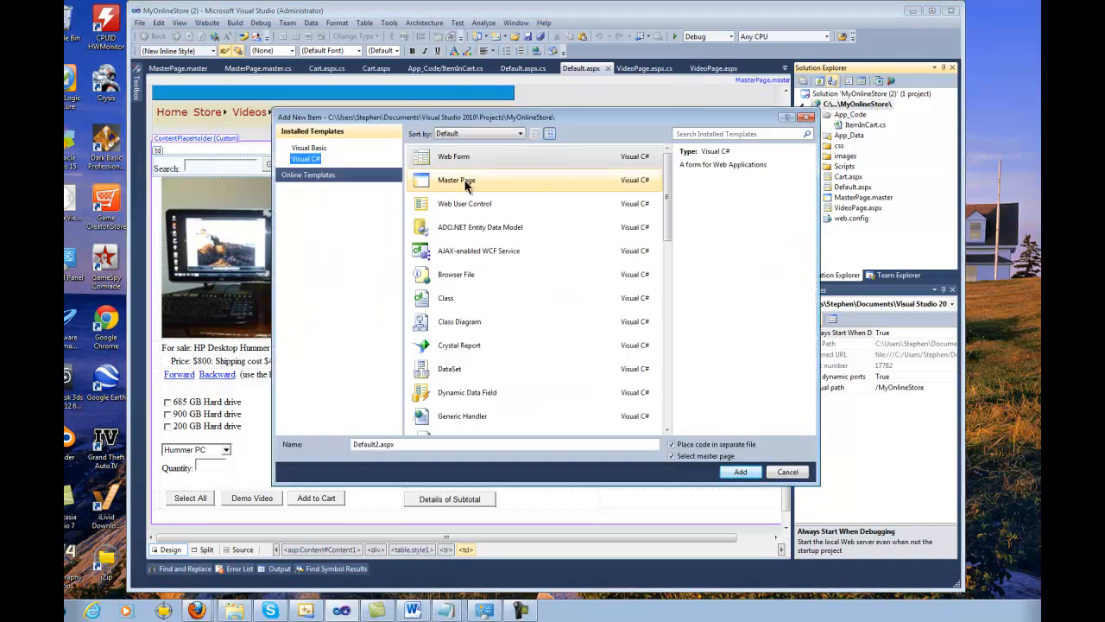
click(456, 179)
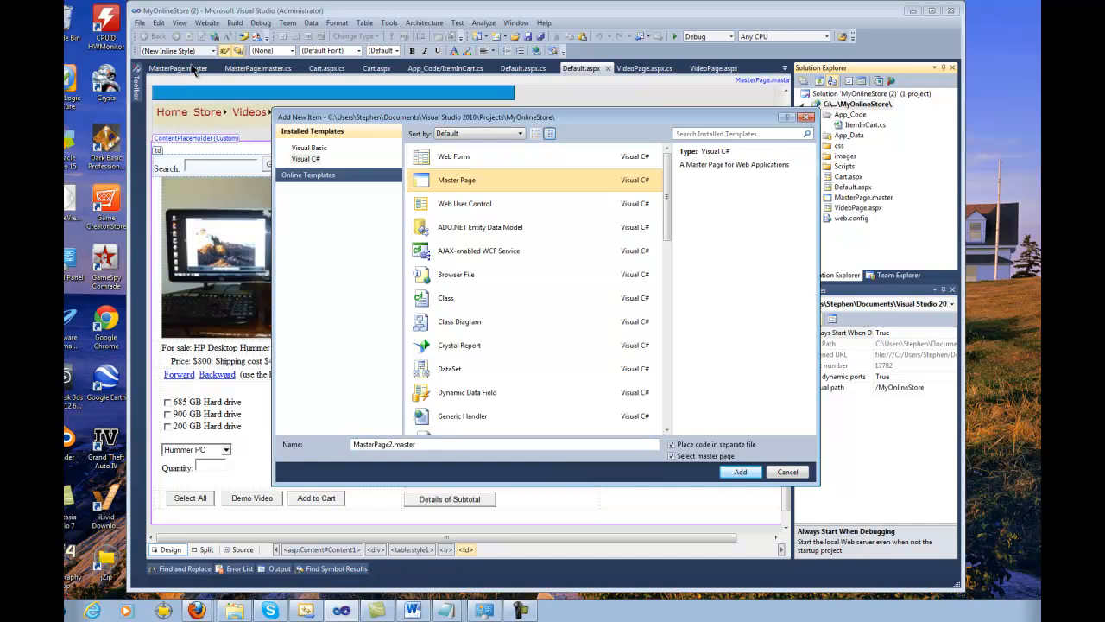
mouse_move(770, 441)
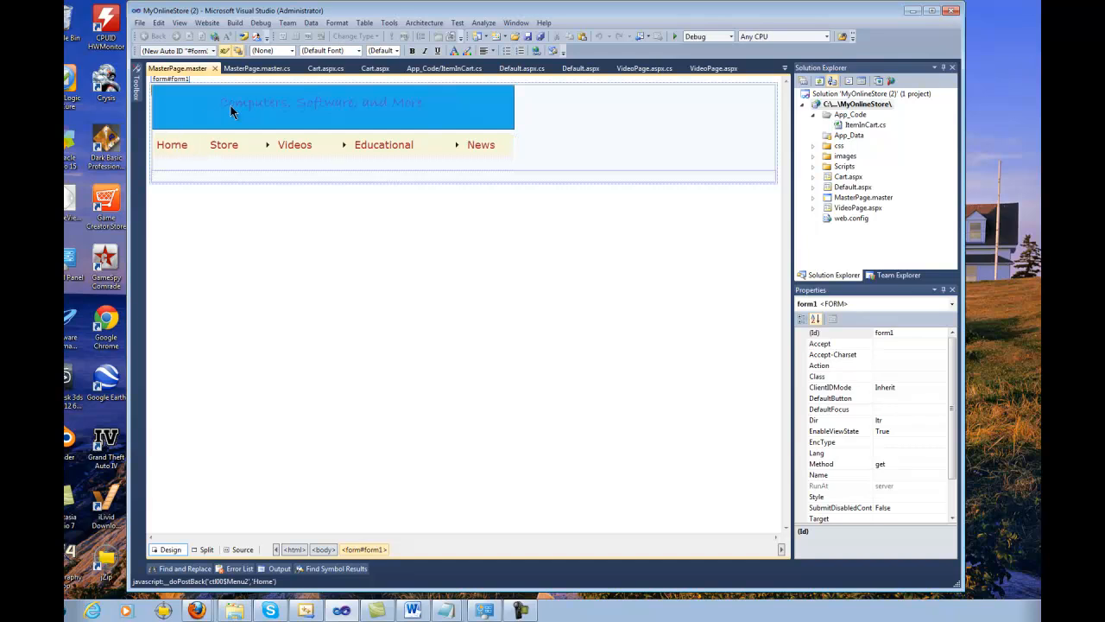
mouse_move(169, 138)
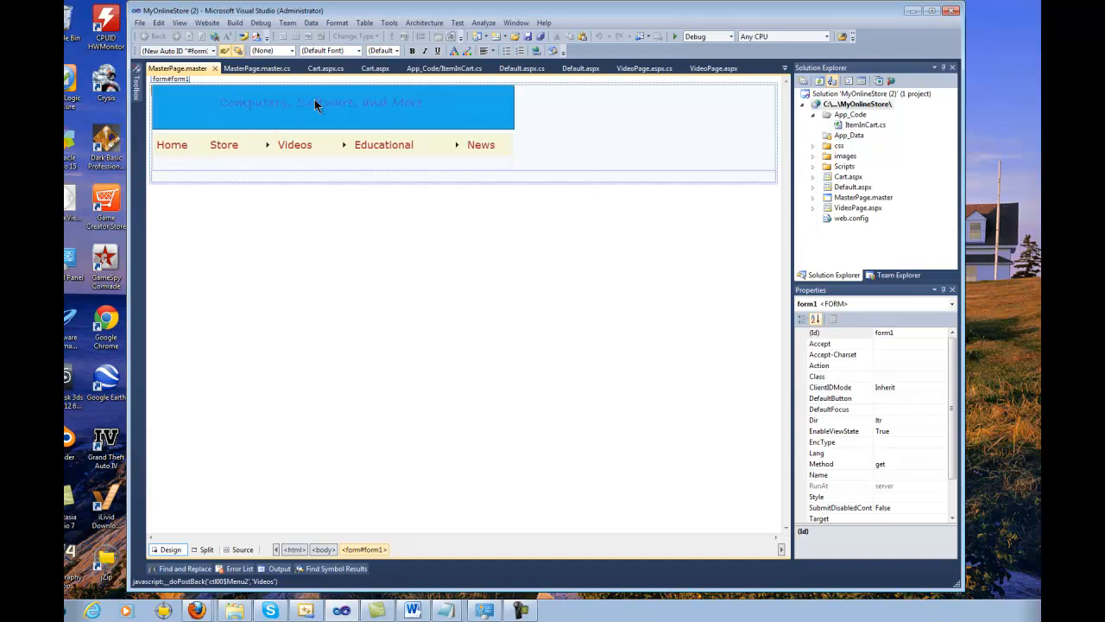
mouse_move(204, 121)
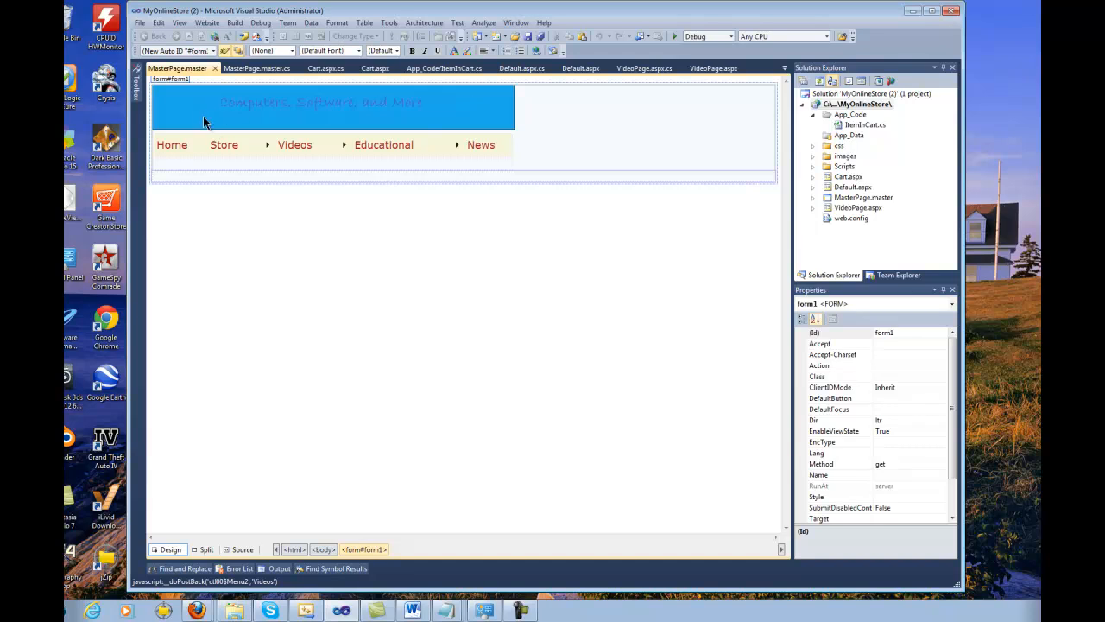
mouse_move(463, 105)
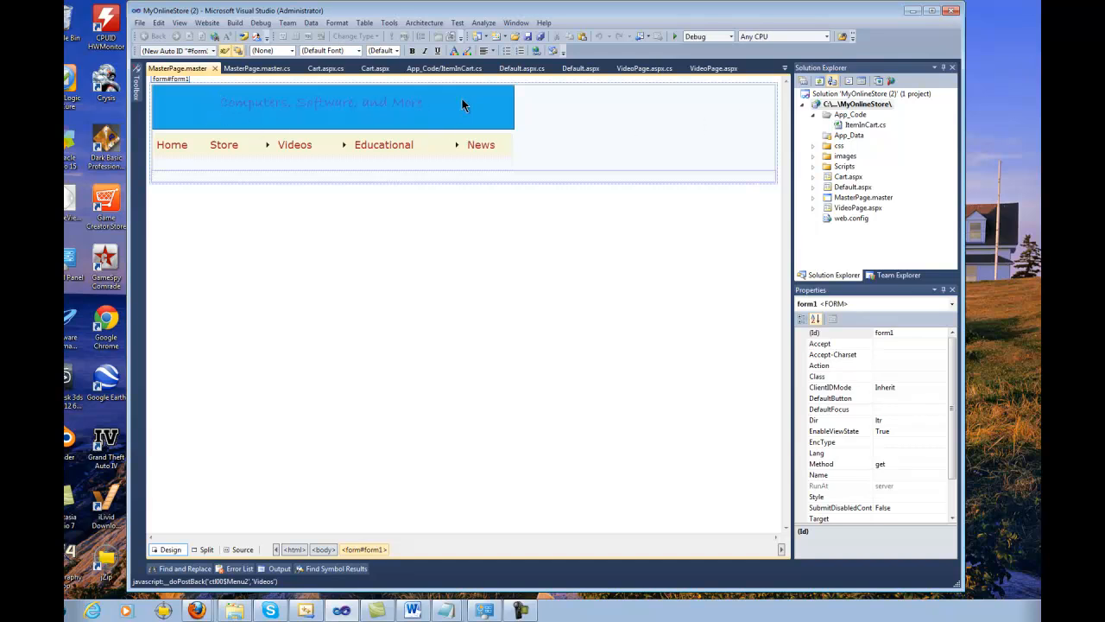
mouse_move(302, 114)
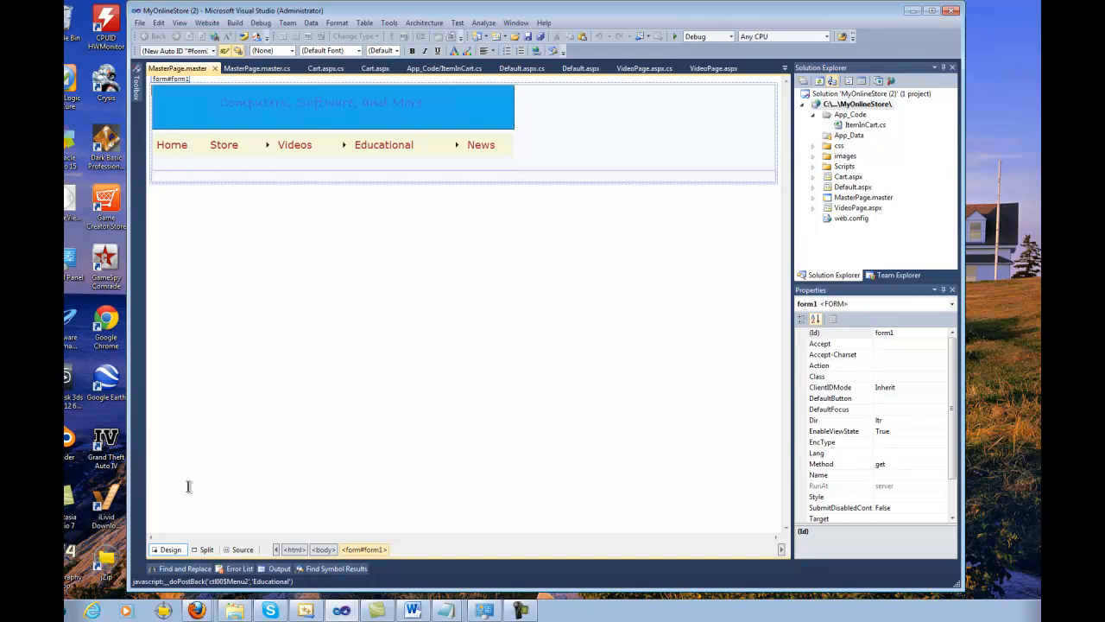
mouse_move(111, 542)
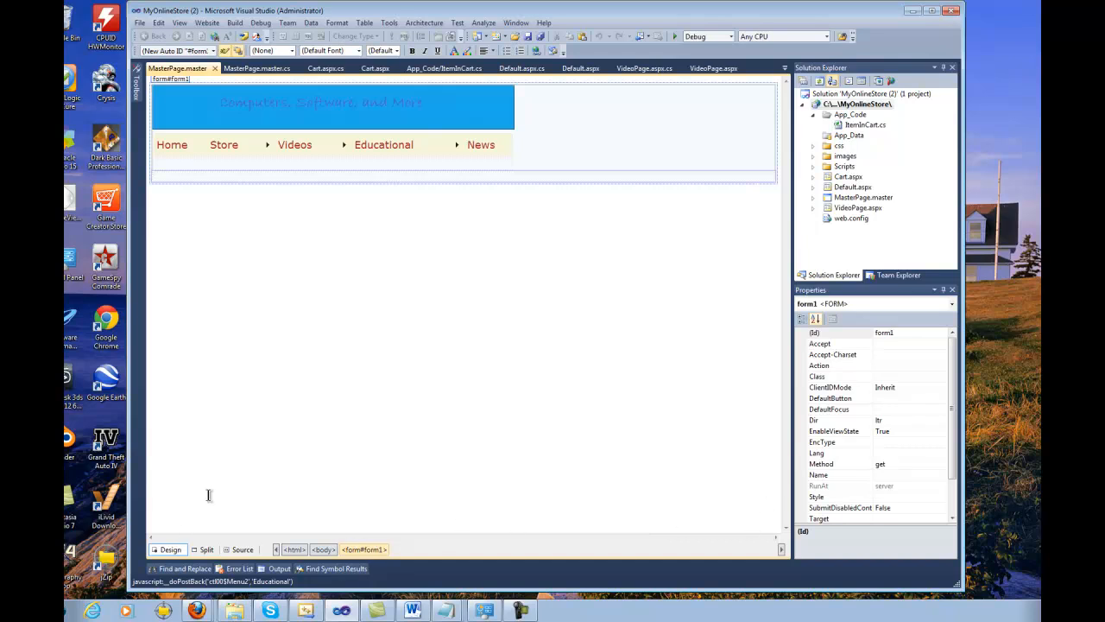
mouse_move(365, 227)
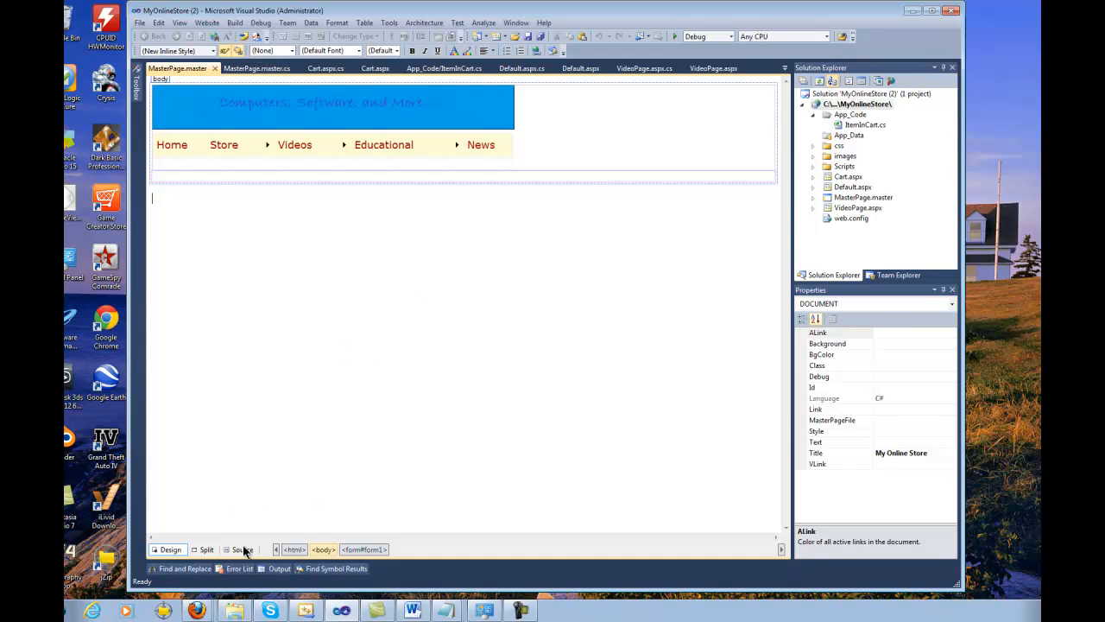
- Switch MasterPage.master to Source and inspect its body and form1 elements
click(242, 549)
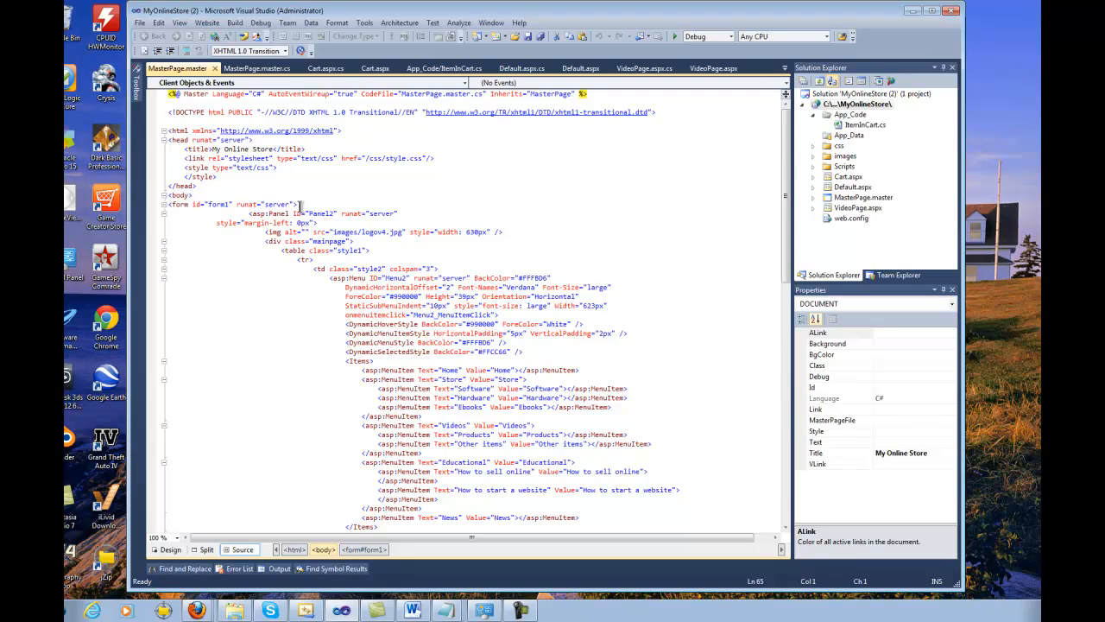
click(233, 204)
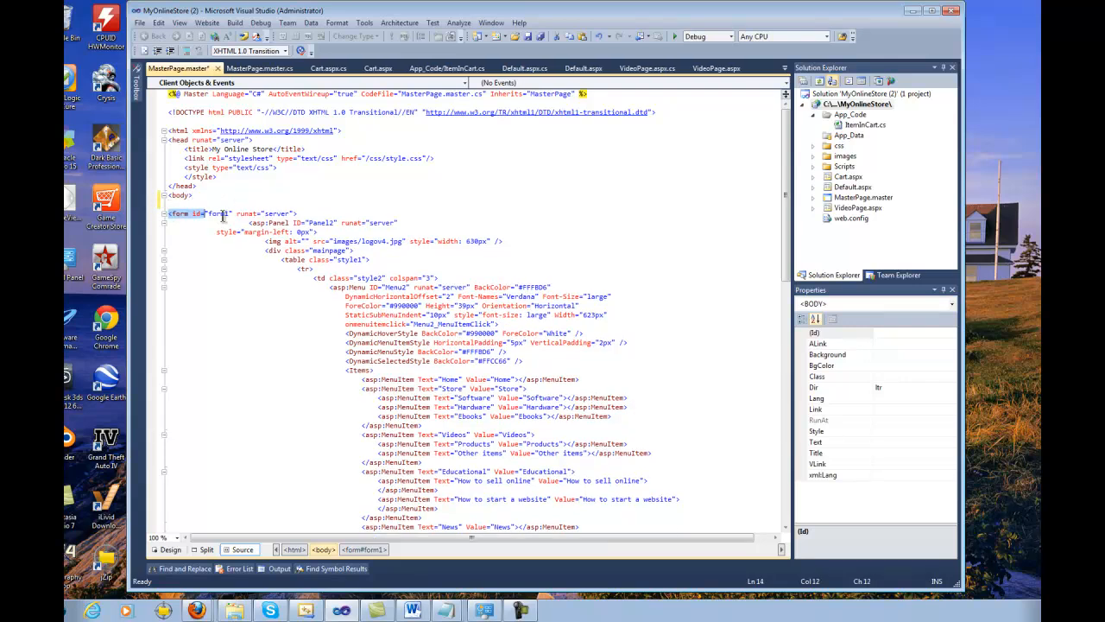
click(217, 214)
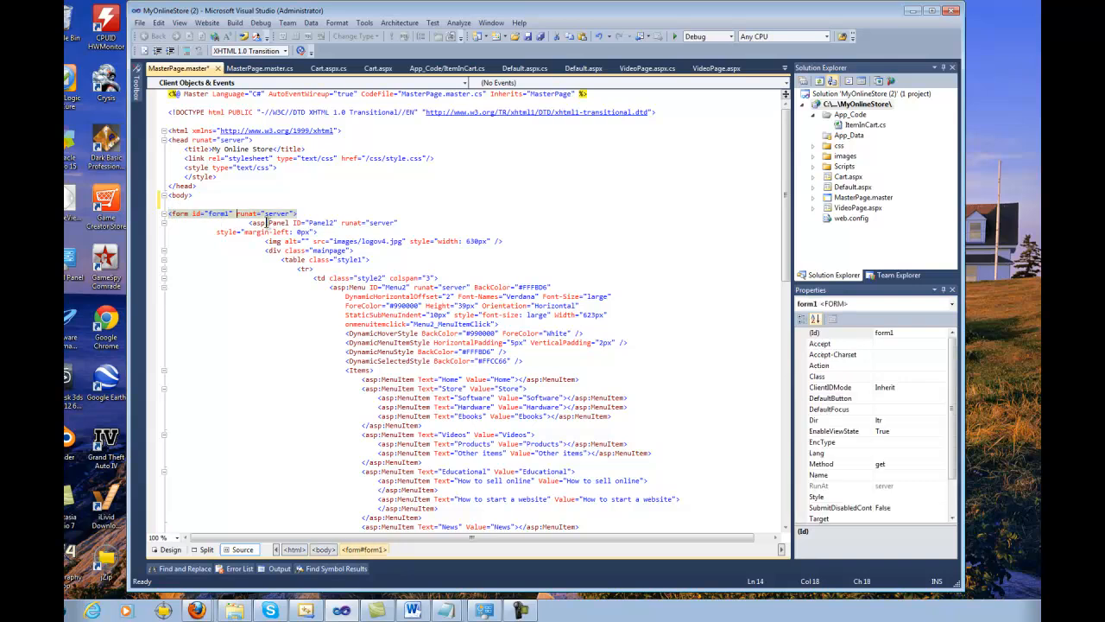
mouse_move(292, 240)
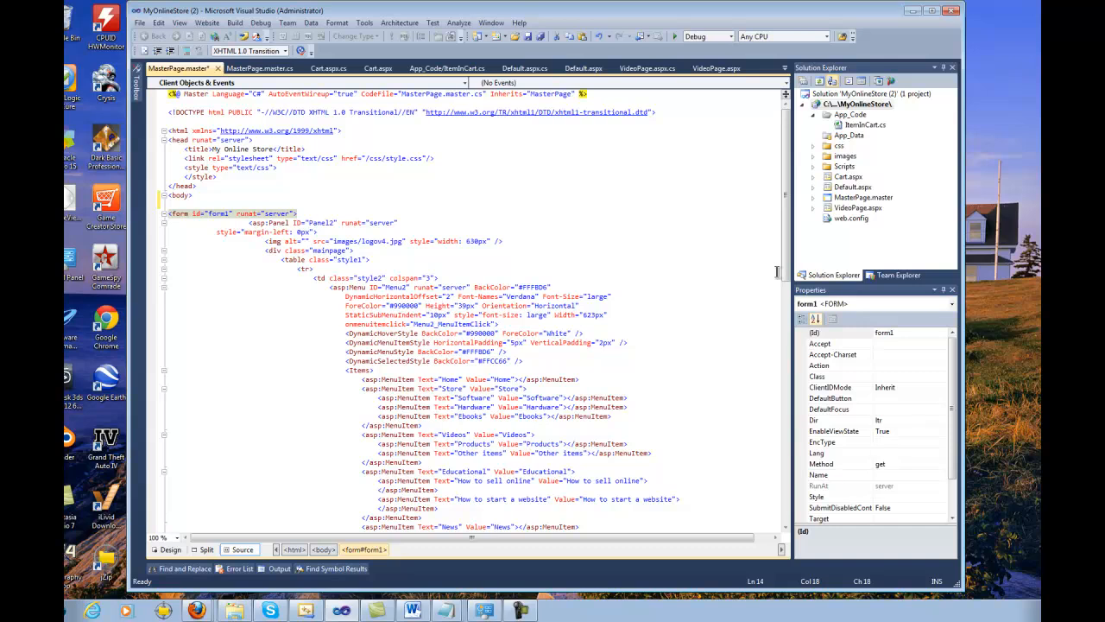
- Scroll the master page markup through the menu down to the content placeholder
scroll(down, 3)
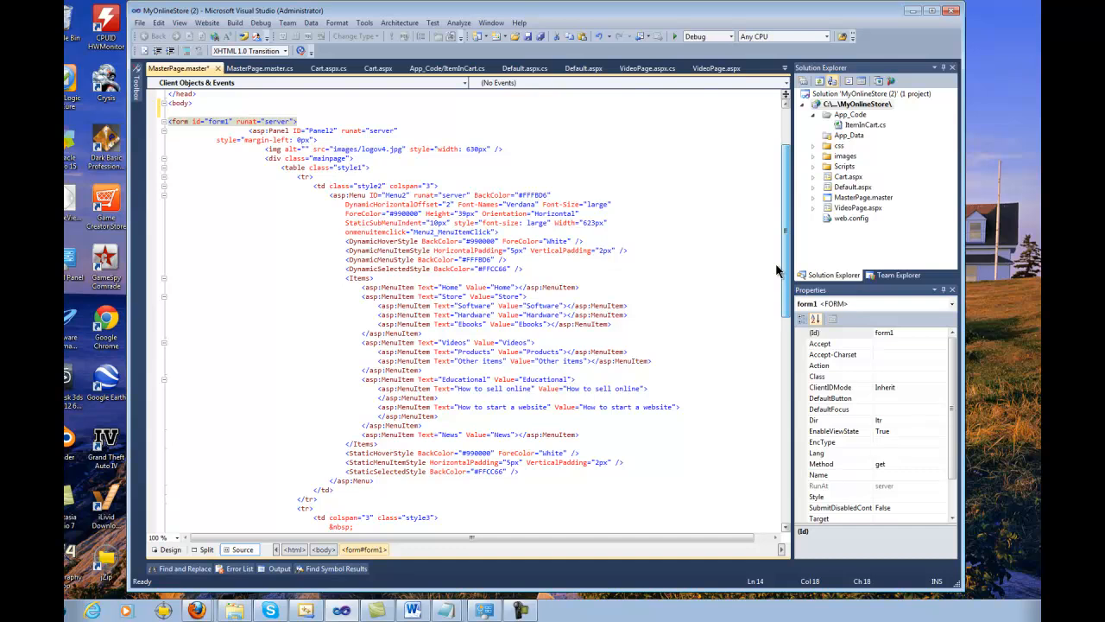
scroll(down, 3)
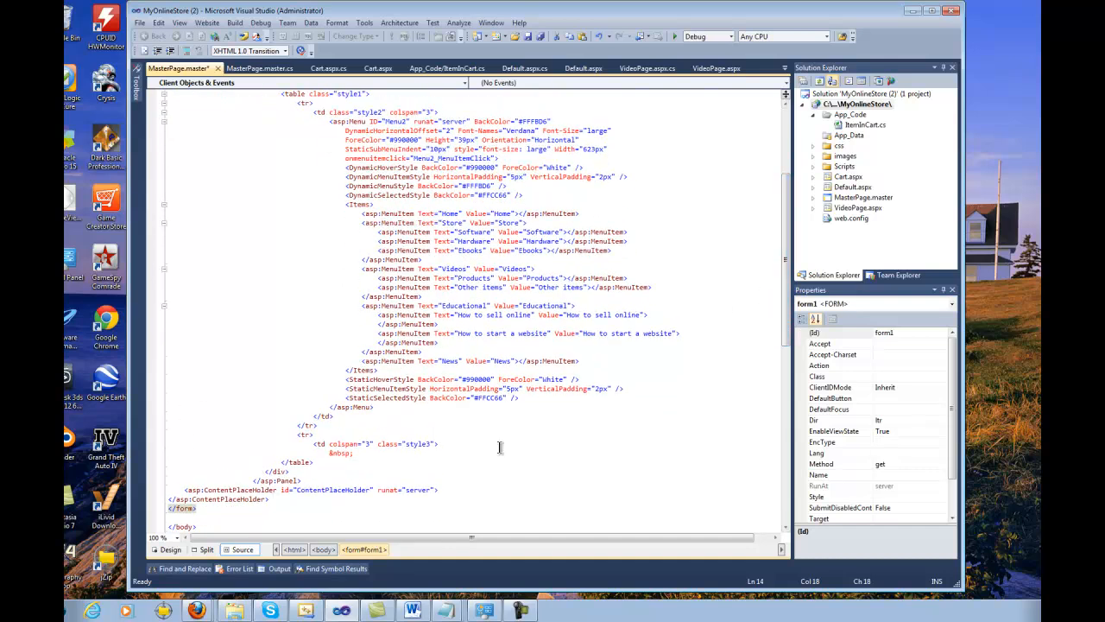
scroll(up, 3)
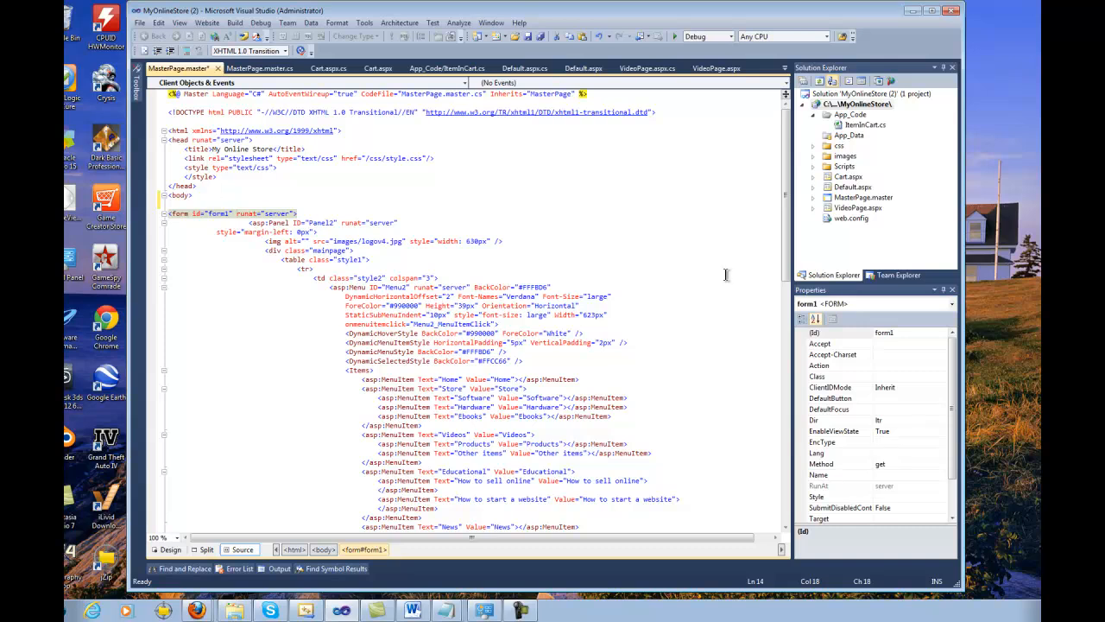
scroll(down, 3)
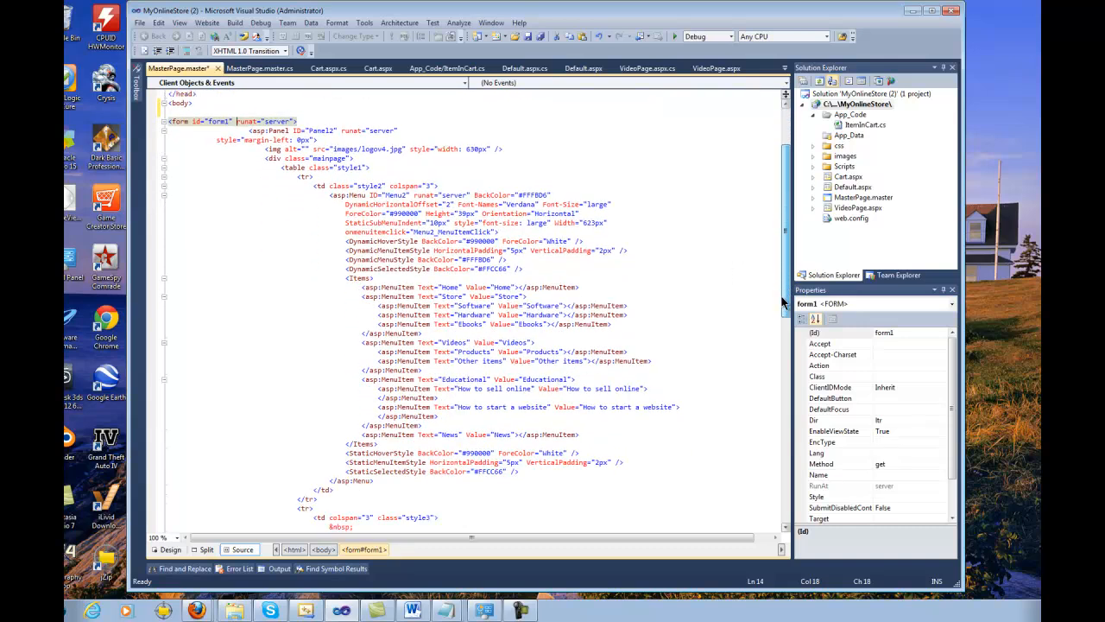
scroll(down, 3)
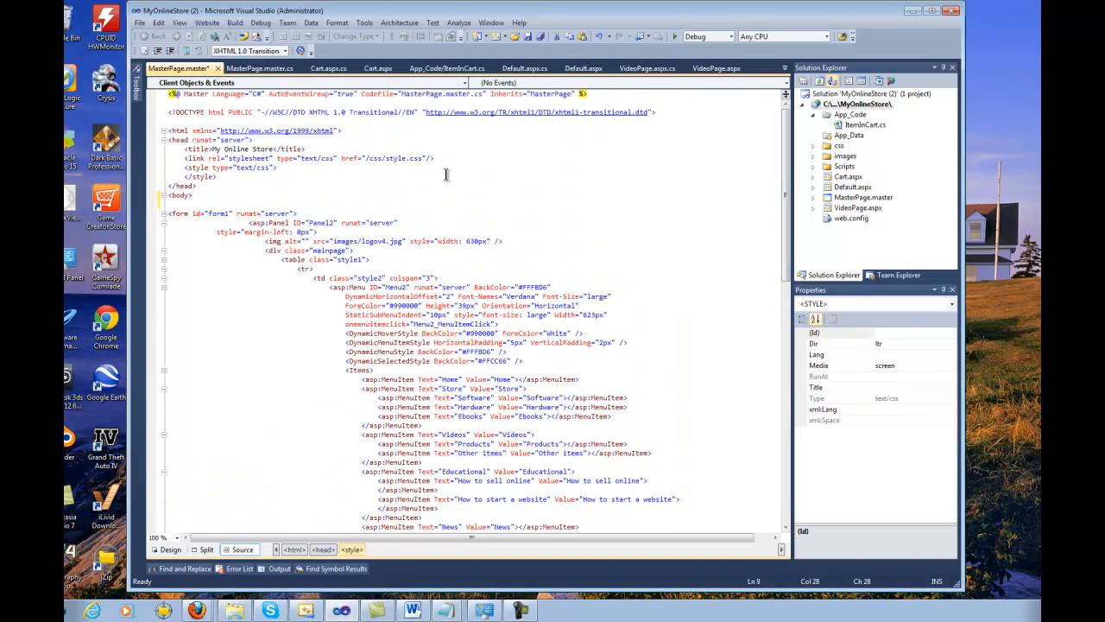
- Search the solution for 'ContentPlaceHolder' and jump to that element in MasterPage.master
key(ctrl+f)
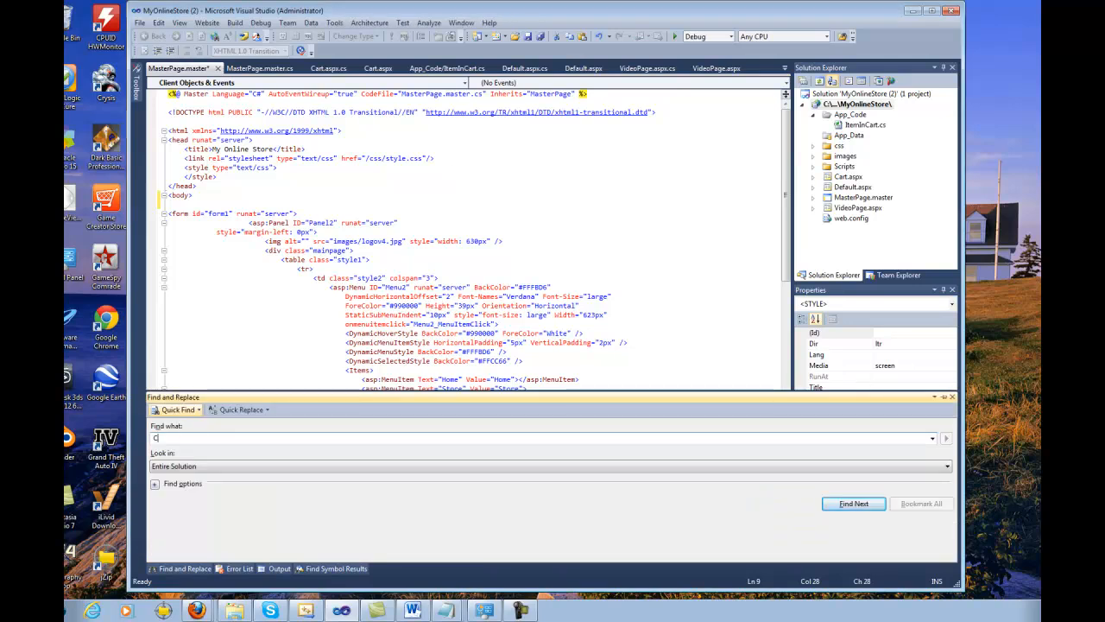
text(ontentPl)
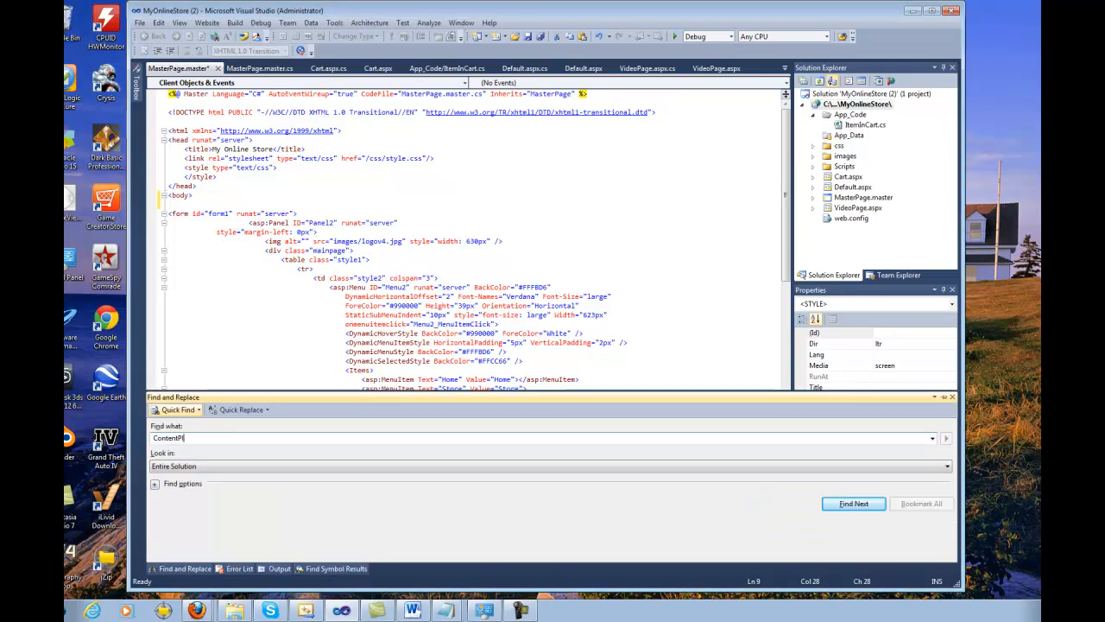
text(ace)
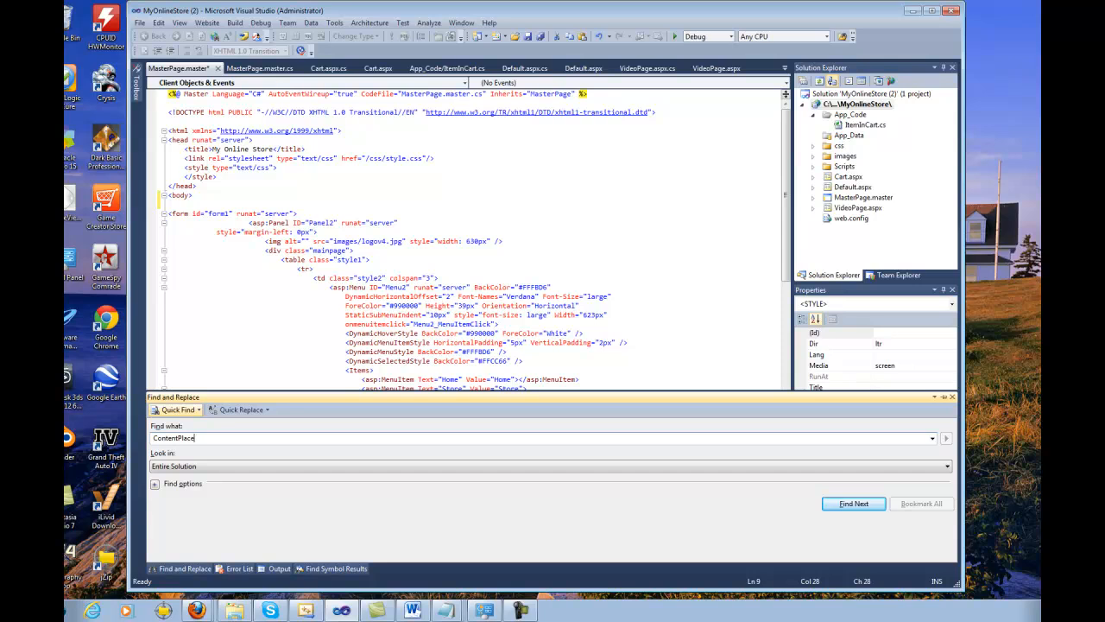
text(Holder)
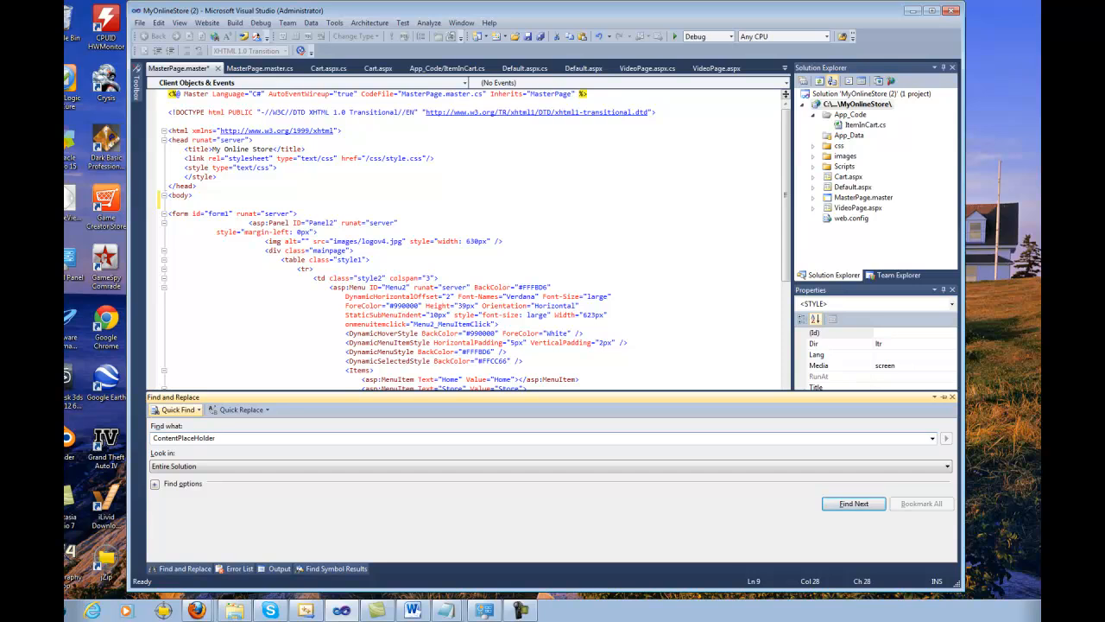
click(853, 504)
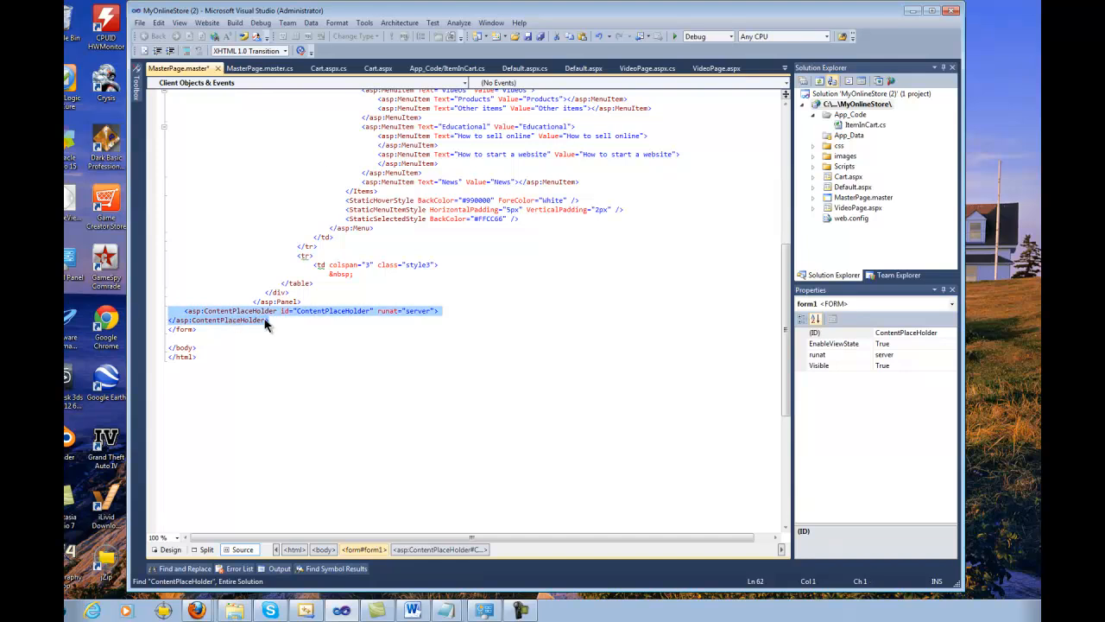
scroll(up, 3)
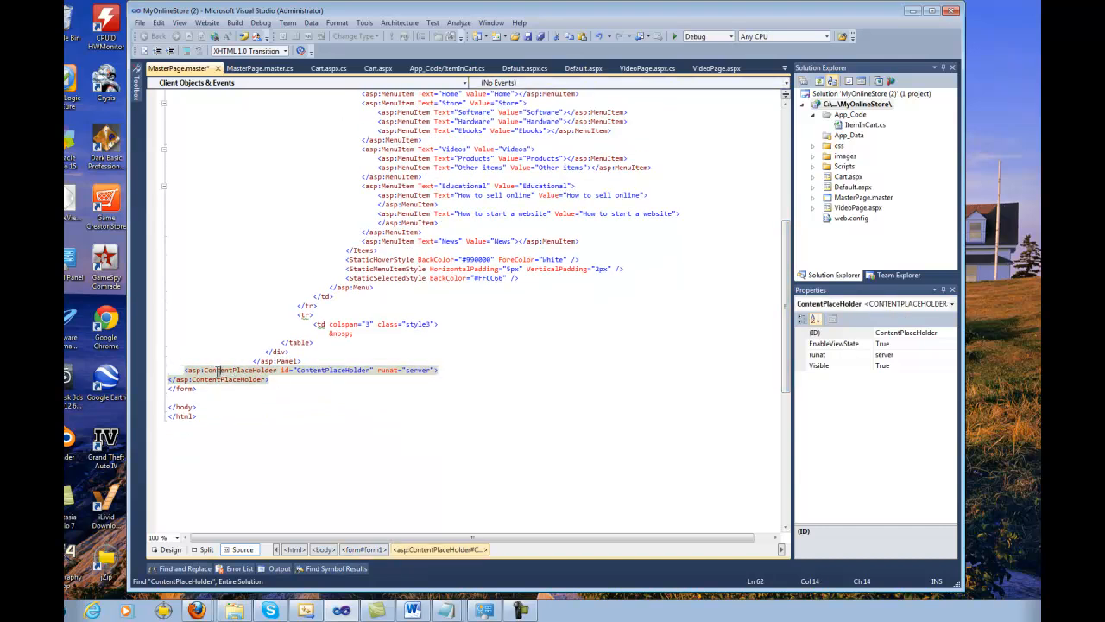
click(361, 370)
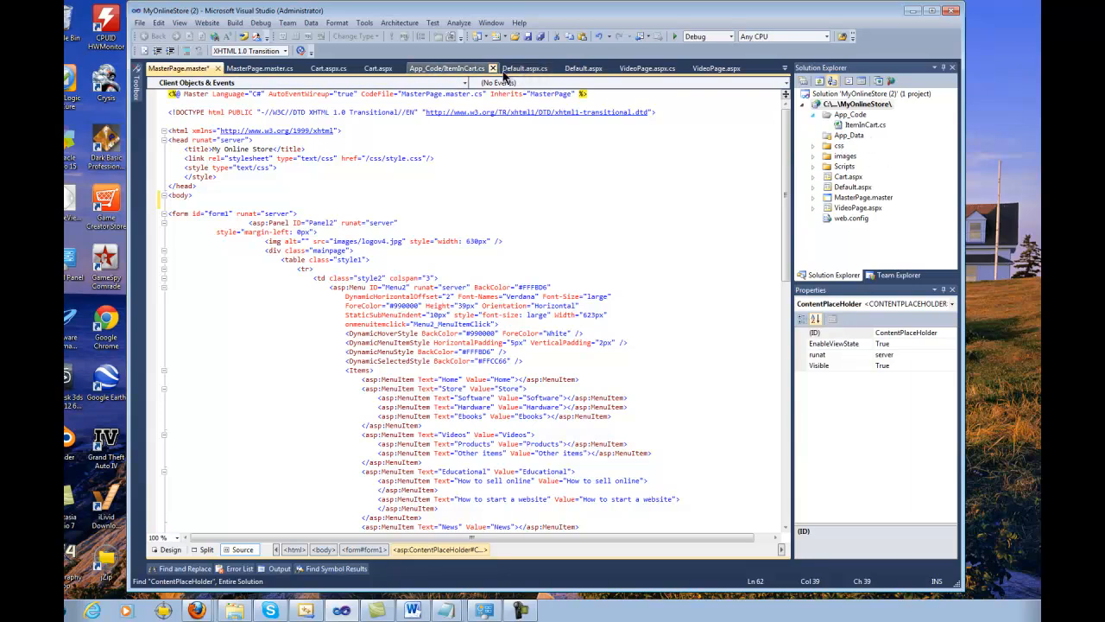
- View Default.aspx in Source, showing its Content element mapped to ContentPlaceHolder1
click(525, 69)
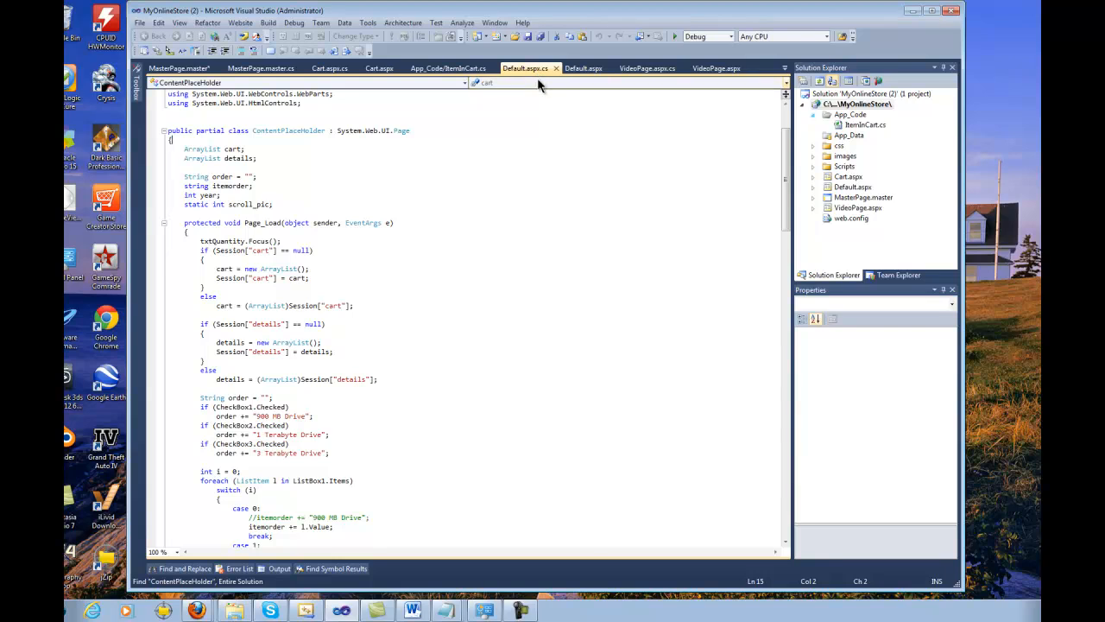
mouse_move(568, 85)
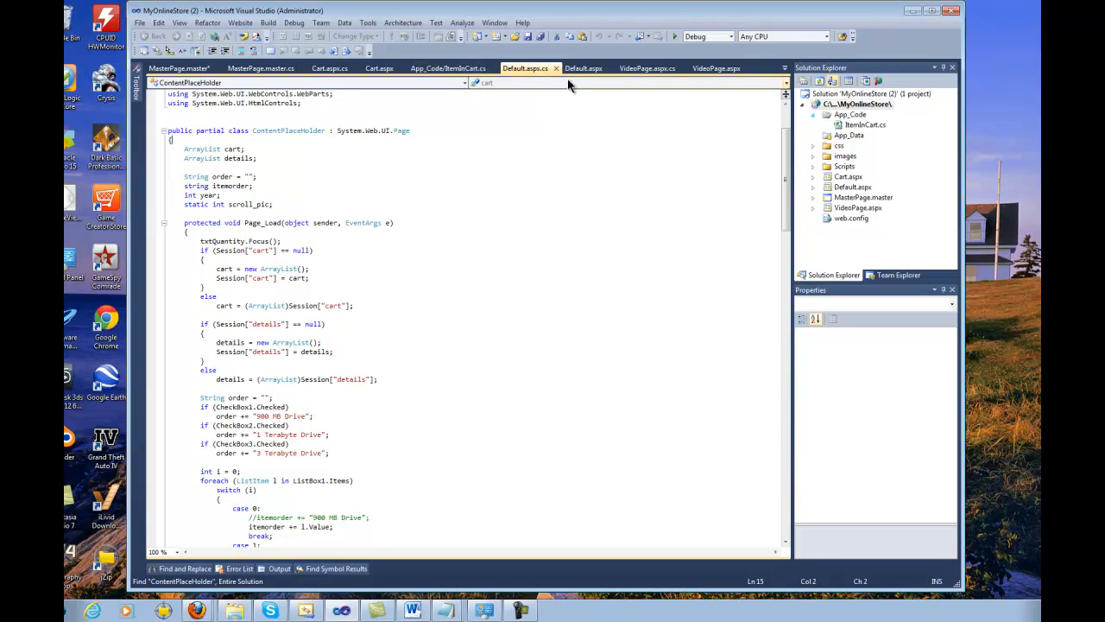
click(583, 69)
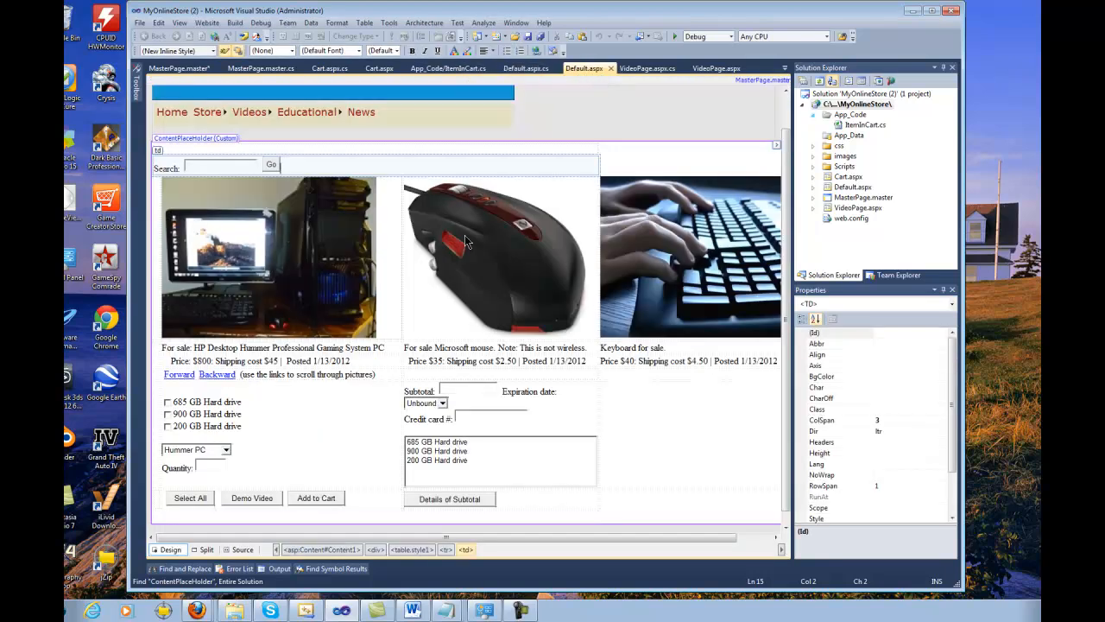
click(242, 549)
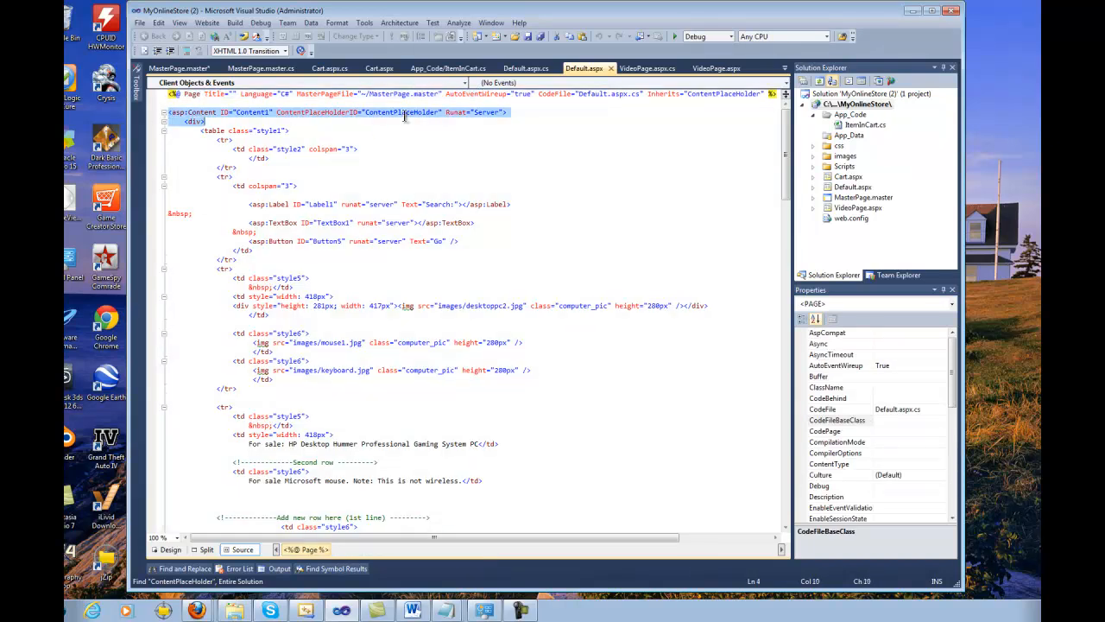
- Select the ContentPlaceHolder1 ID inside Default.aspx's Content element
click(252, 112)
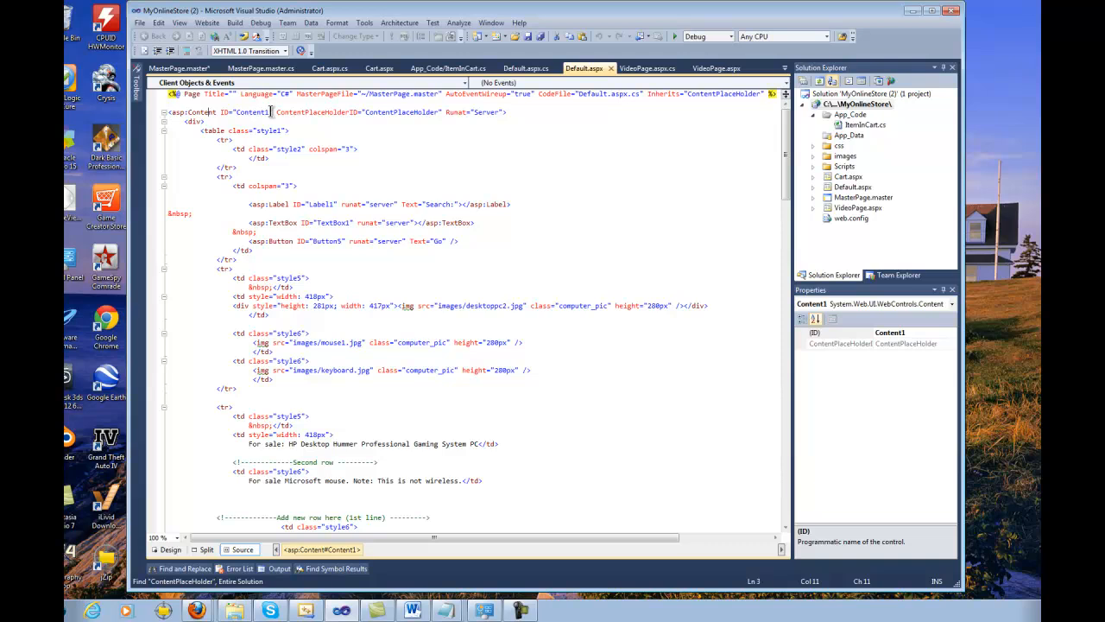
click(387, 112)
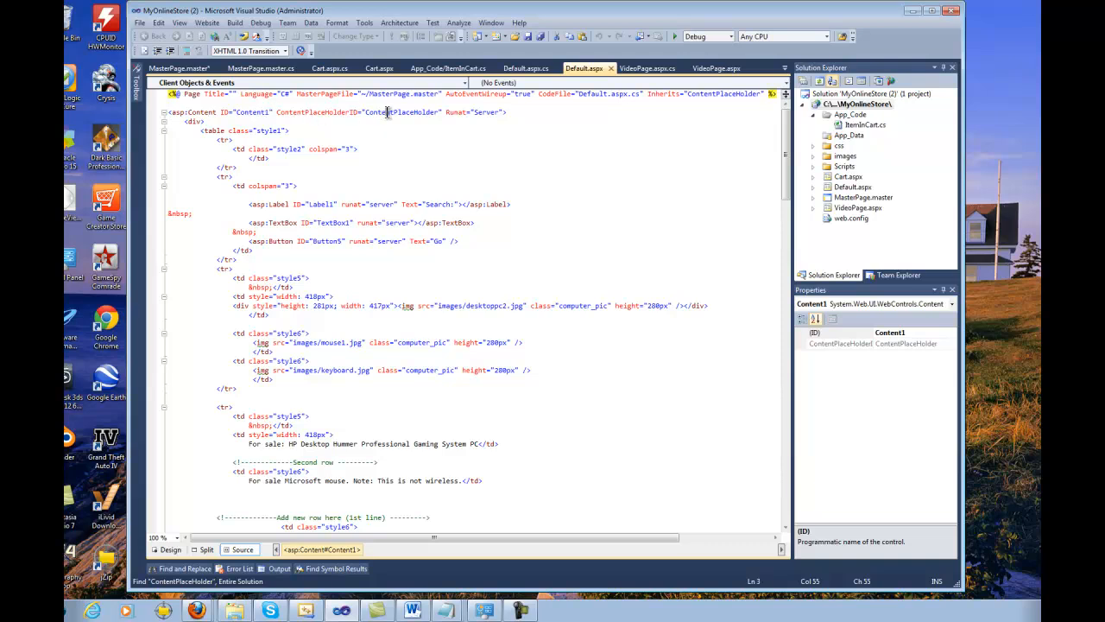
double_click(400, 112)
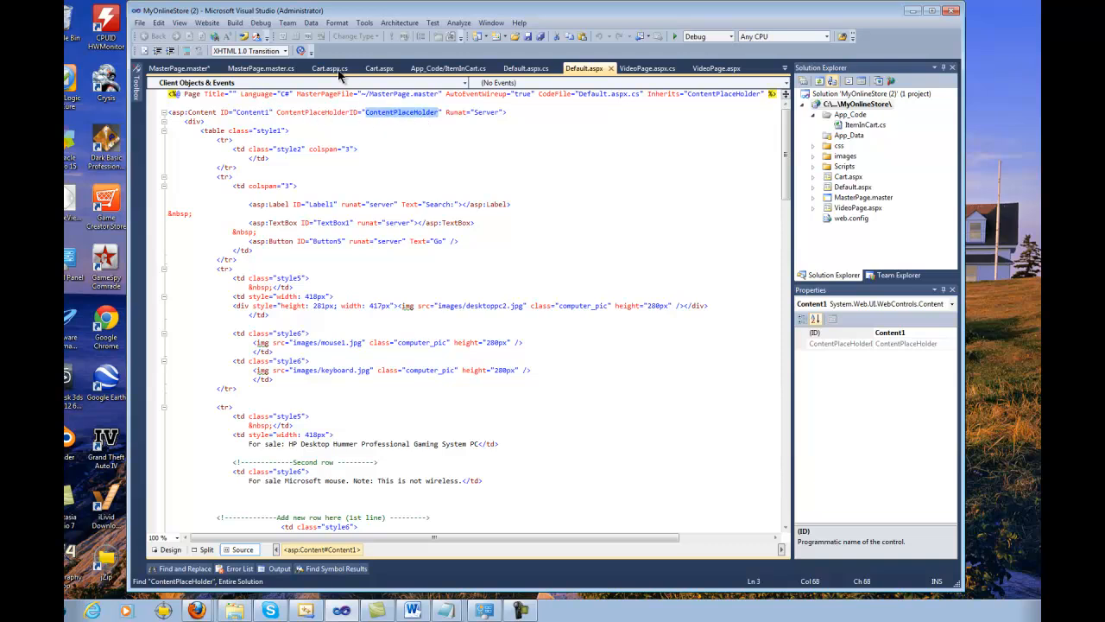
- Compare the ID against MasterPage.master, then show Default.aspx in Design with the shared header and menu
click(179, 69)
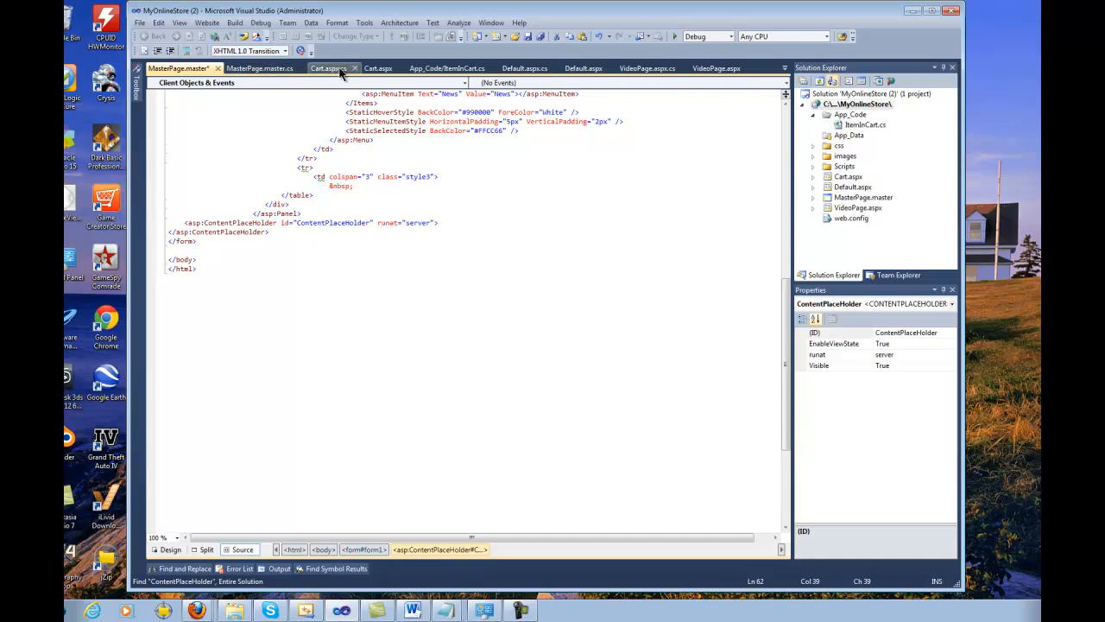
click(584, 69)
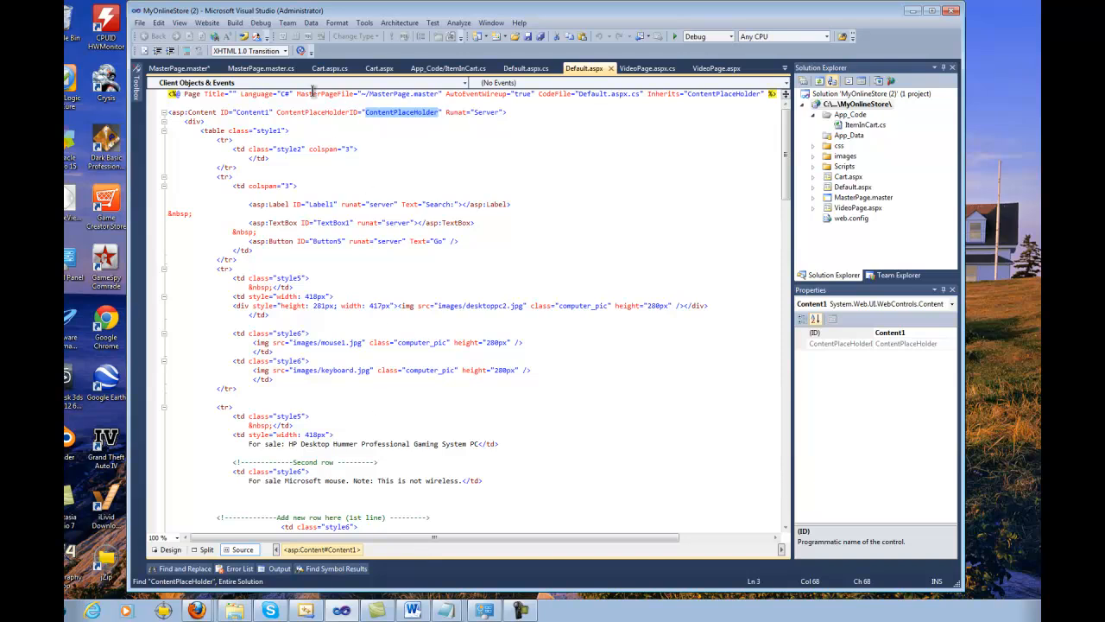
click(171, 549)
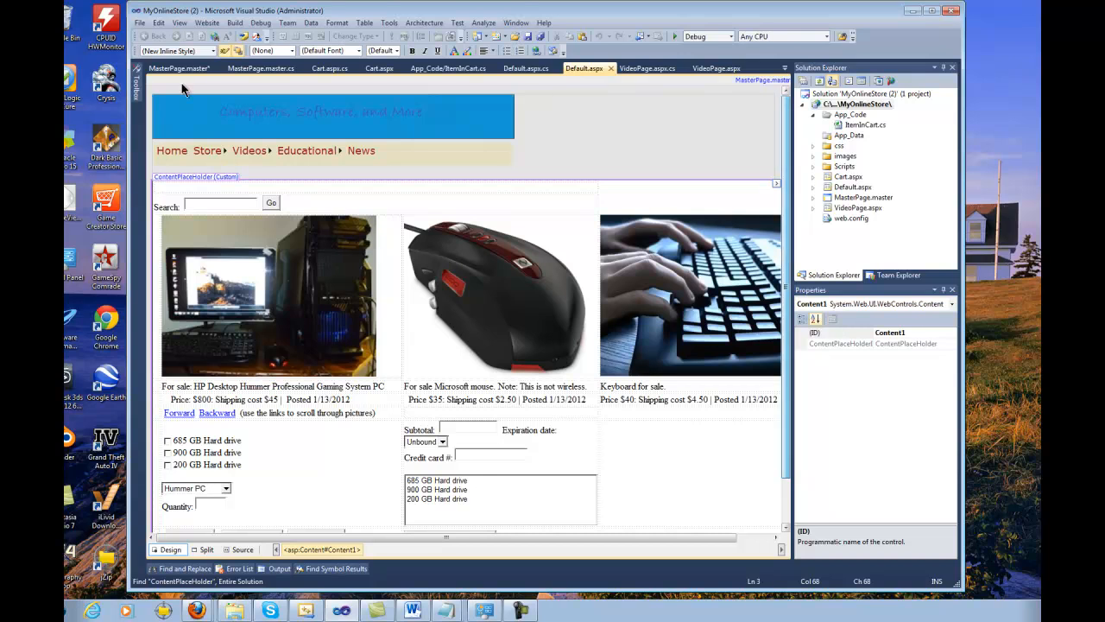
mouse_move(242, 157)
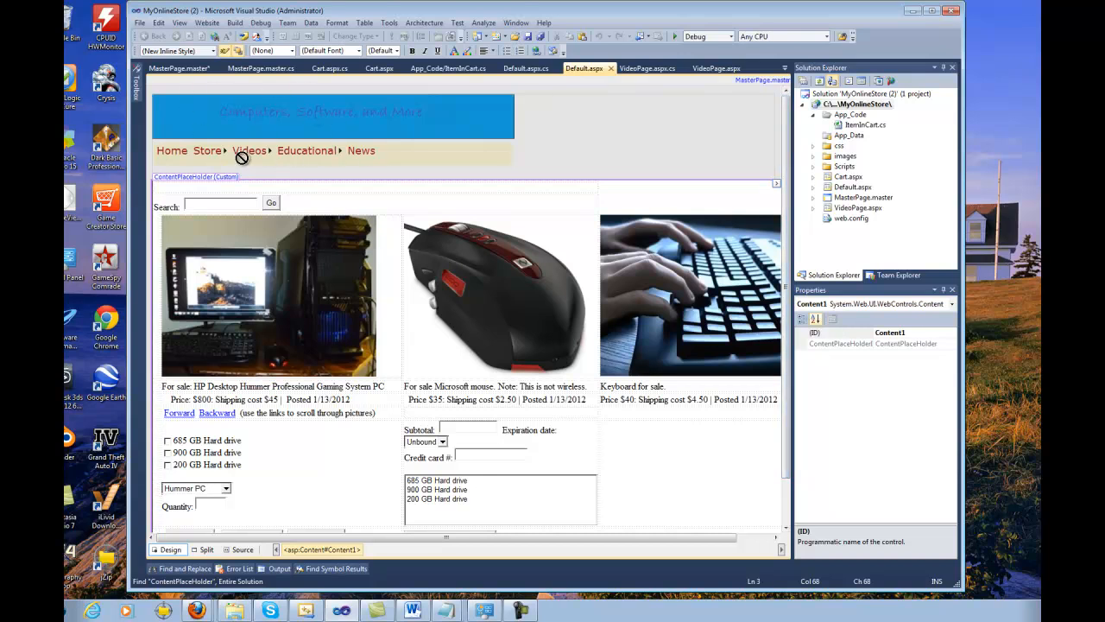
mouse_move(283, 131)
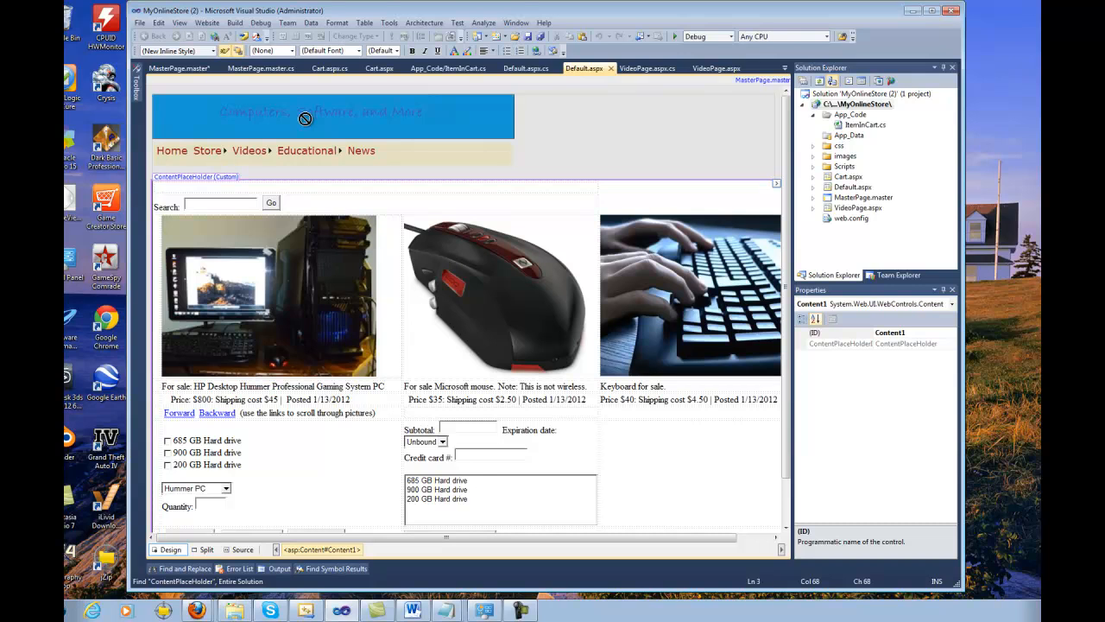
mouse_move(266, 135)
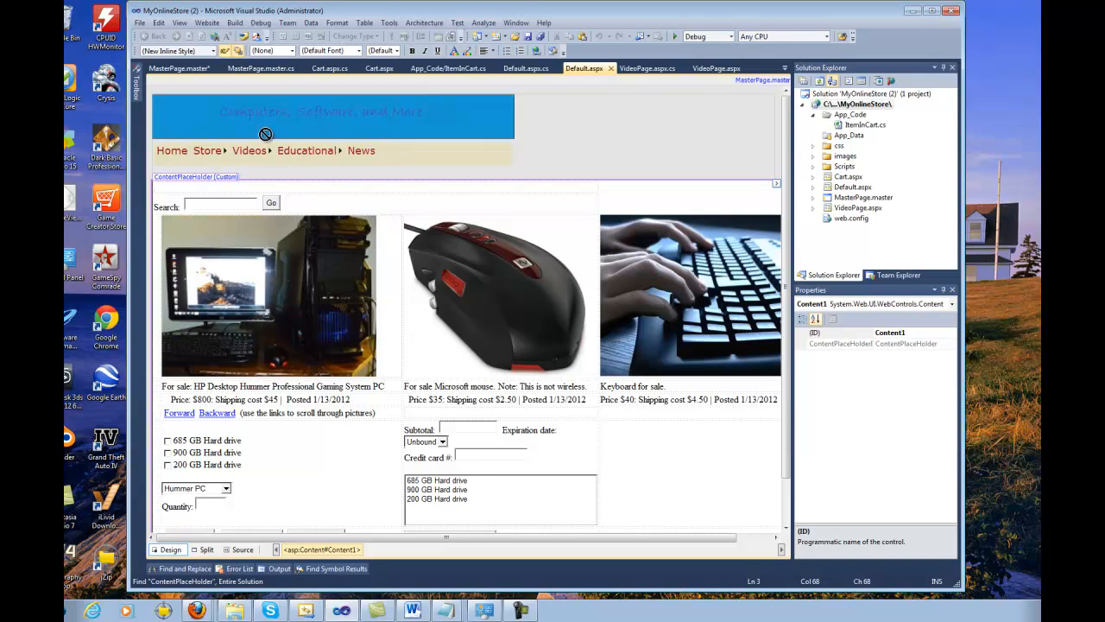
mouse_move(289, 86)
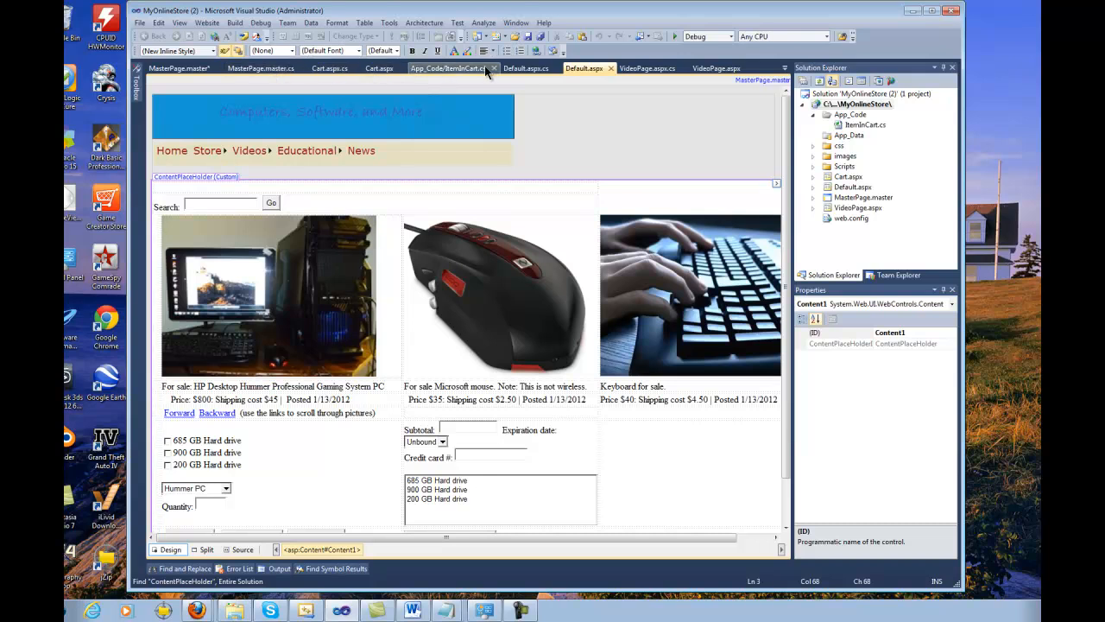
- Return from the Default.aspx design to its Source markup starting at the Content element
click(328, 69)
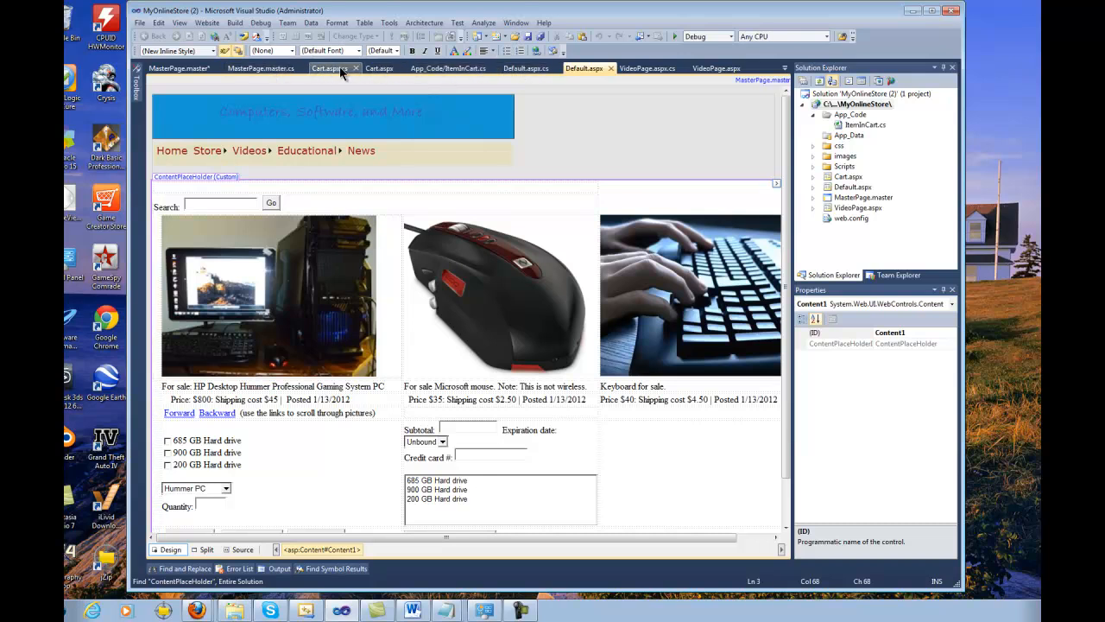
click(584, 69)
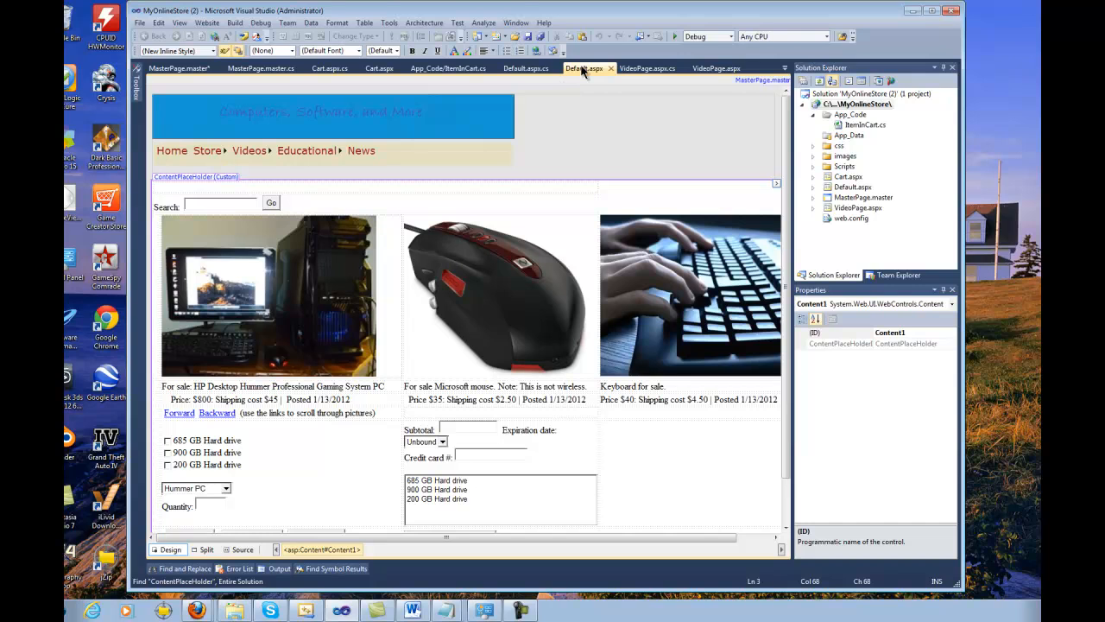
click(242, 549)
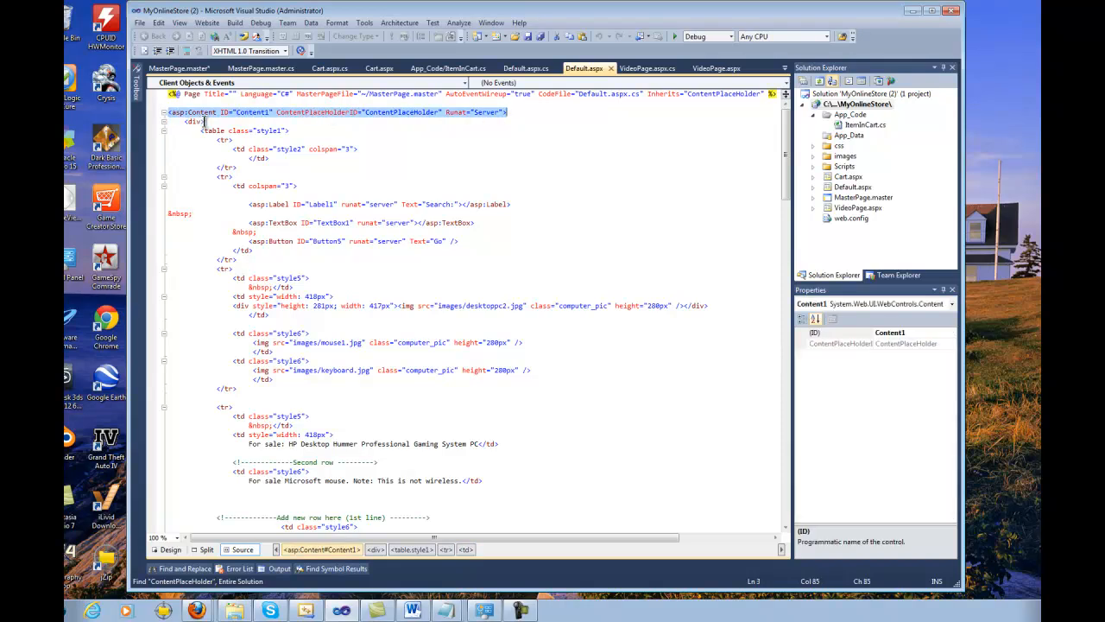
- Look through Default.aspx's Content block, then return to MasterPage.master's markup at its ContentPlaceHolder
scroll(down, 3)
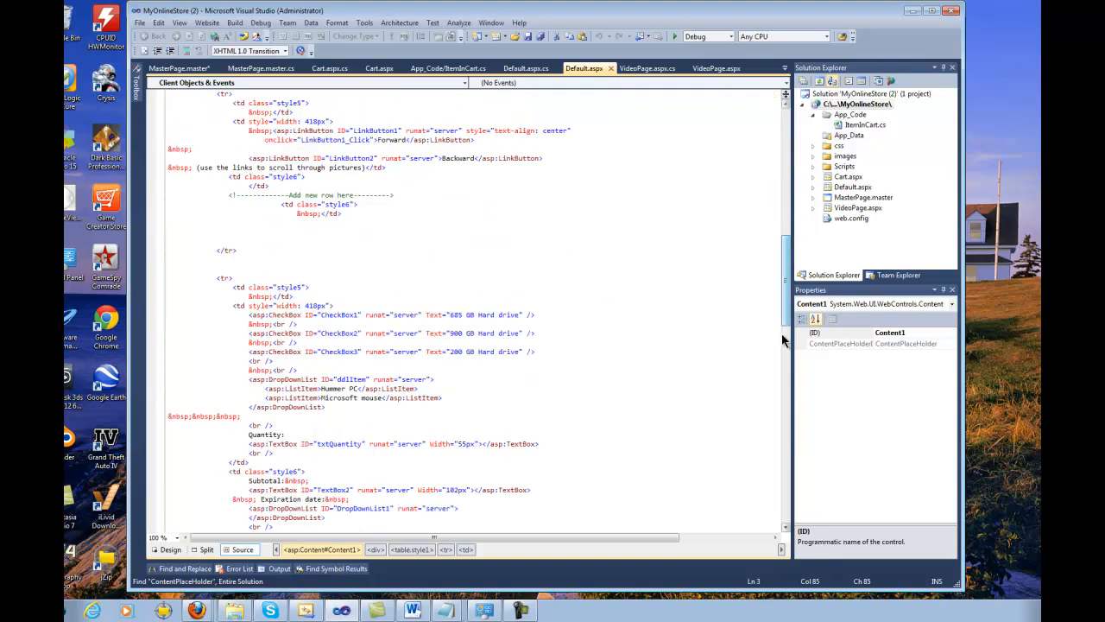
scroll(down, 3)
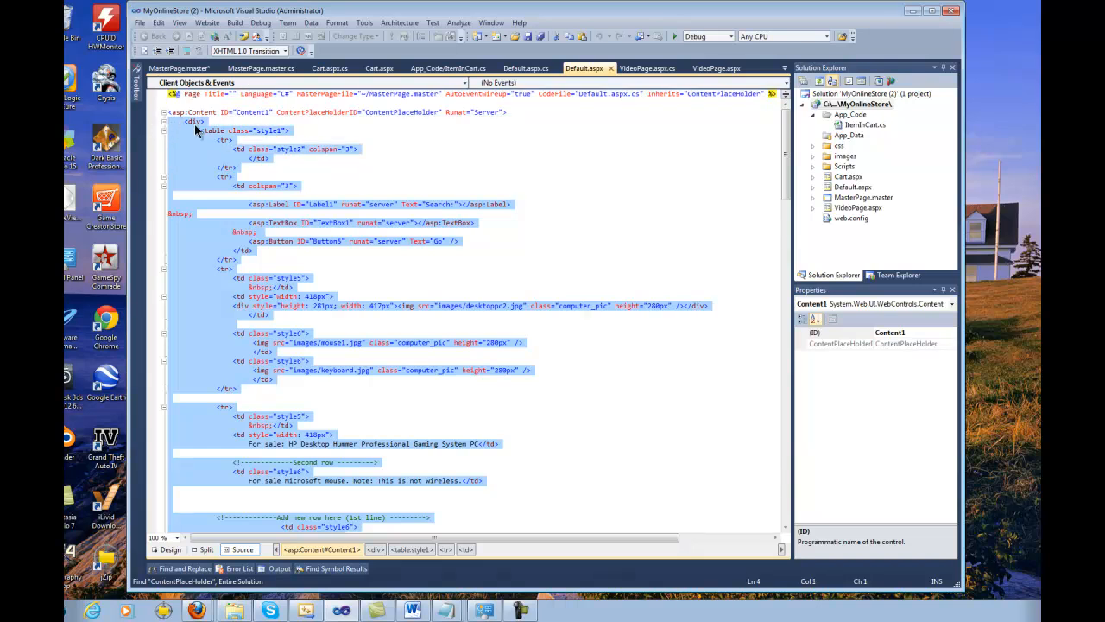
mouse_move(868, 242)
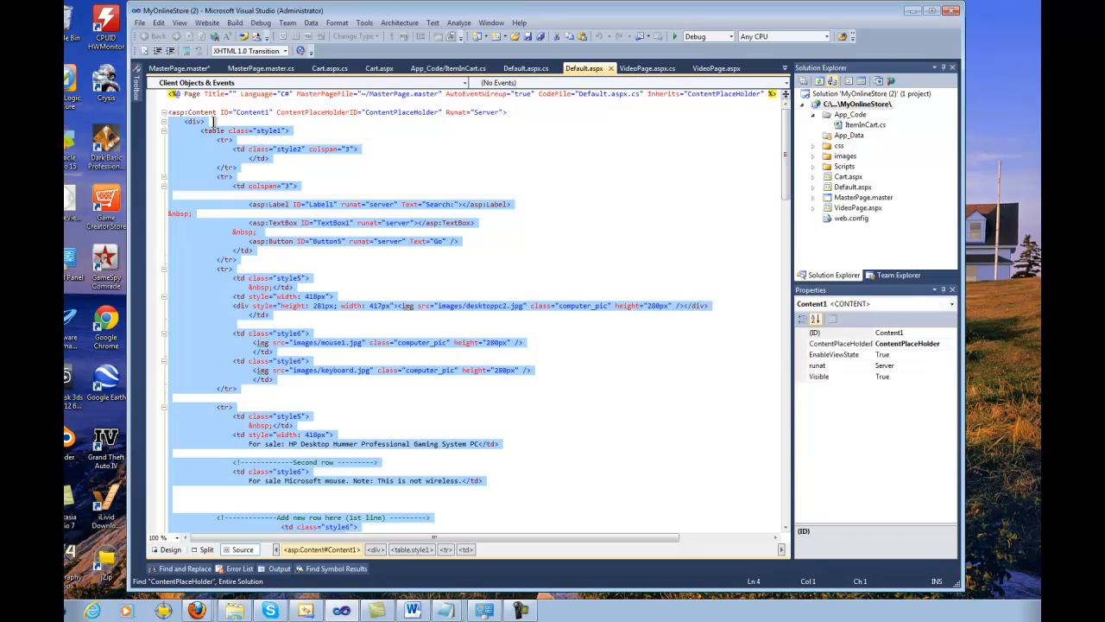
click(195, 132)
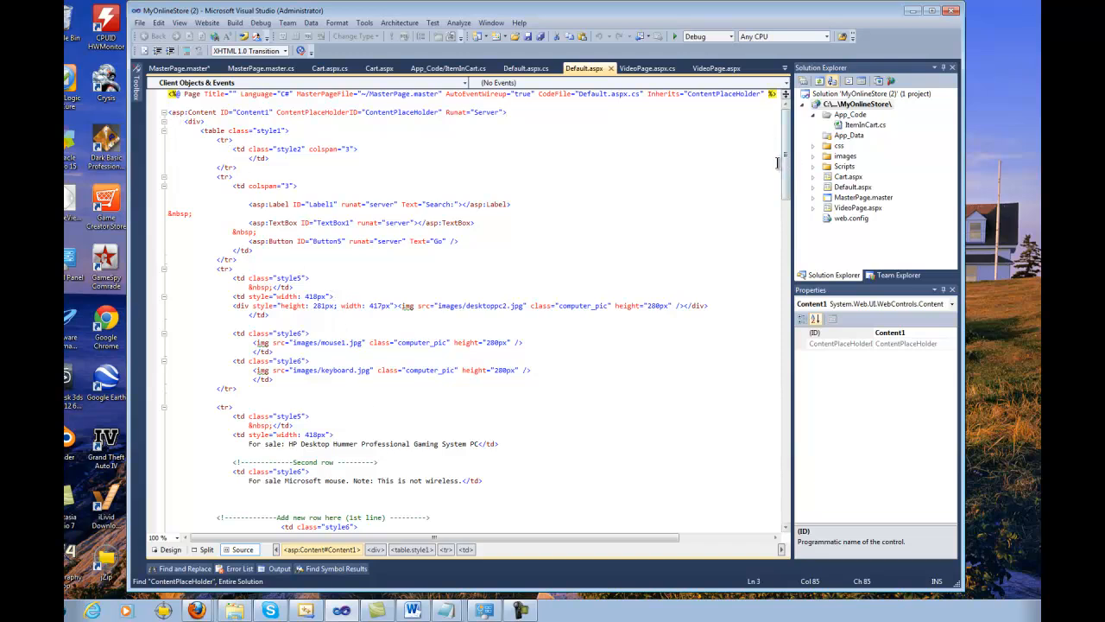
scroll(down, 3)
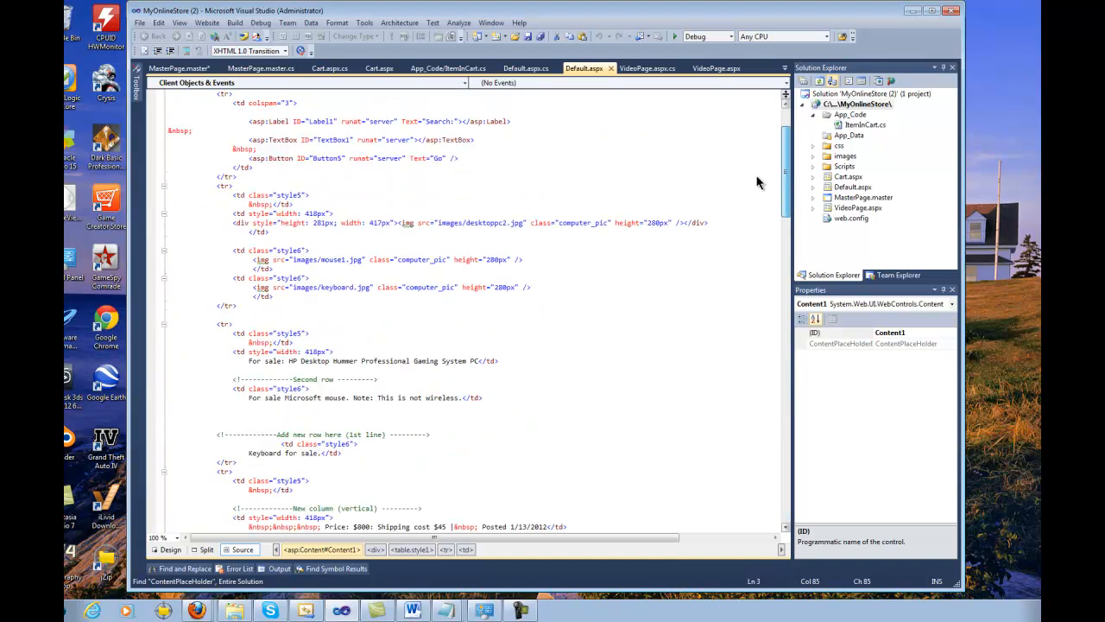
click(259, 69)
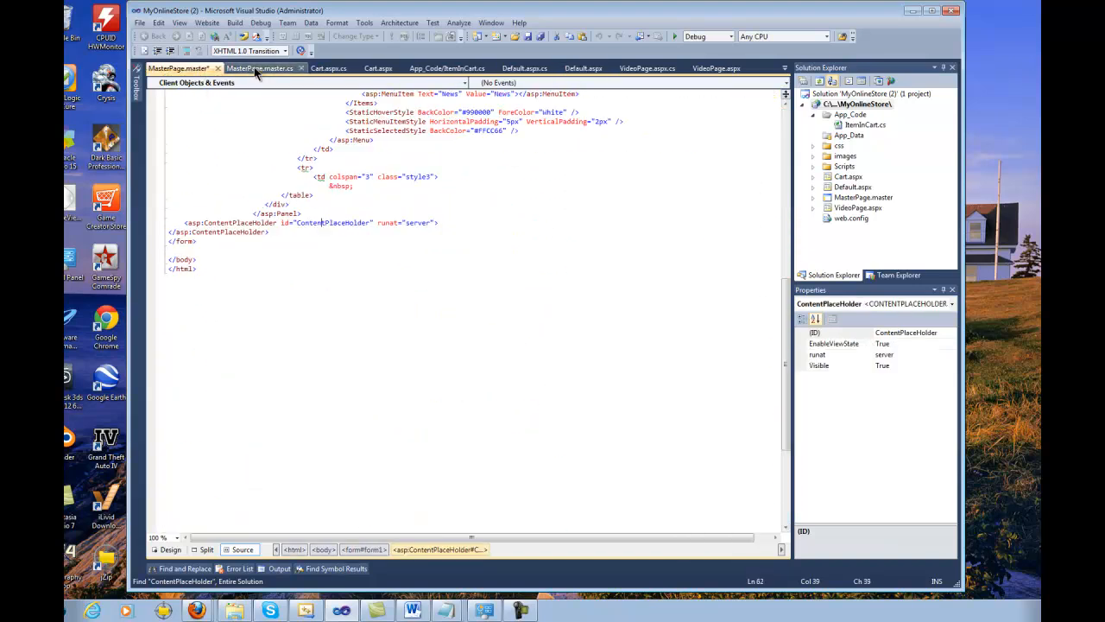
- Check MasterPage.master's rendered design, then scroll through its markup
click(259, 69)
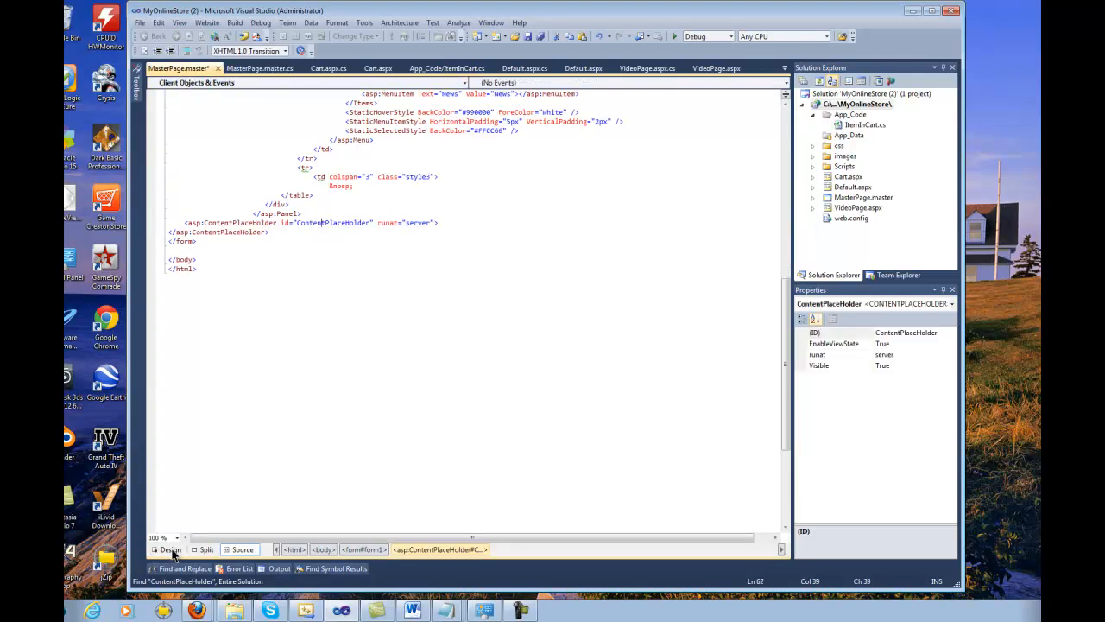
click(169, 549)
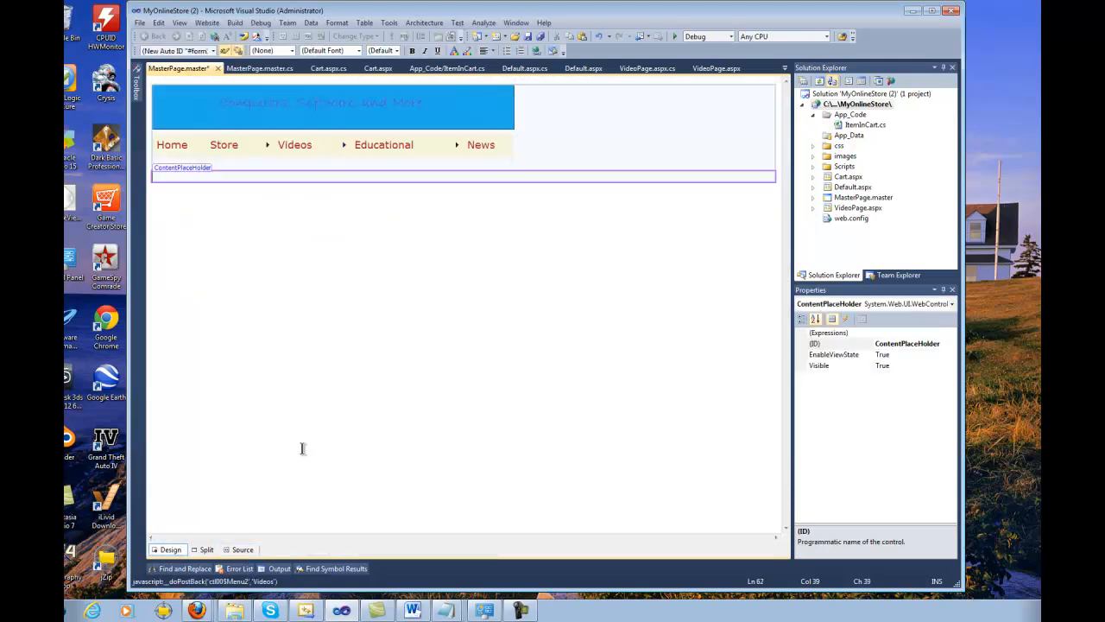
click(242, 550)
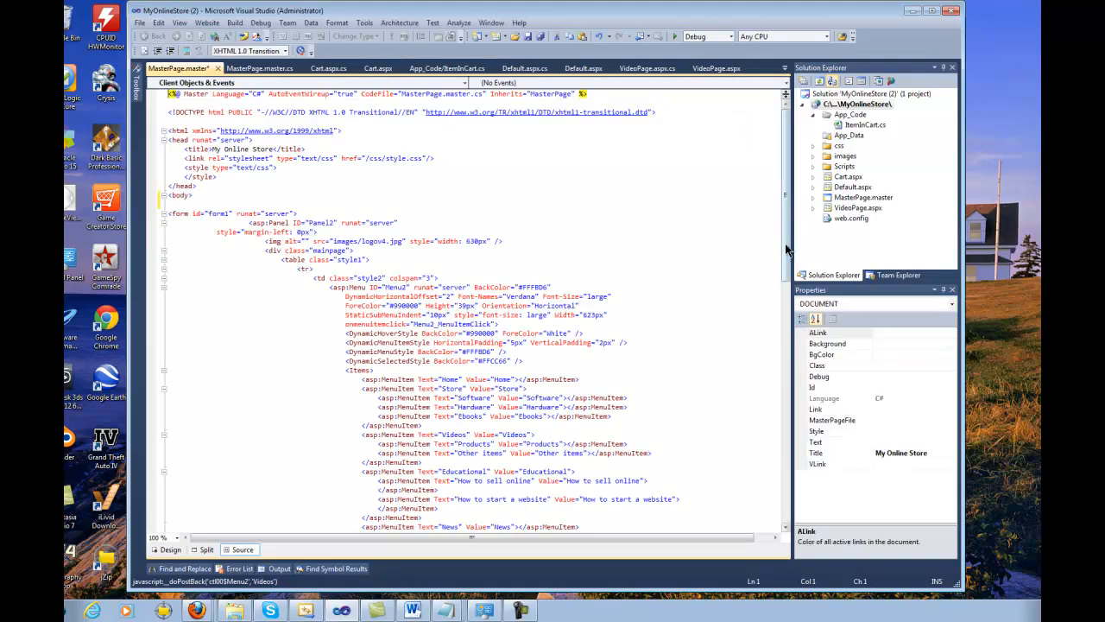
scroll(down, 3)
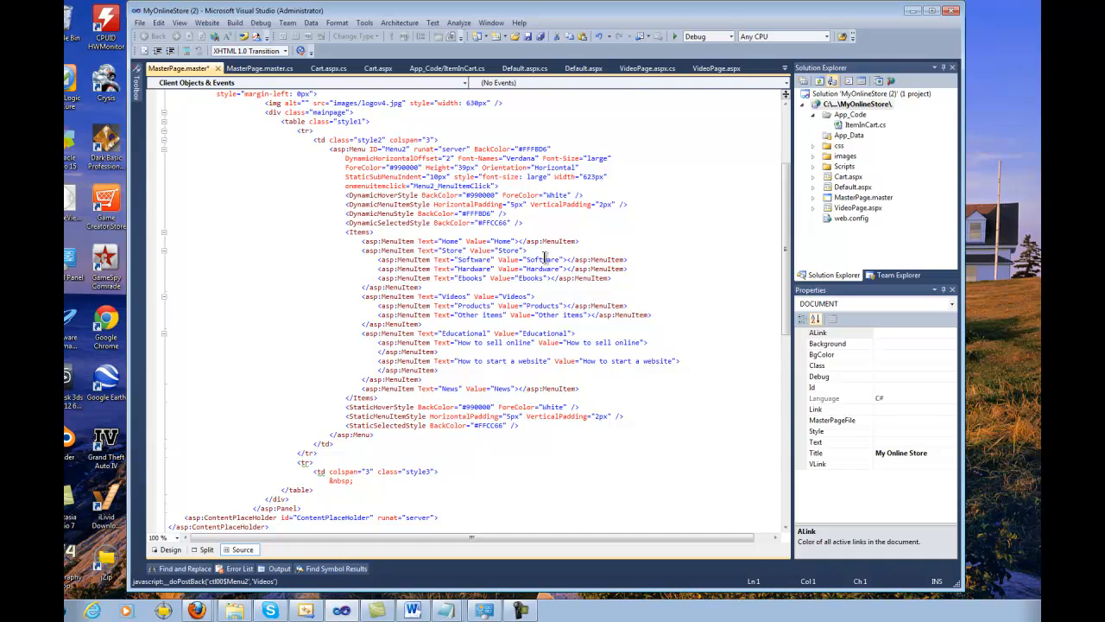
scroll(down, 3)
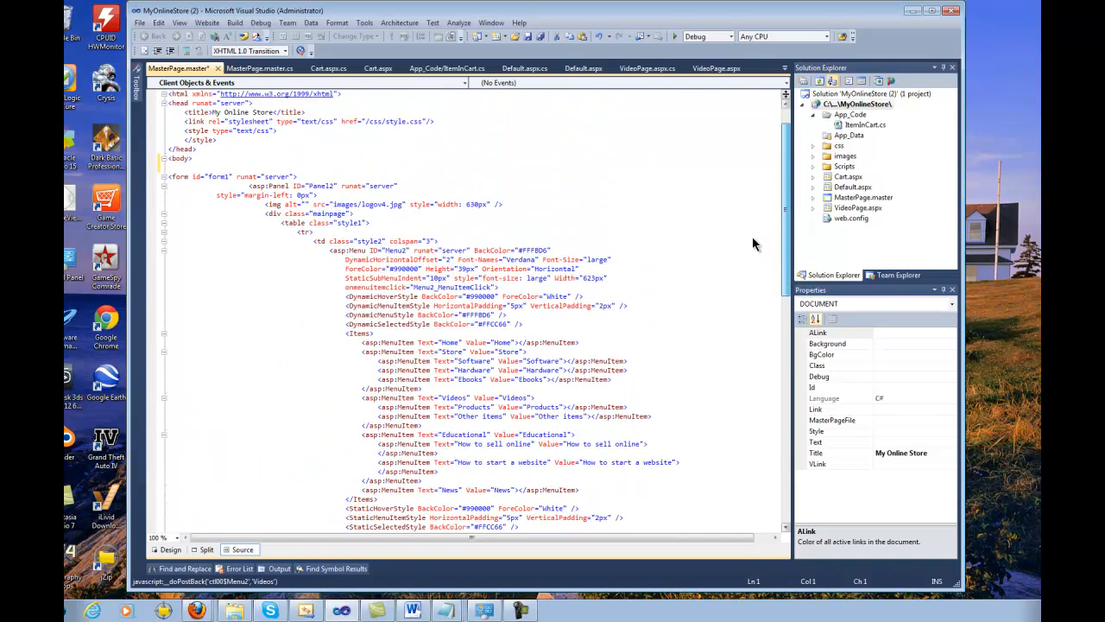
scroll(down, 3)
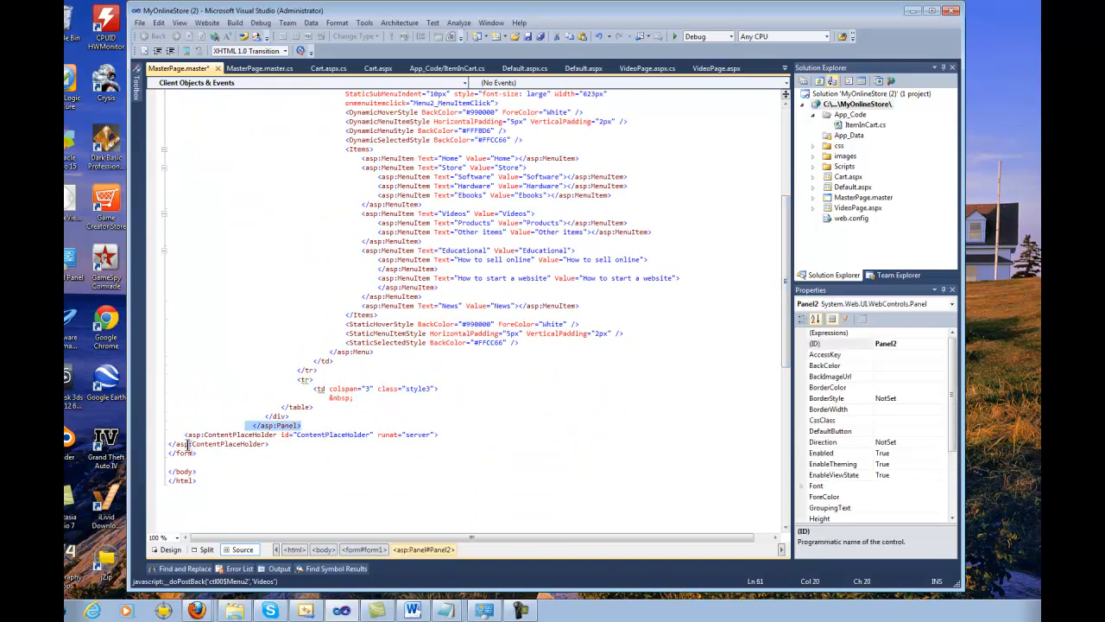
- Inspect the master's ContentPlaceHolder element, then view Default.aspx's C# code-behind
click(217, 442)
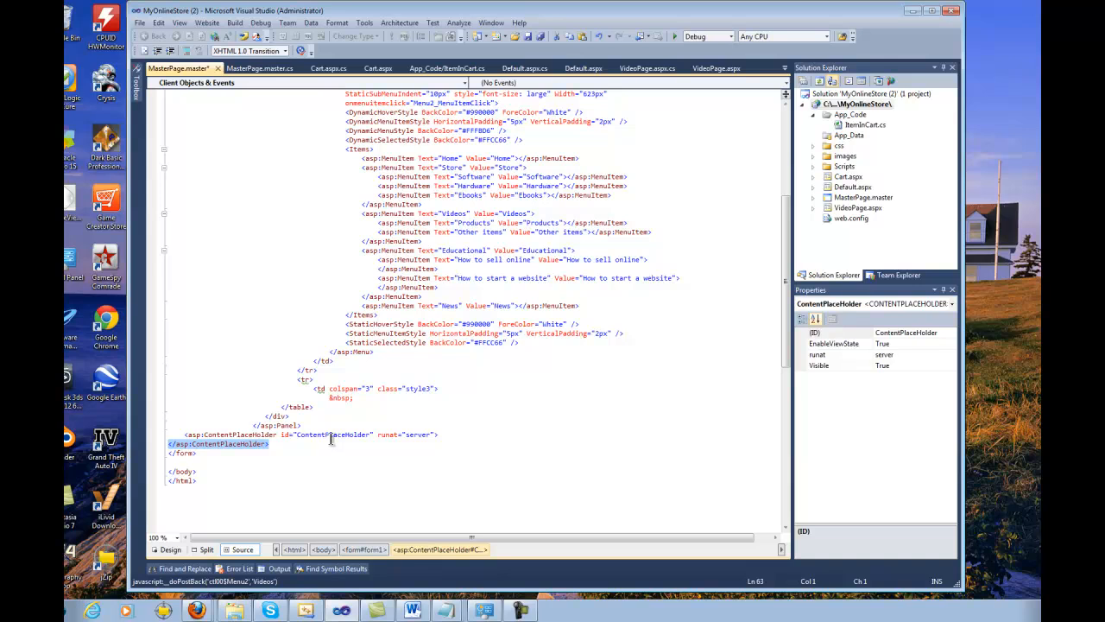
click(311, 436)
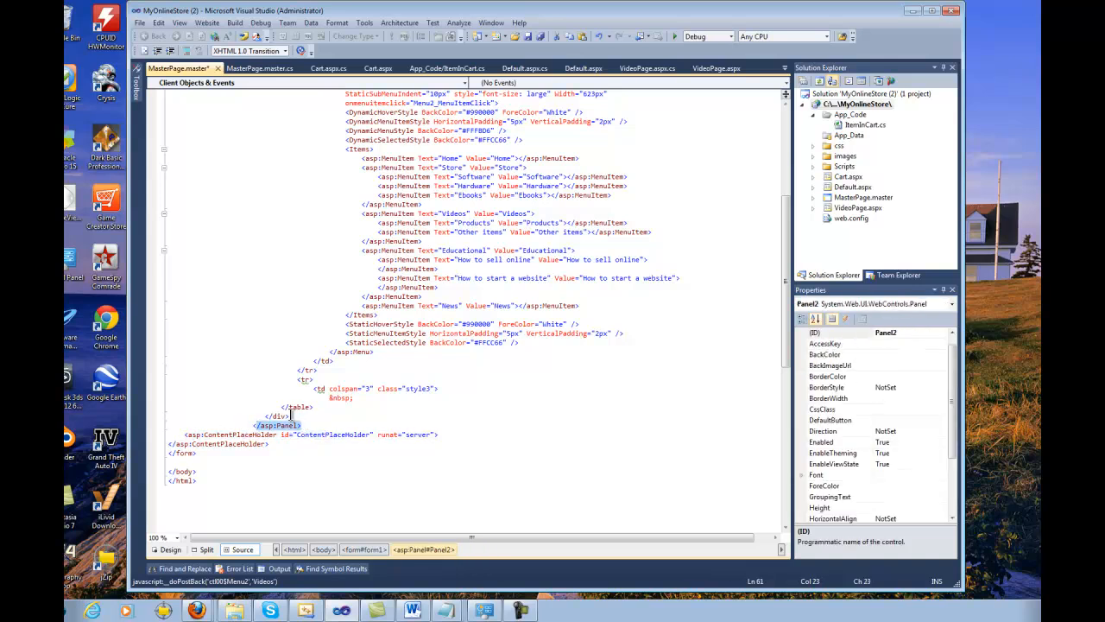
click(297, 408)
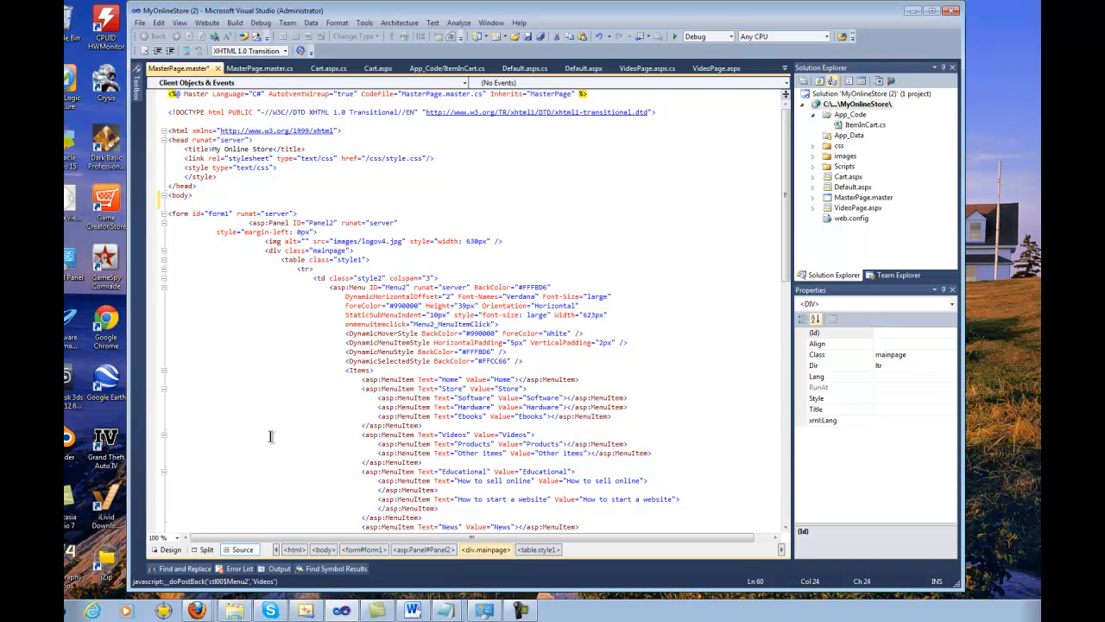
click(169, 549)
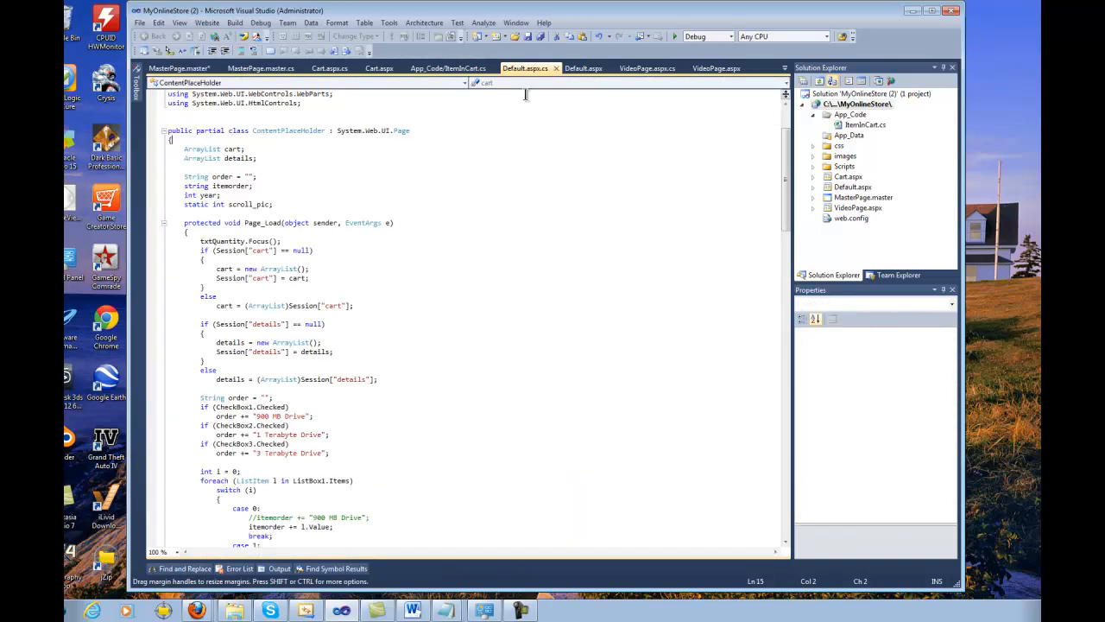
- Show Default.aspx's markup with its Content element and product table
click(525, 69)
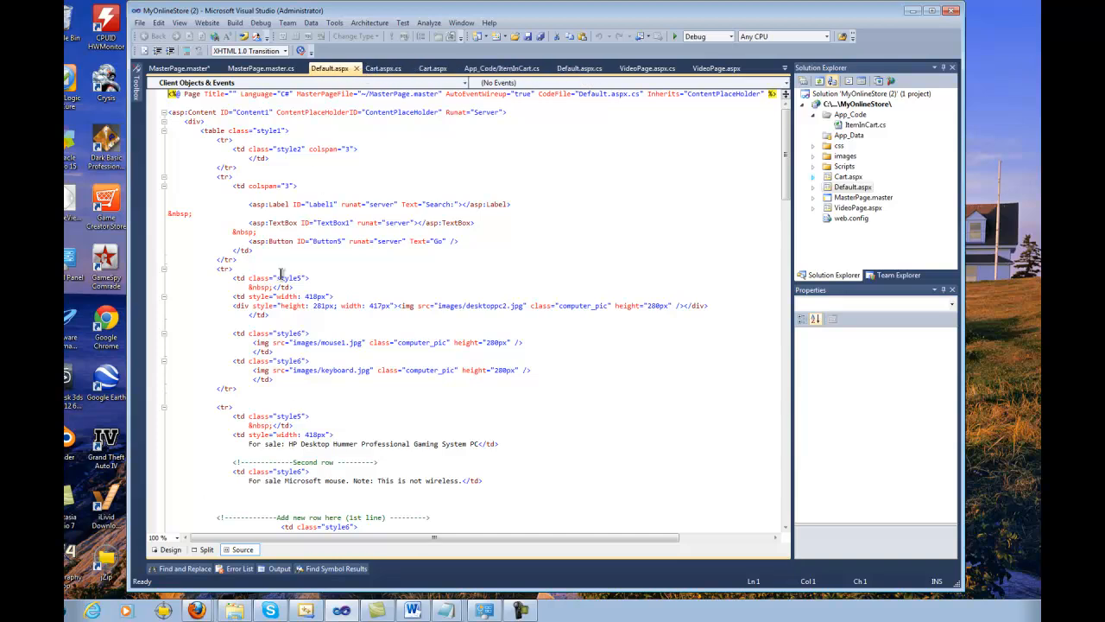
- Compare Default.aspx and MasterPage.master designs, then view MasterPage.master.cs with its menu redirect handler
click(170, 550)
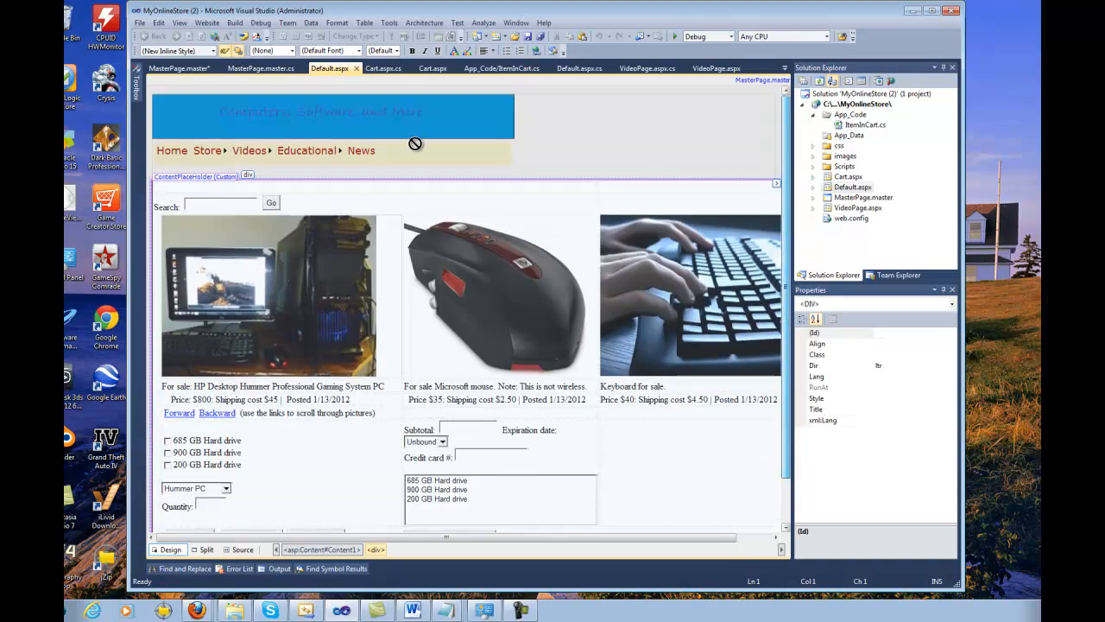
mouse_move(387, 150)
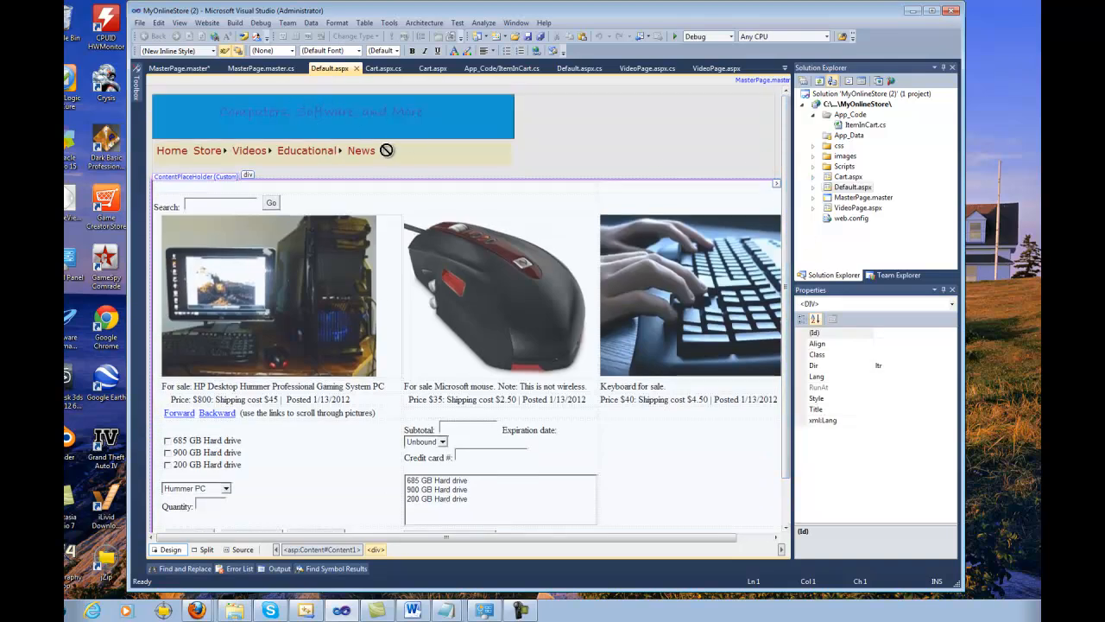
click(176, 69)
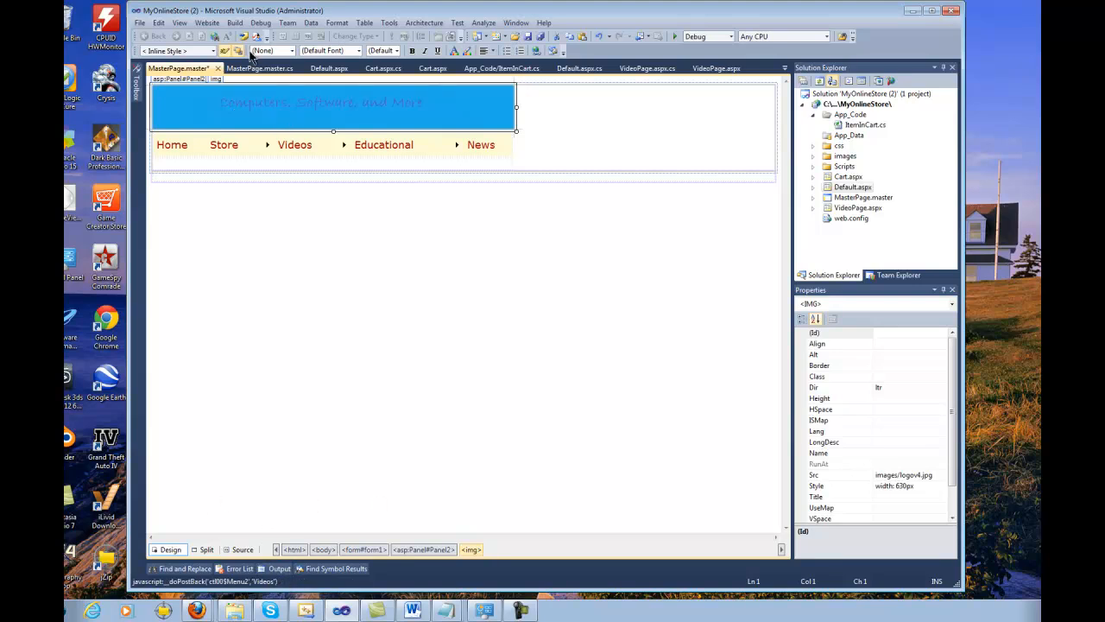
click(328, 69)
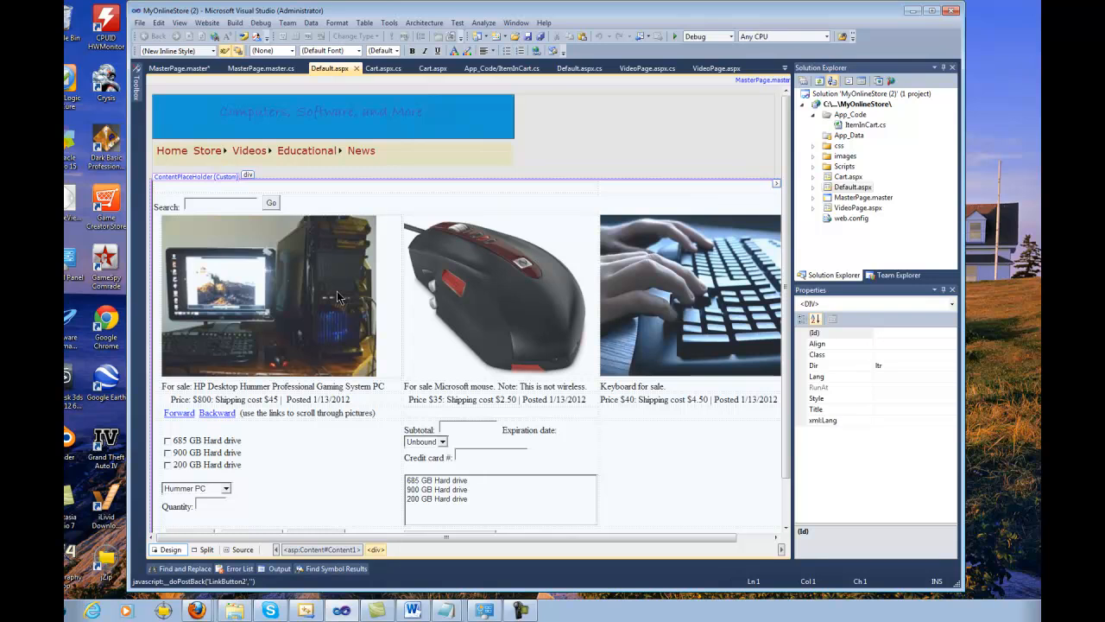
click(242, 549)
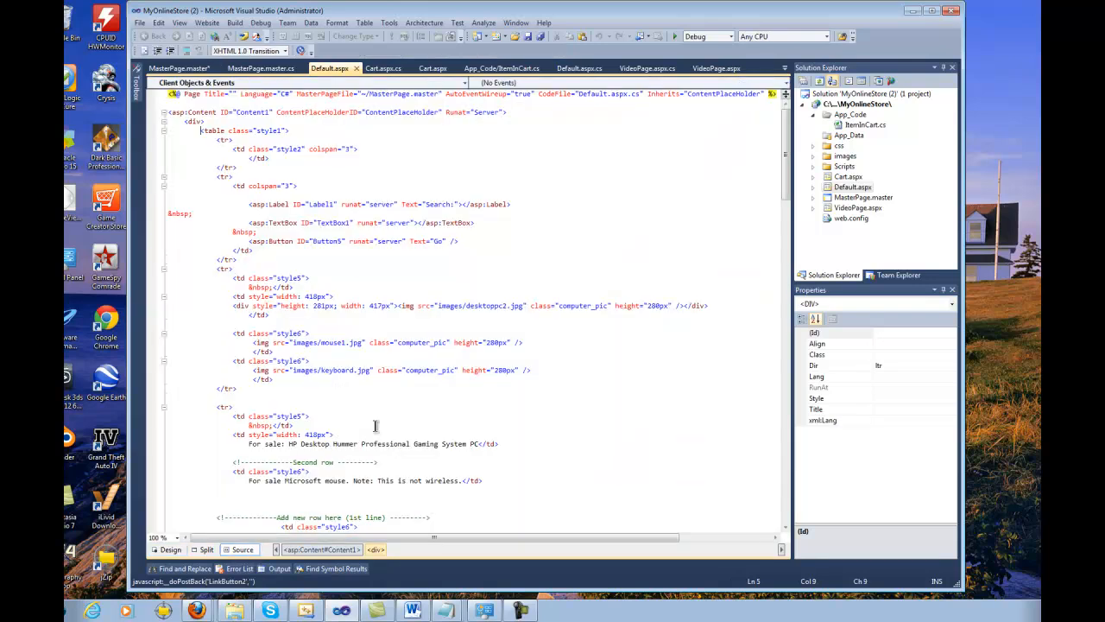
click(176, 69)
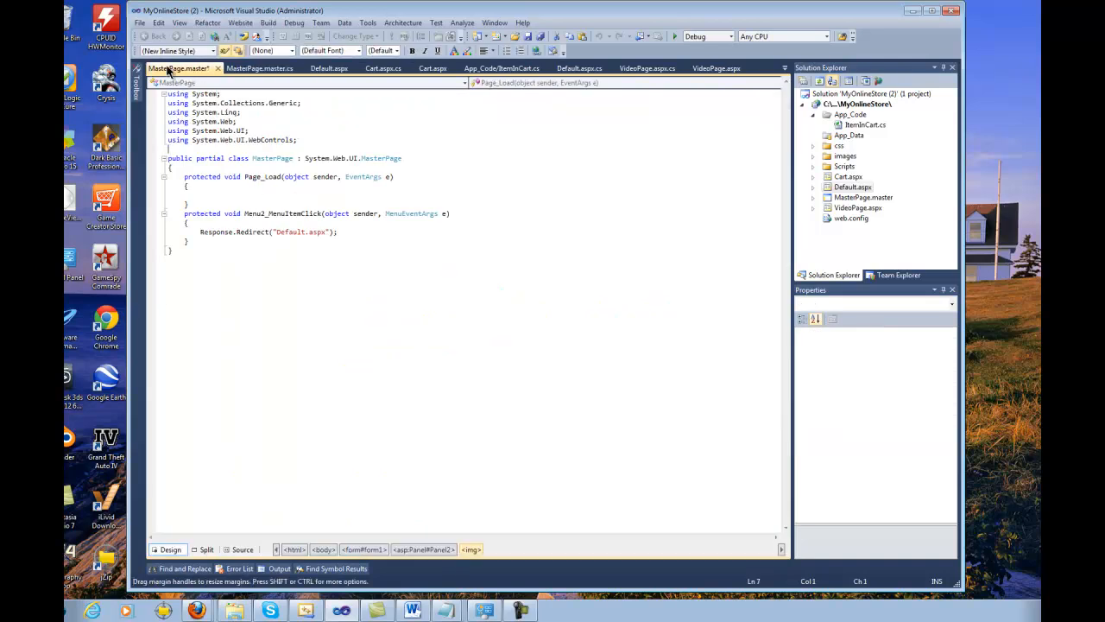
- Check the master page's design and markup, then render Default.aspx framed by the shared header and menu
click(169, 549)
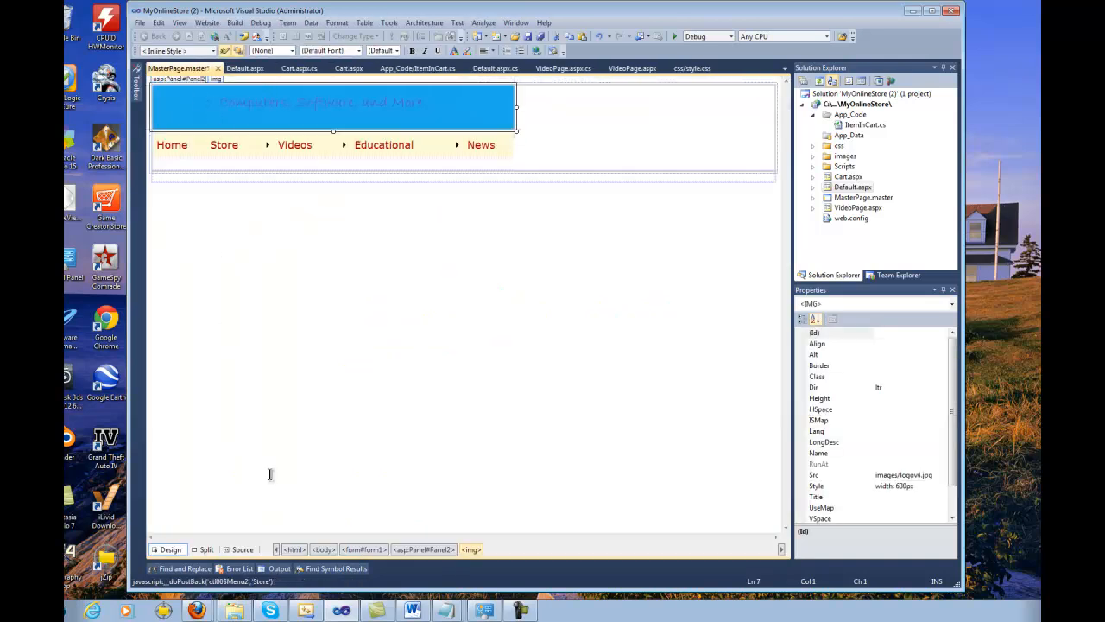
click(242, 549)
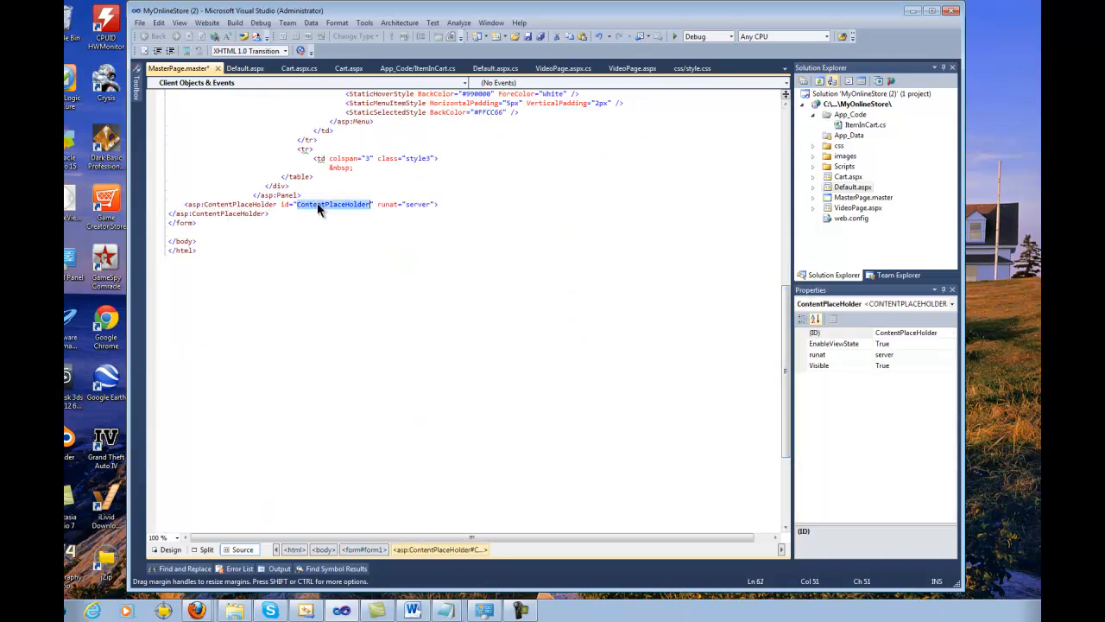
click(246, 69)
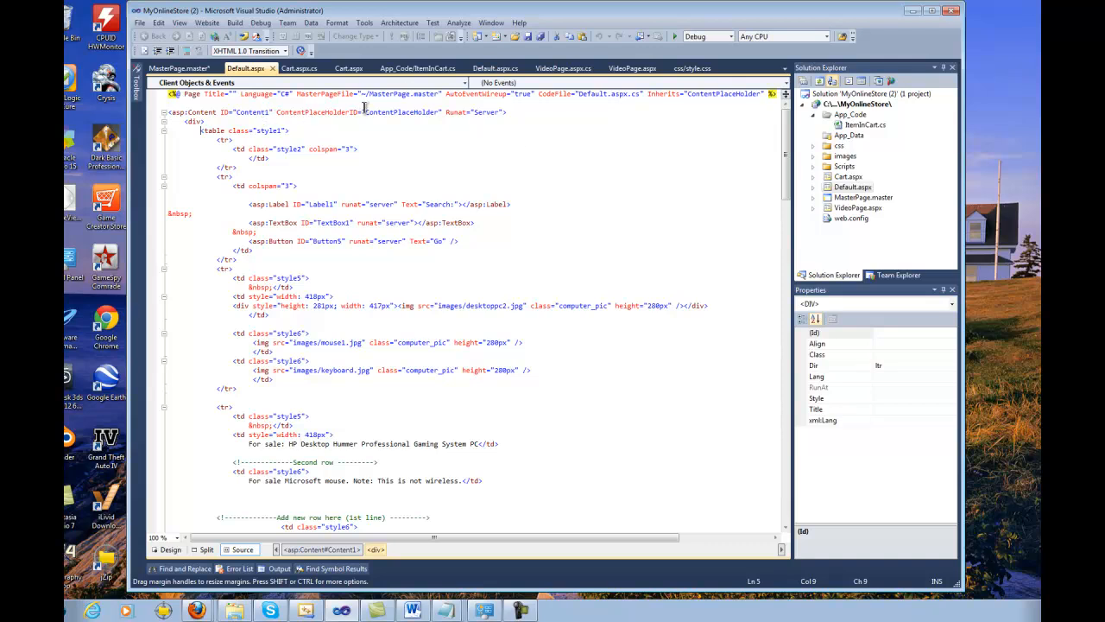
click(170, 550)
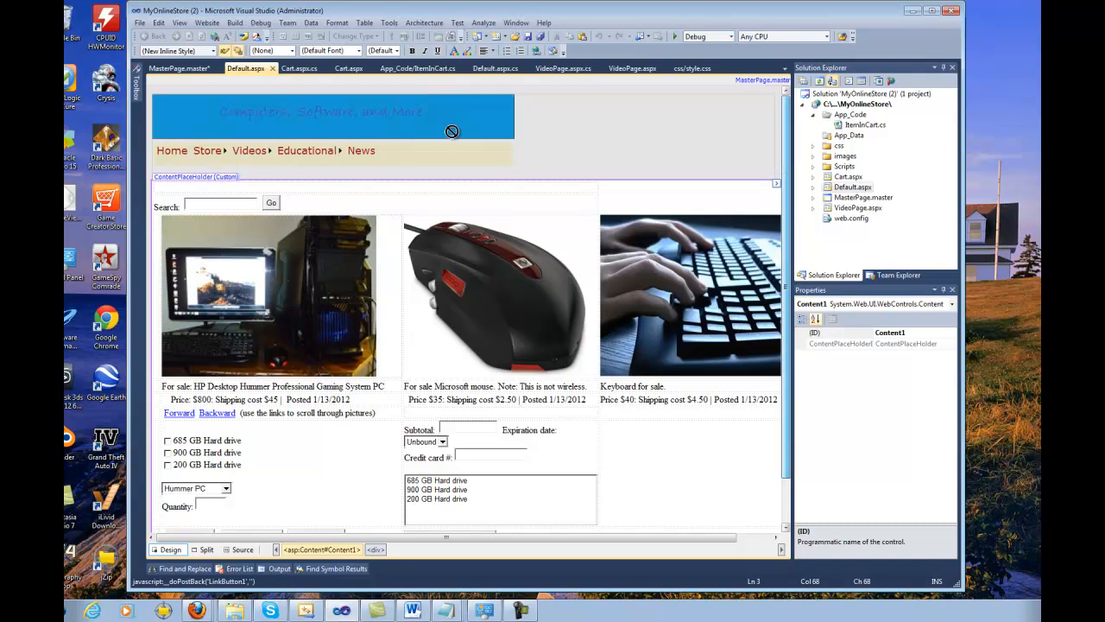
mouse_move(347, 119)
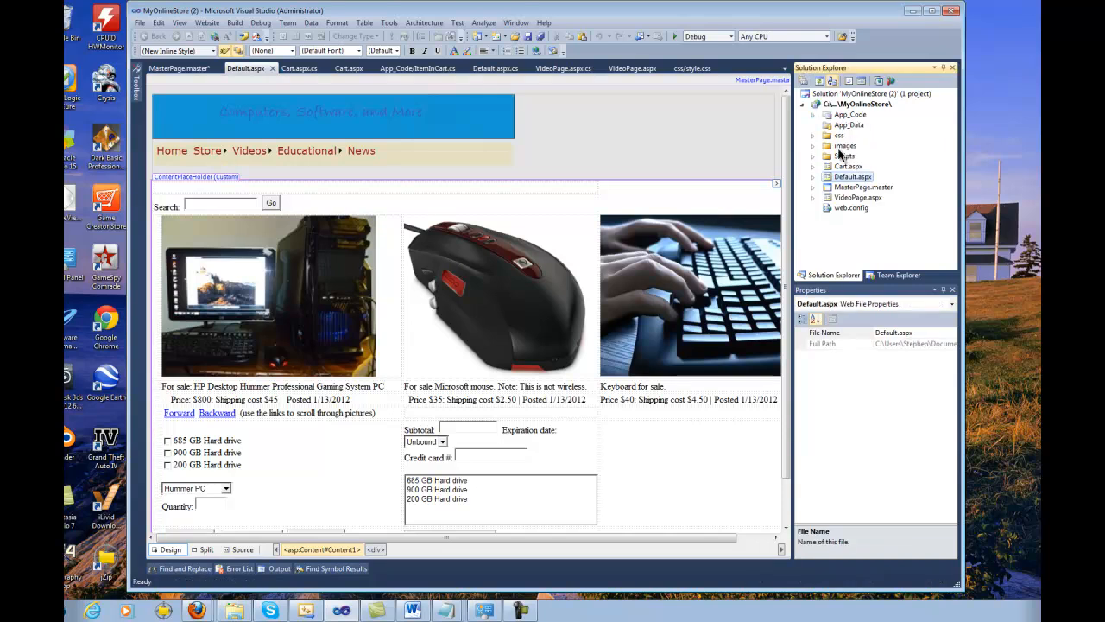
- Expand the css folder in Solution Explorer and open style.css
click(812, 145)
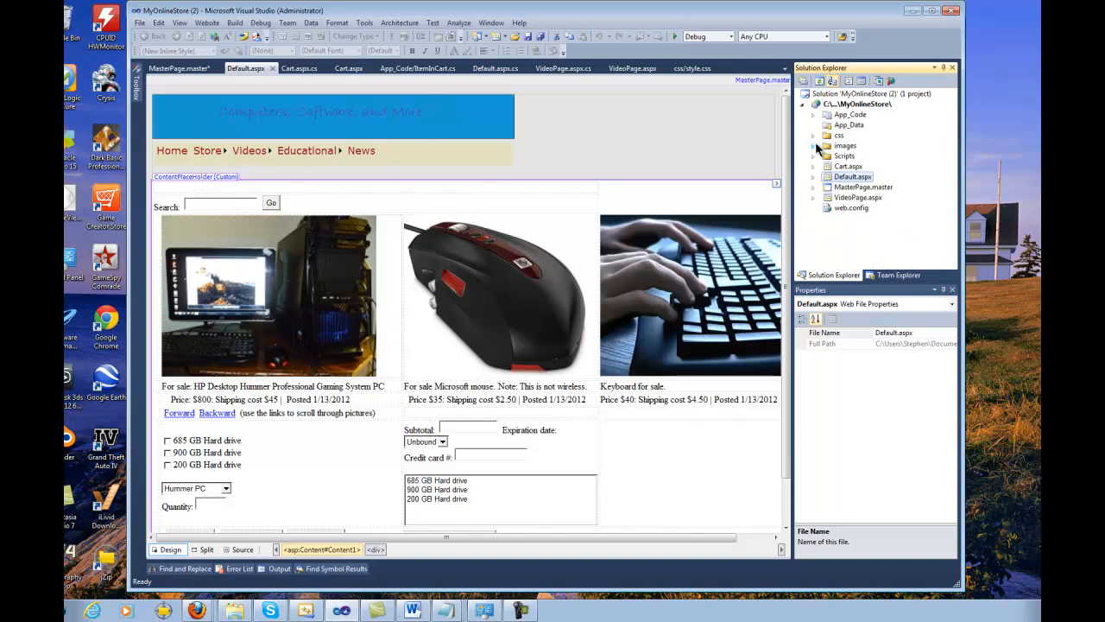
click(813, 145)
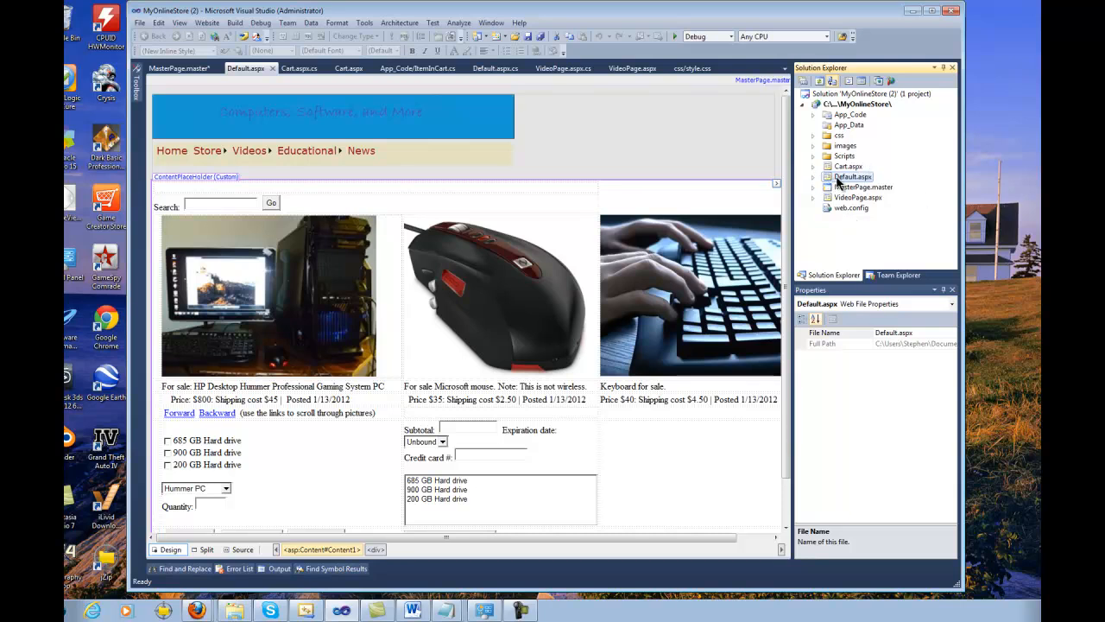
mouse_move(833, 183)
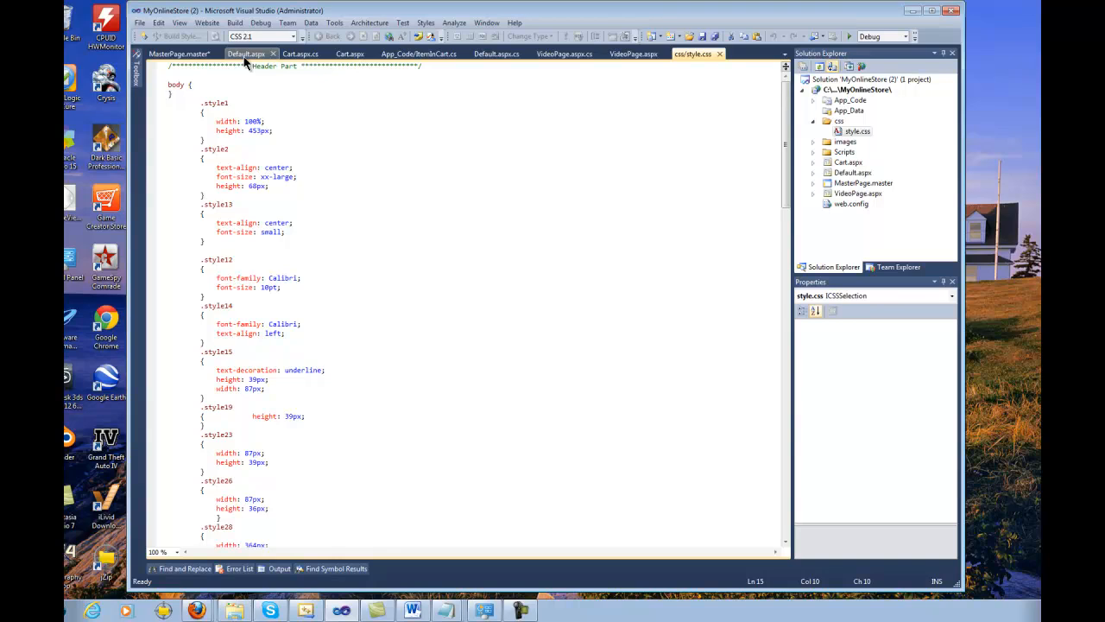
- Scroll through style.css's body and class rules, then return to Default.aspx's markup
click(245, 69)
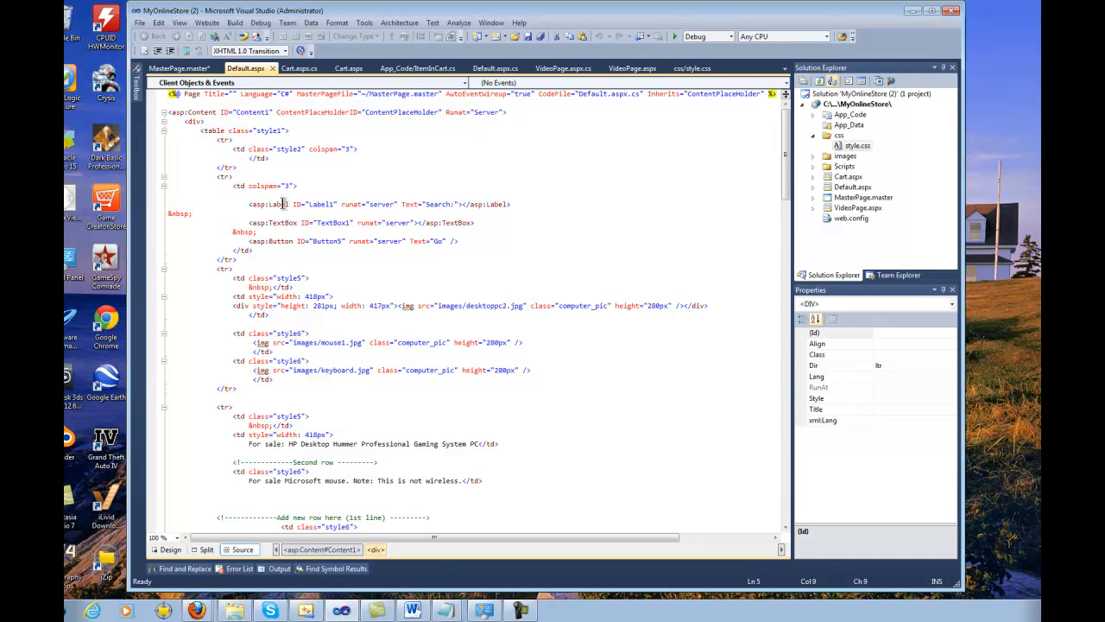
mouse_move(311, 245)
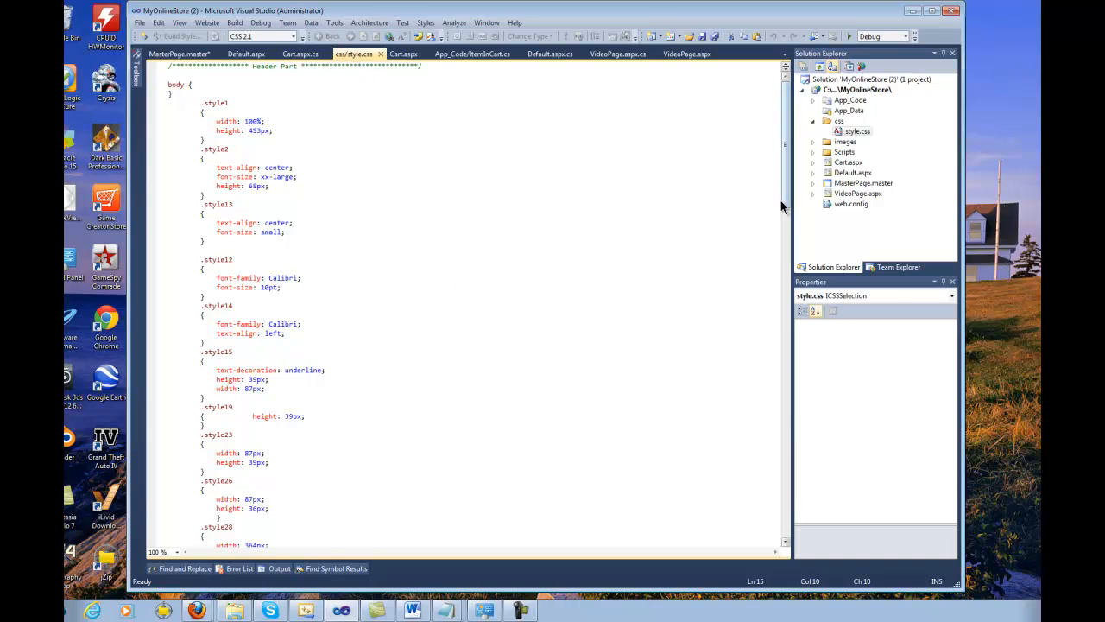
scroll(down, 3)
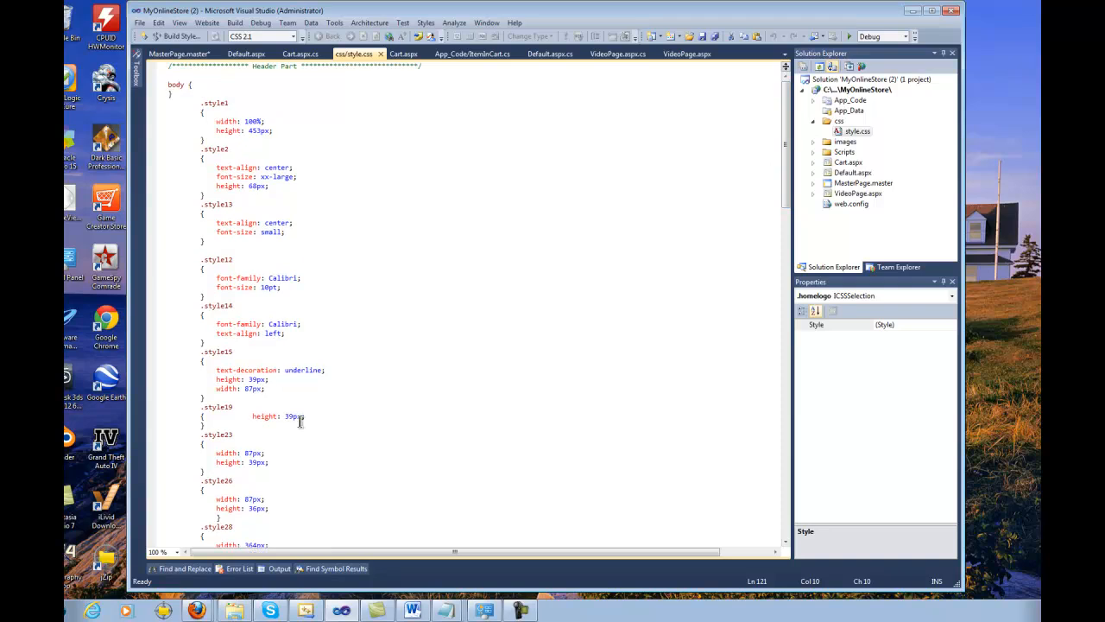
click(245, 67)
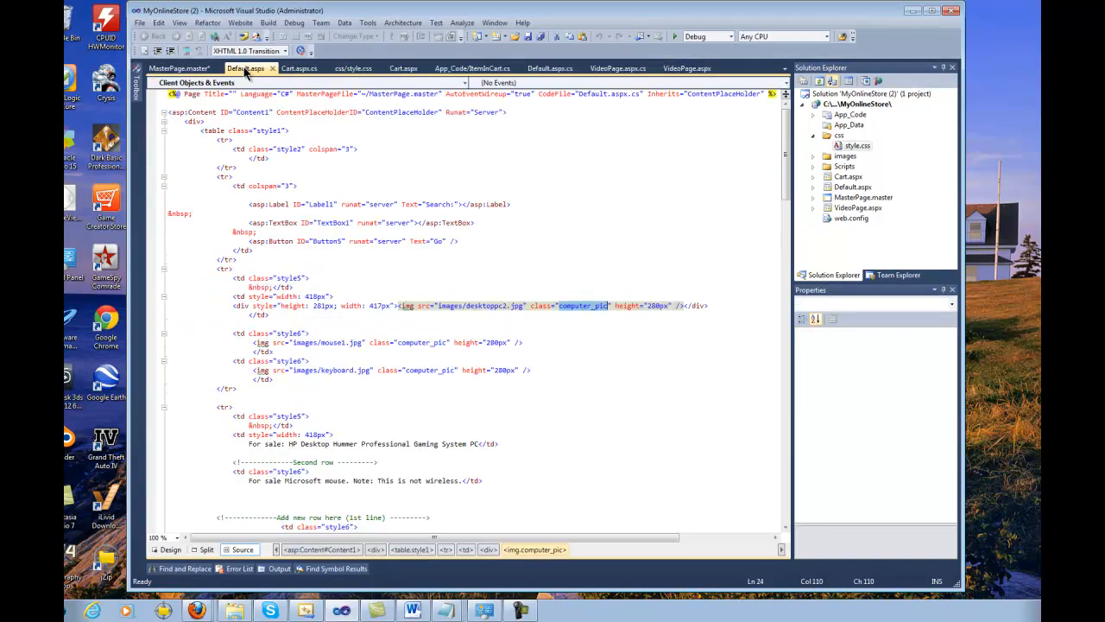
- Inspect the desktop img tag's properties, then view Default.aspx's rendered layout
click(418, 306)
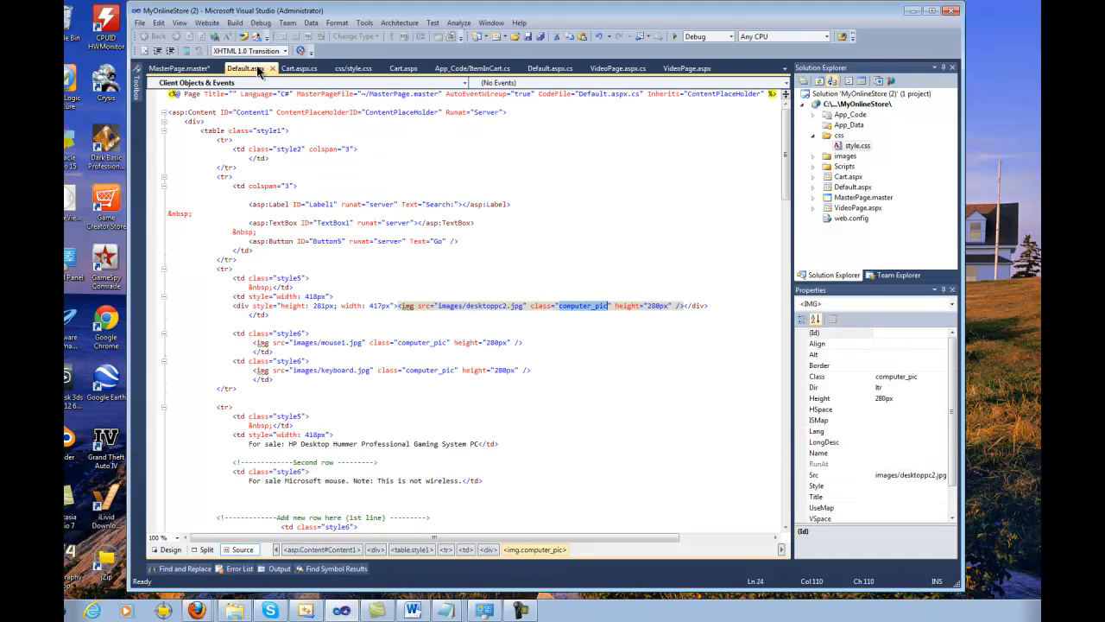
click(171, 549)
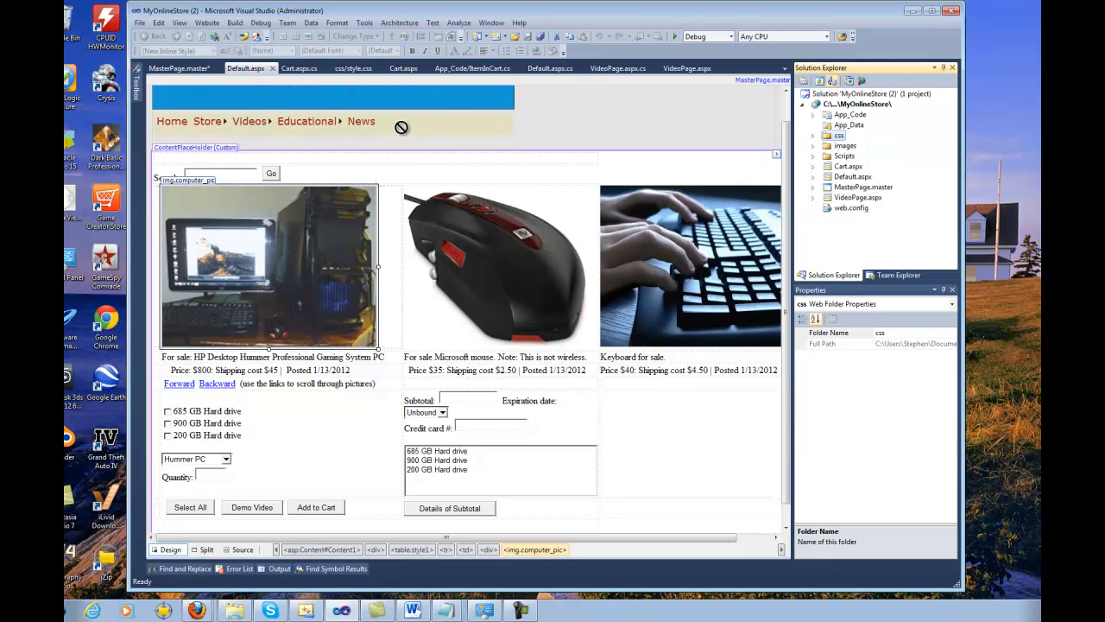
mouse_move(380, 128)
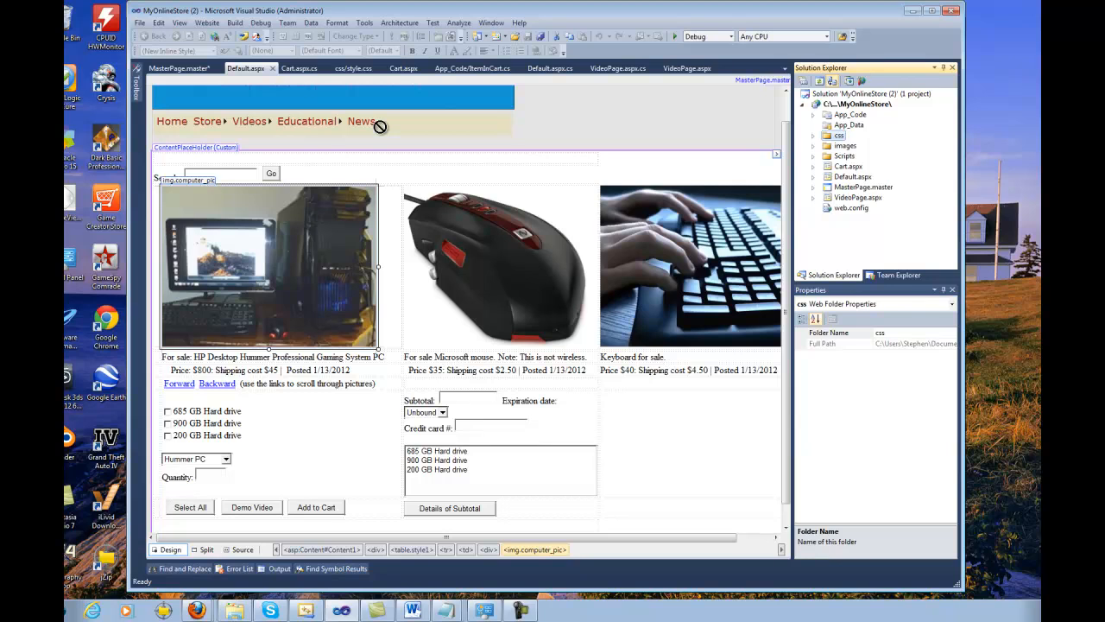
mouse_move(324, 228)
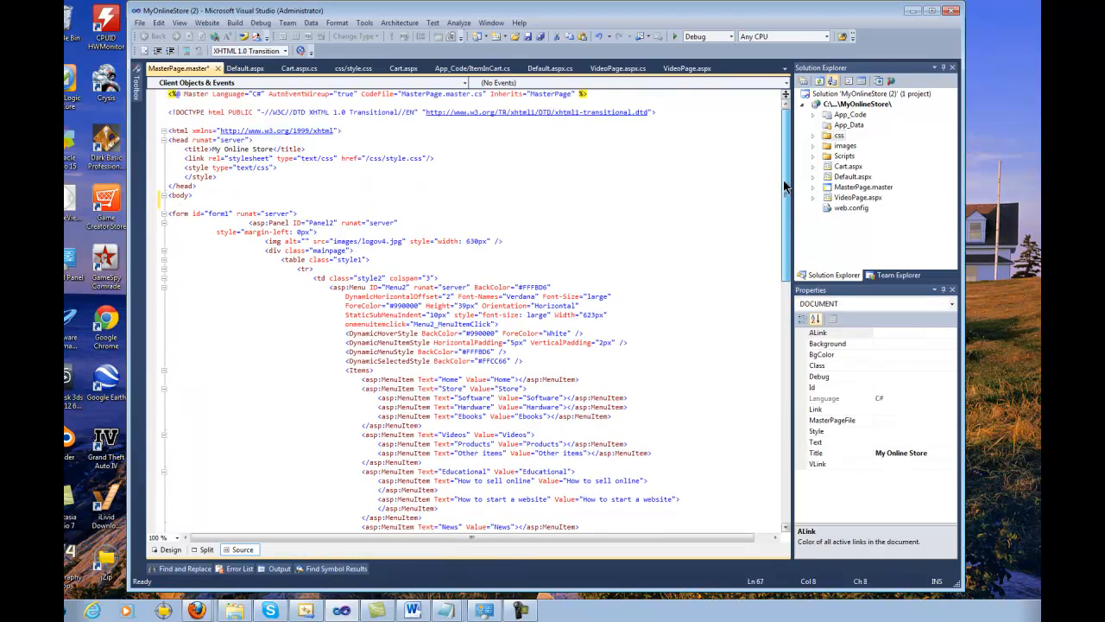
- Inspect MasterPage.master's body element and scroll through its markup
click(197, 195)
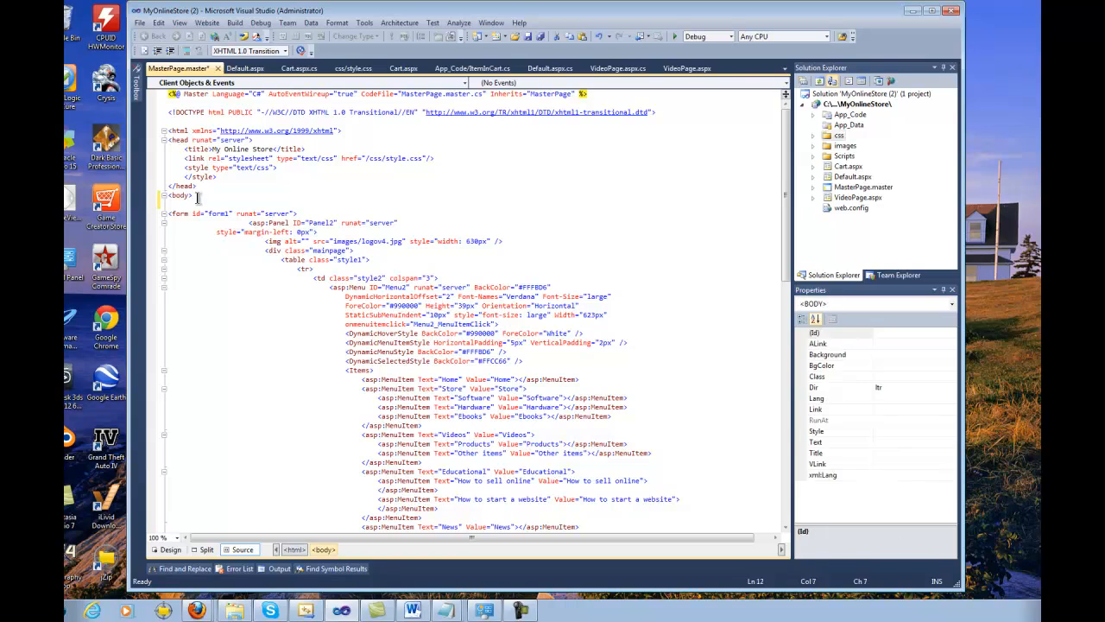
scroll(down, 3)
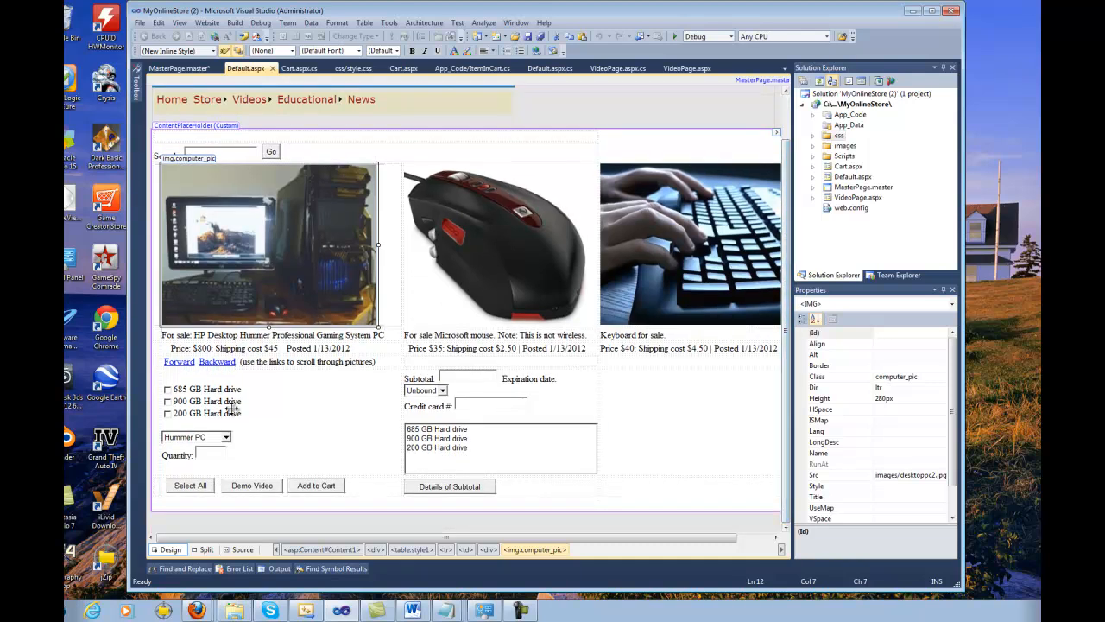
mouse_move(469, 94)
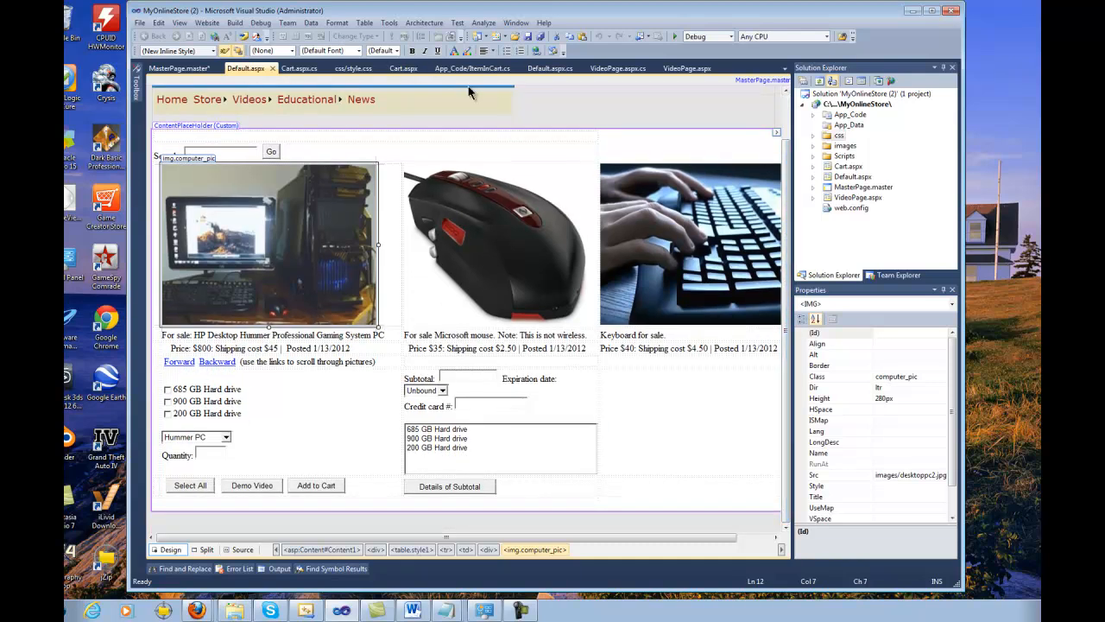